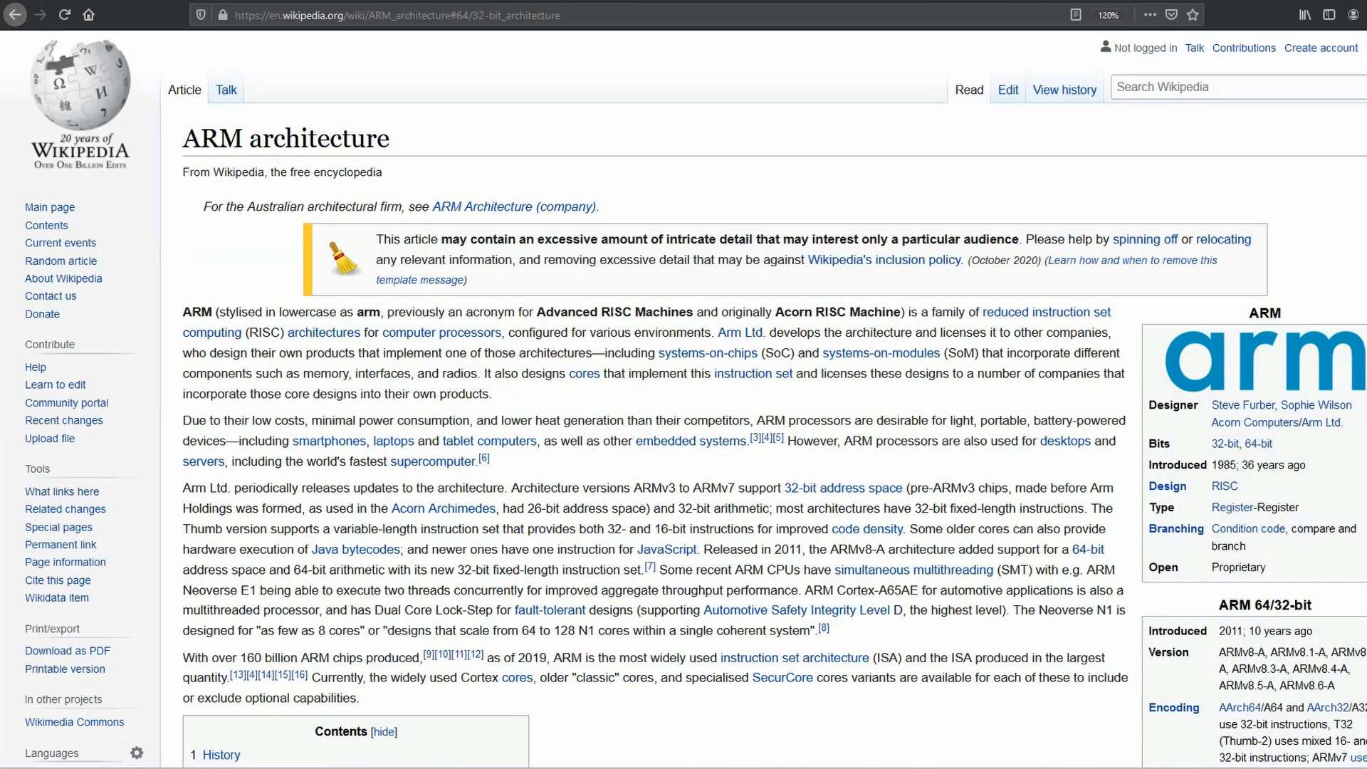
Scroll the ARM architecture article to the CPU modes and Instruction set sections, then focus the terminal
scroll(down, 3)
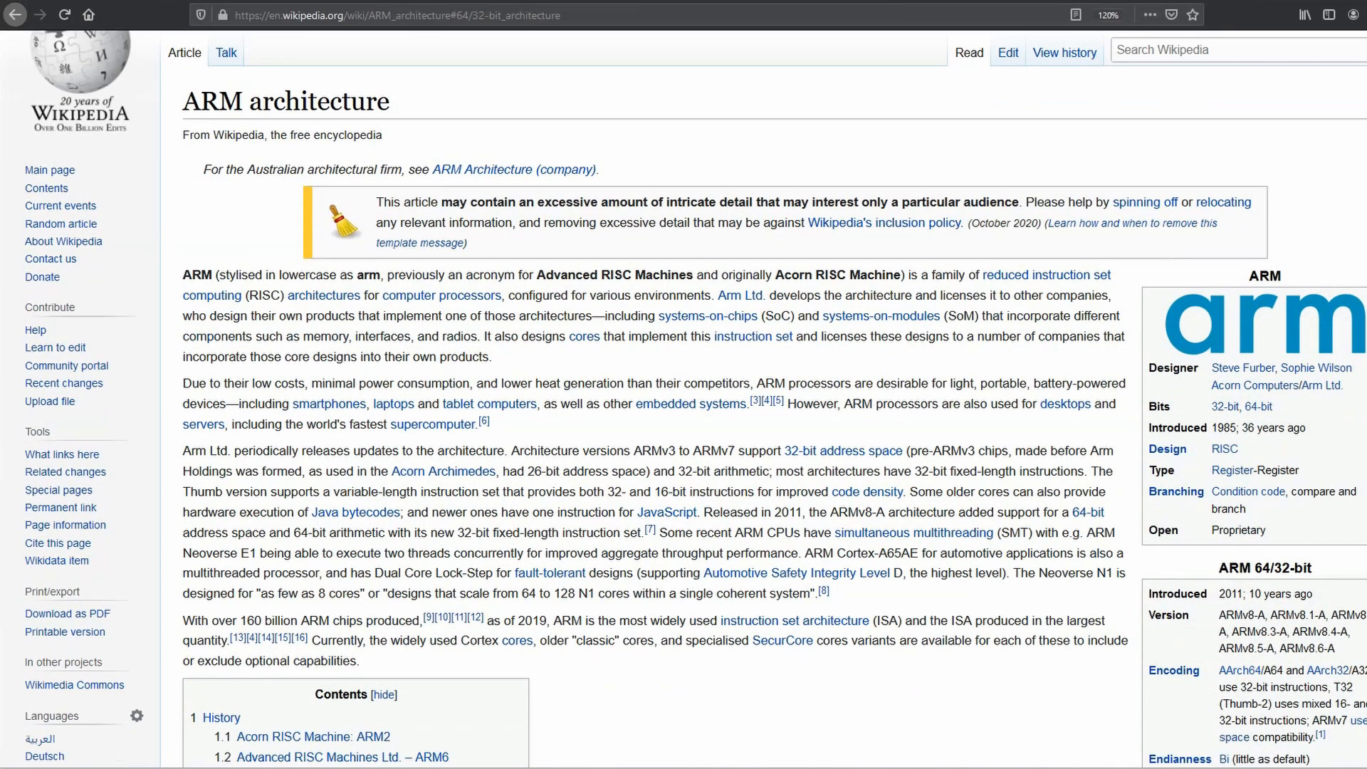
scroll(down, 3)
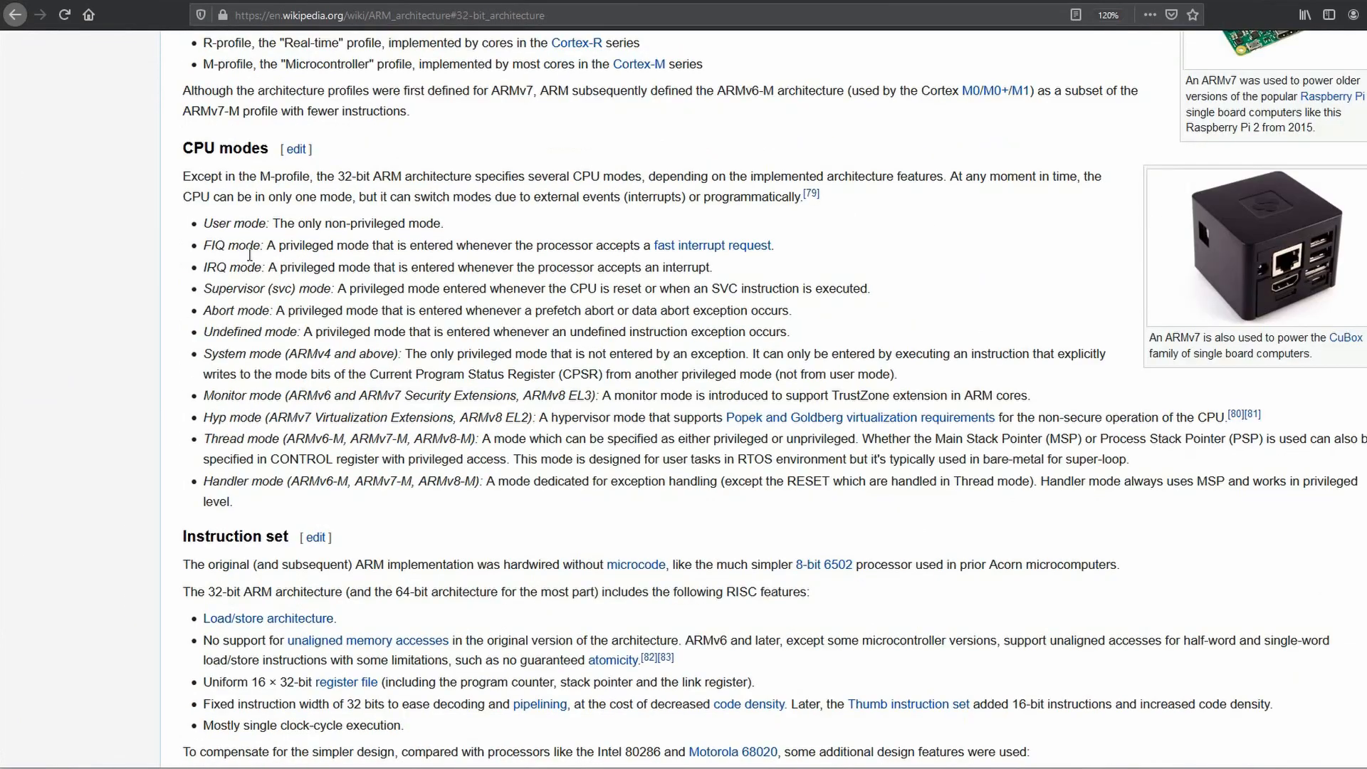
click(260, 209)
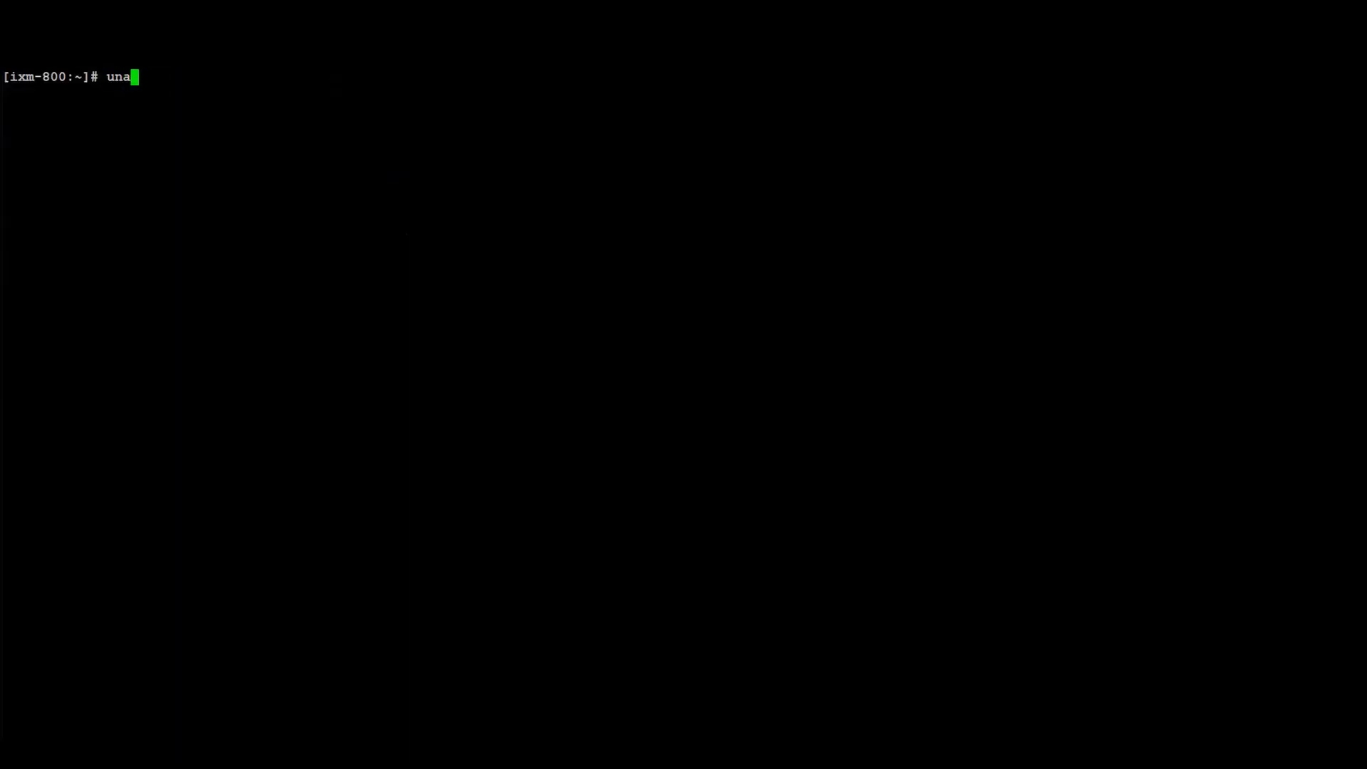
Run uname -m on the ARM device to report its machine architecture
key(Return)
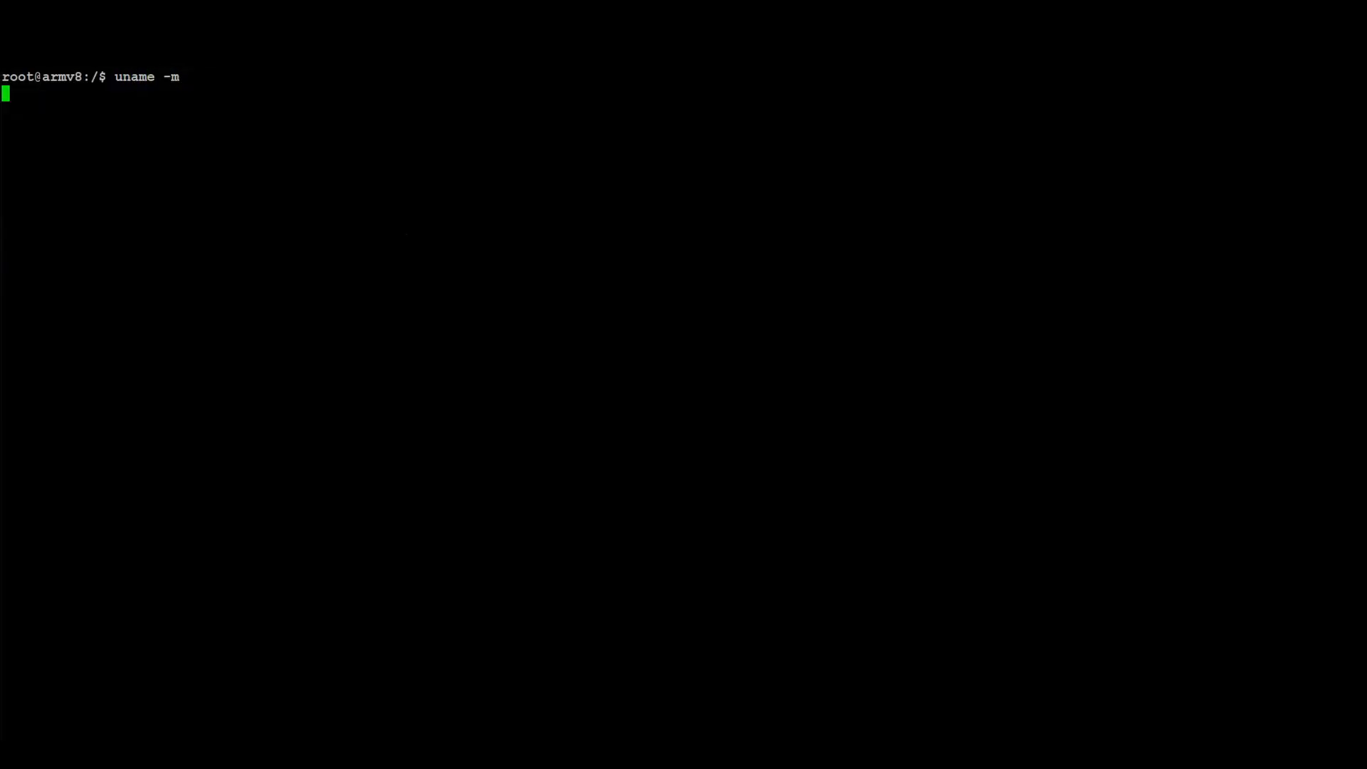
key(Return)
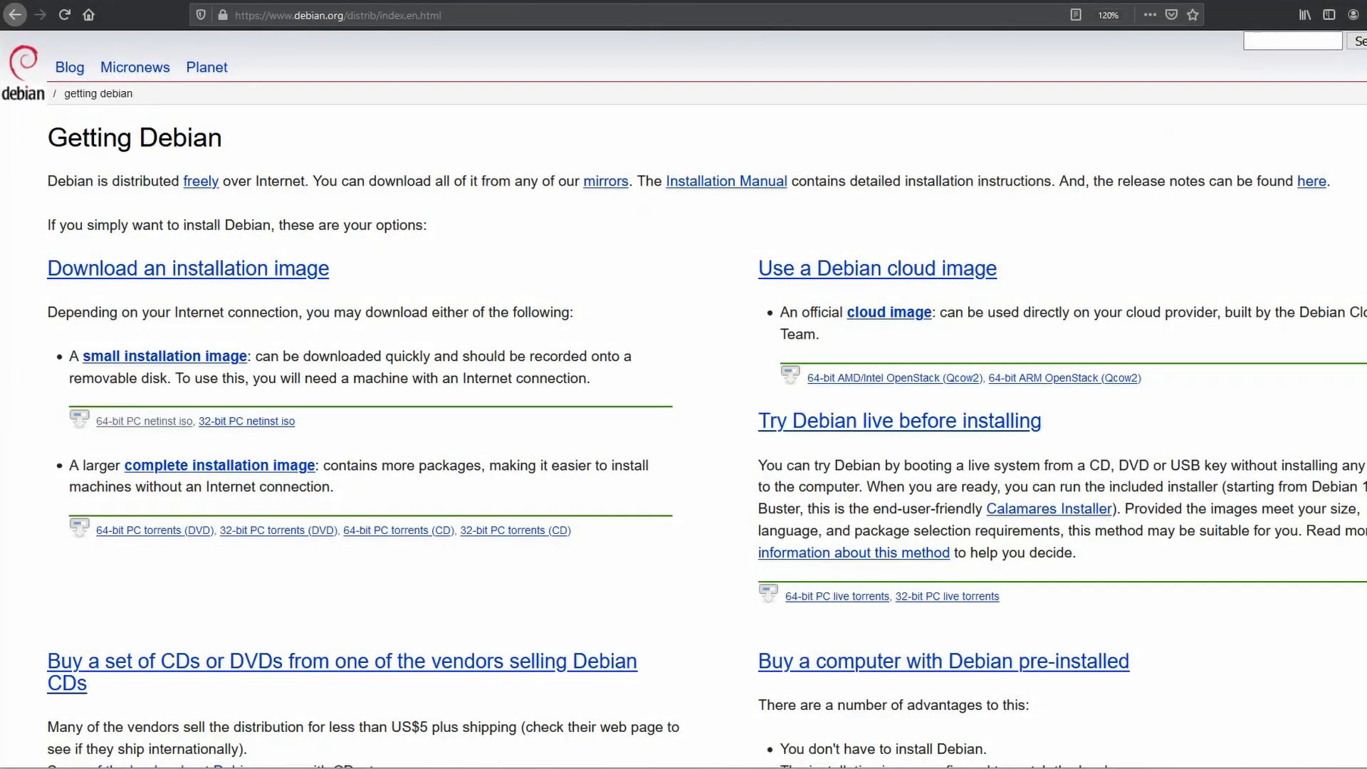
Switch to the Firefox tab showing the Getting Debian page at debian.org/distrib/
click(338, 15)
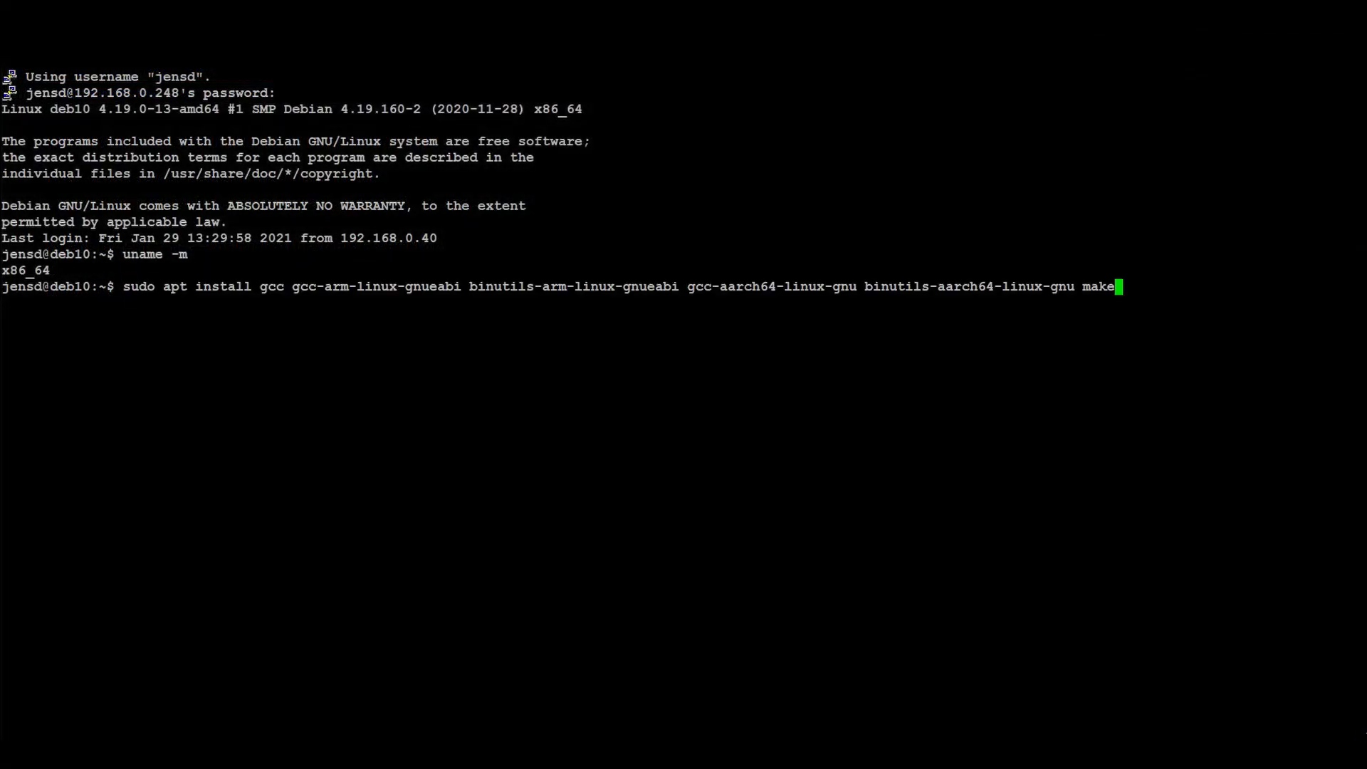
Run sudo apt install for gcc, the arm-gnueabi and aarch64 cross-compilers, binutils and make
double_click(272, 287)
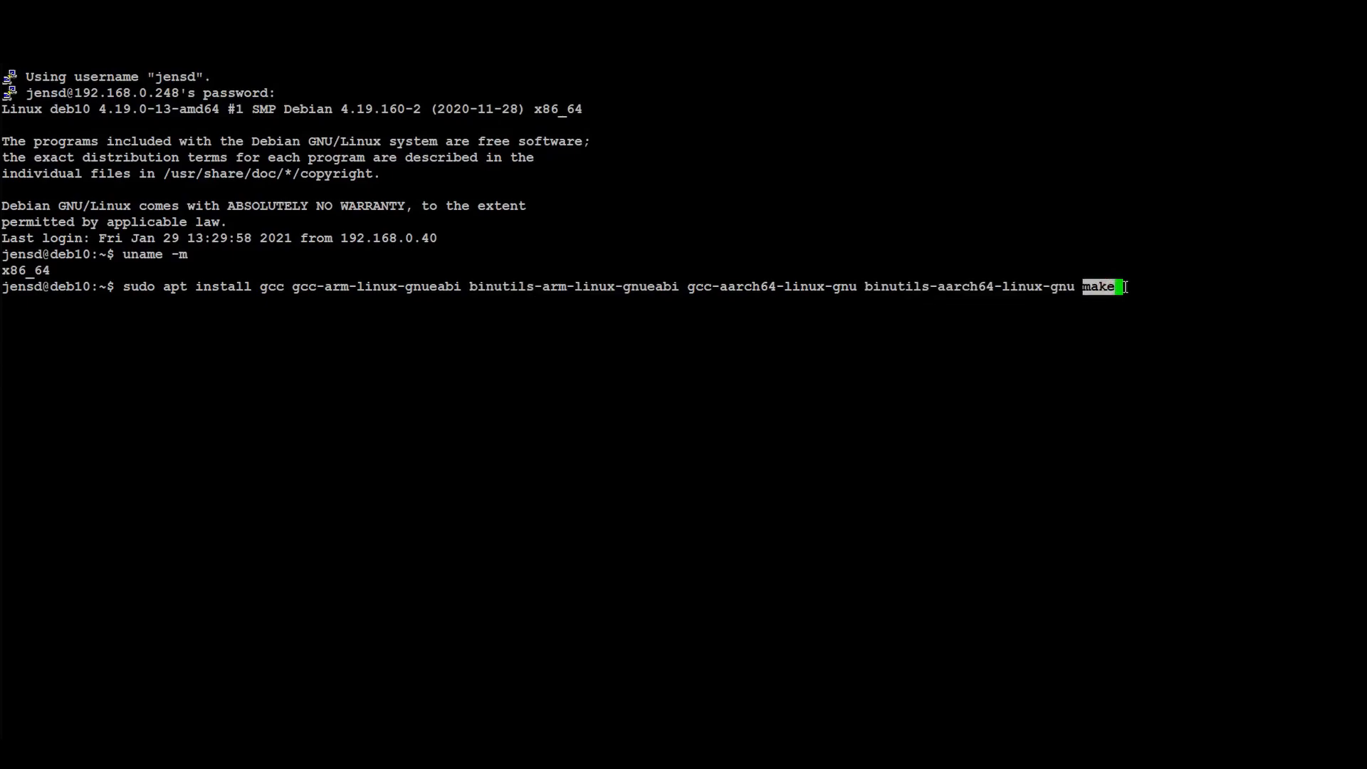
key(Return)
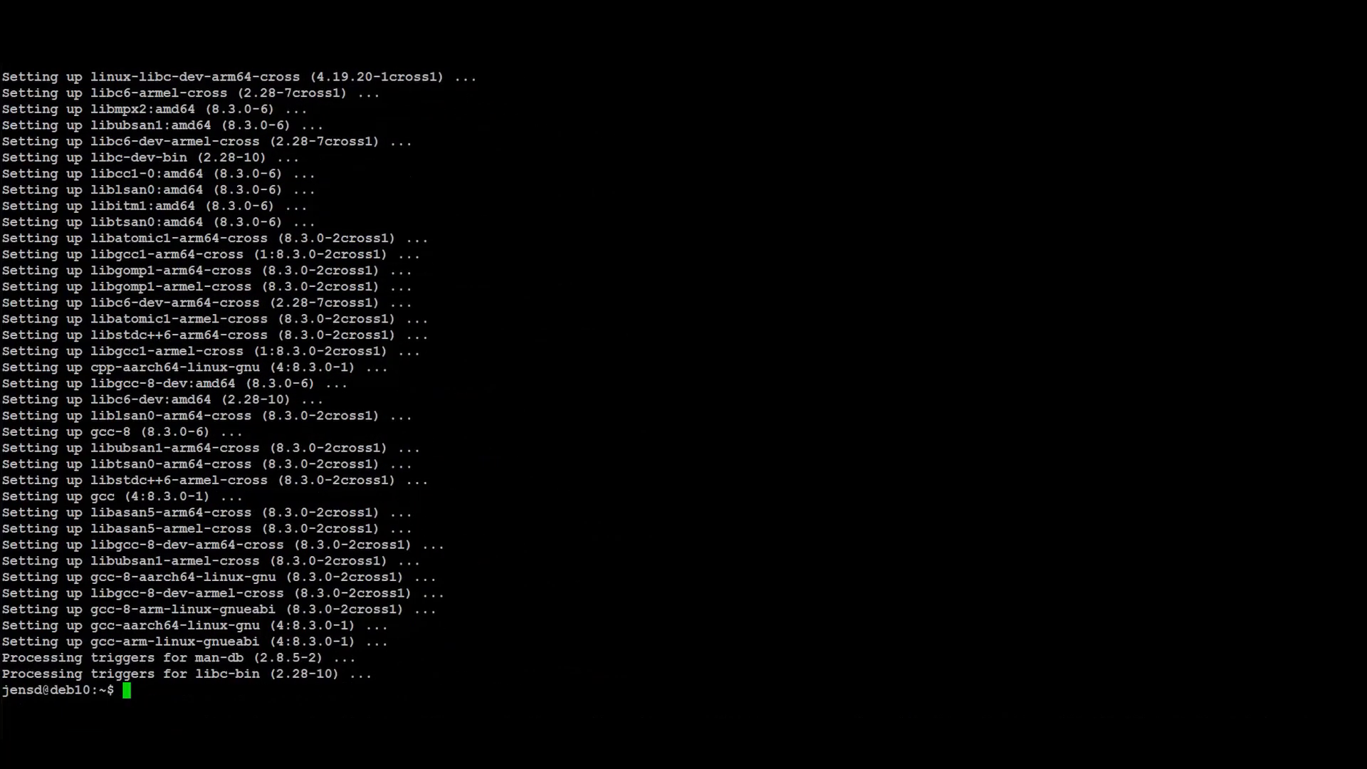
Write the Hello World C program in helloworld.c with vi and save it with :wq
text(vi hellow)
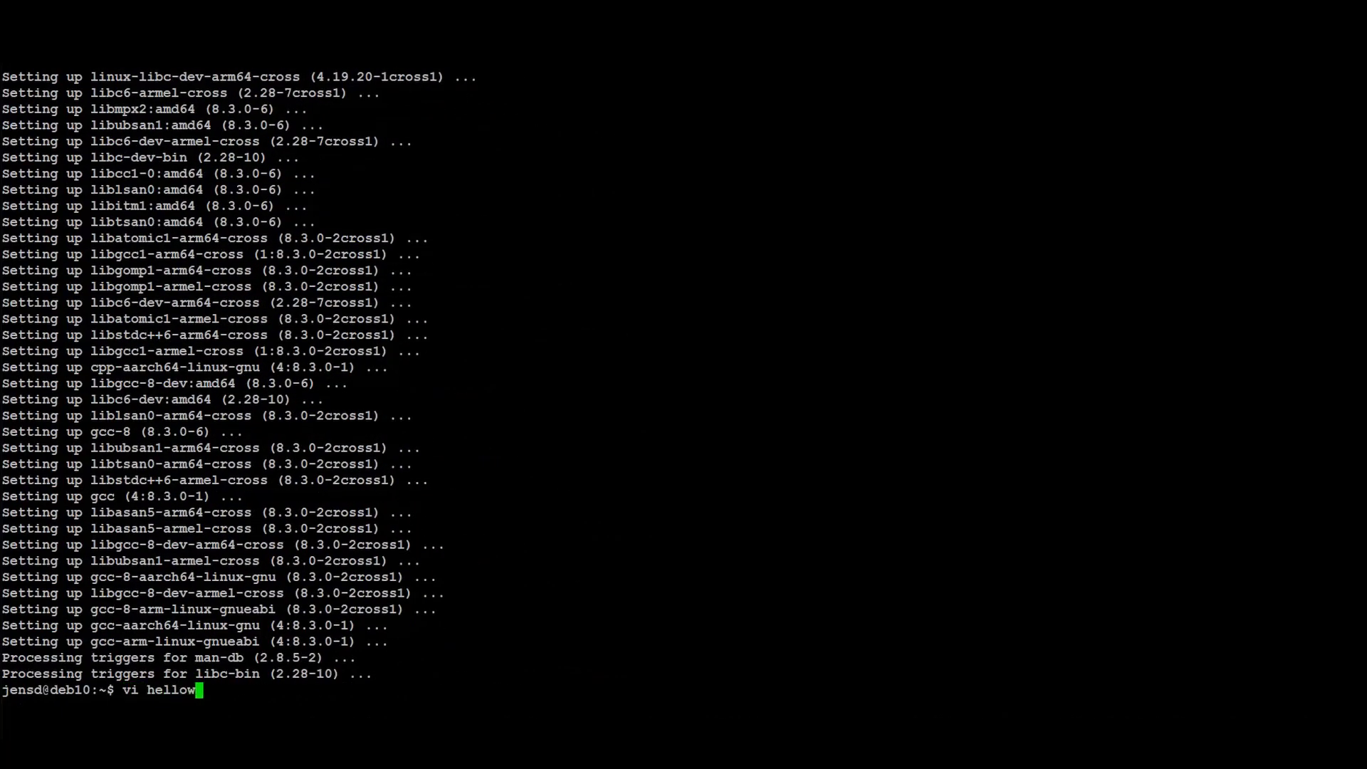
key(Return)
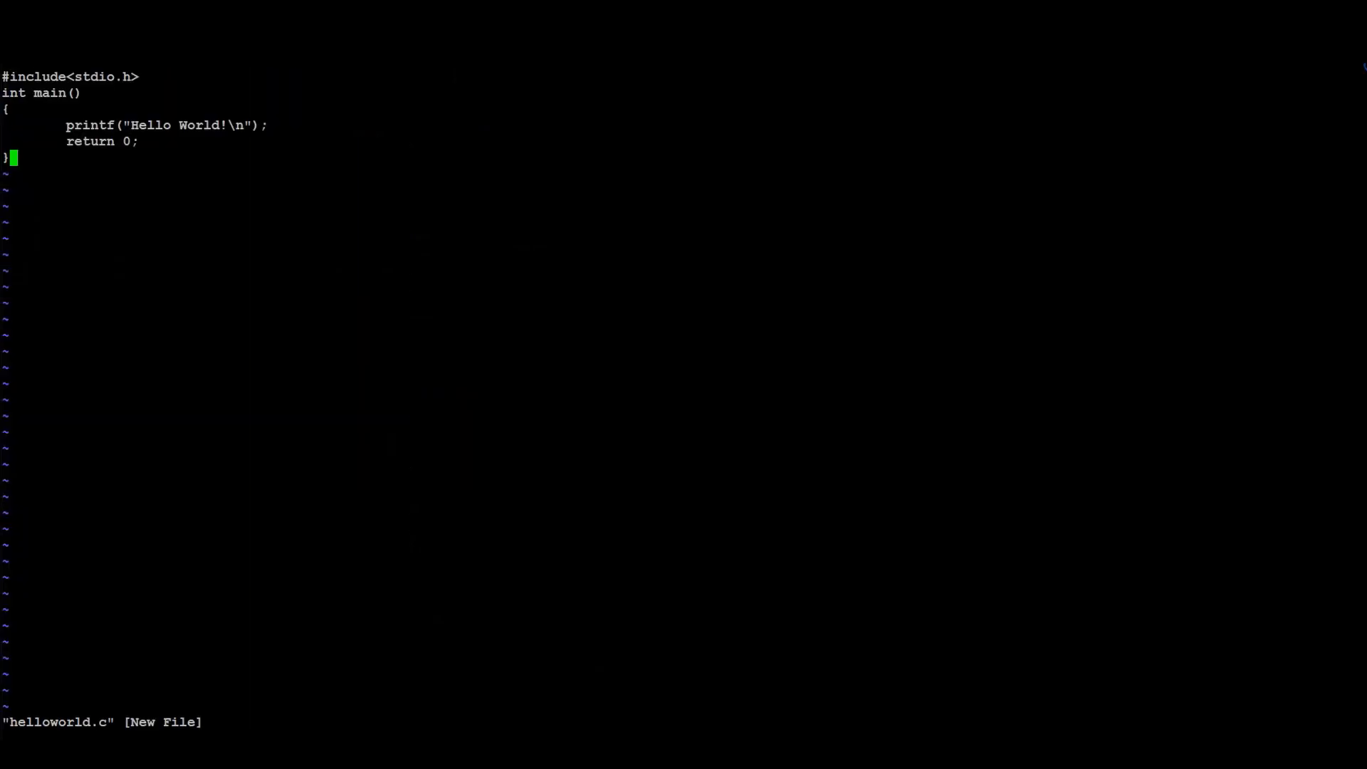
text(:wq)
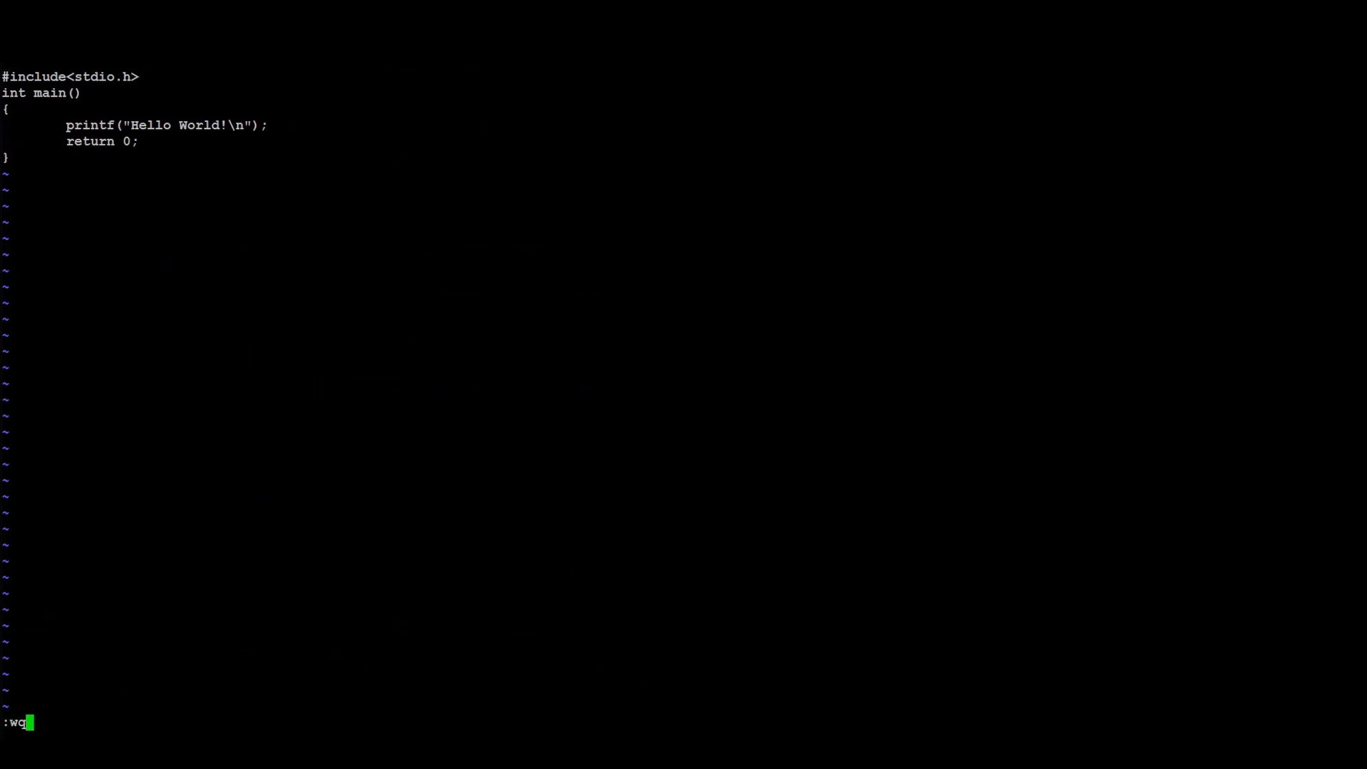
key(Return)
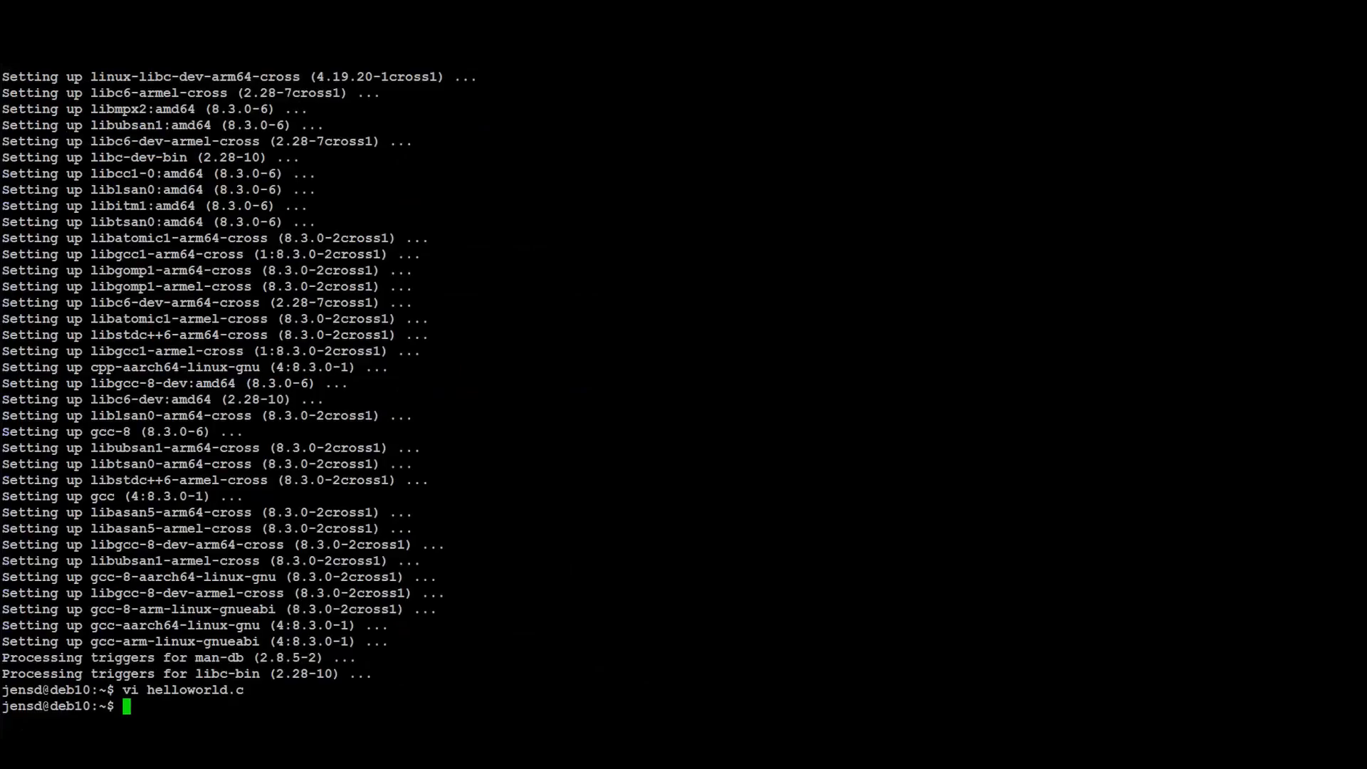
Compile helloworld.c natively with gcc into helloworld-x86_64
text(gcc he)
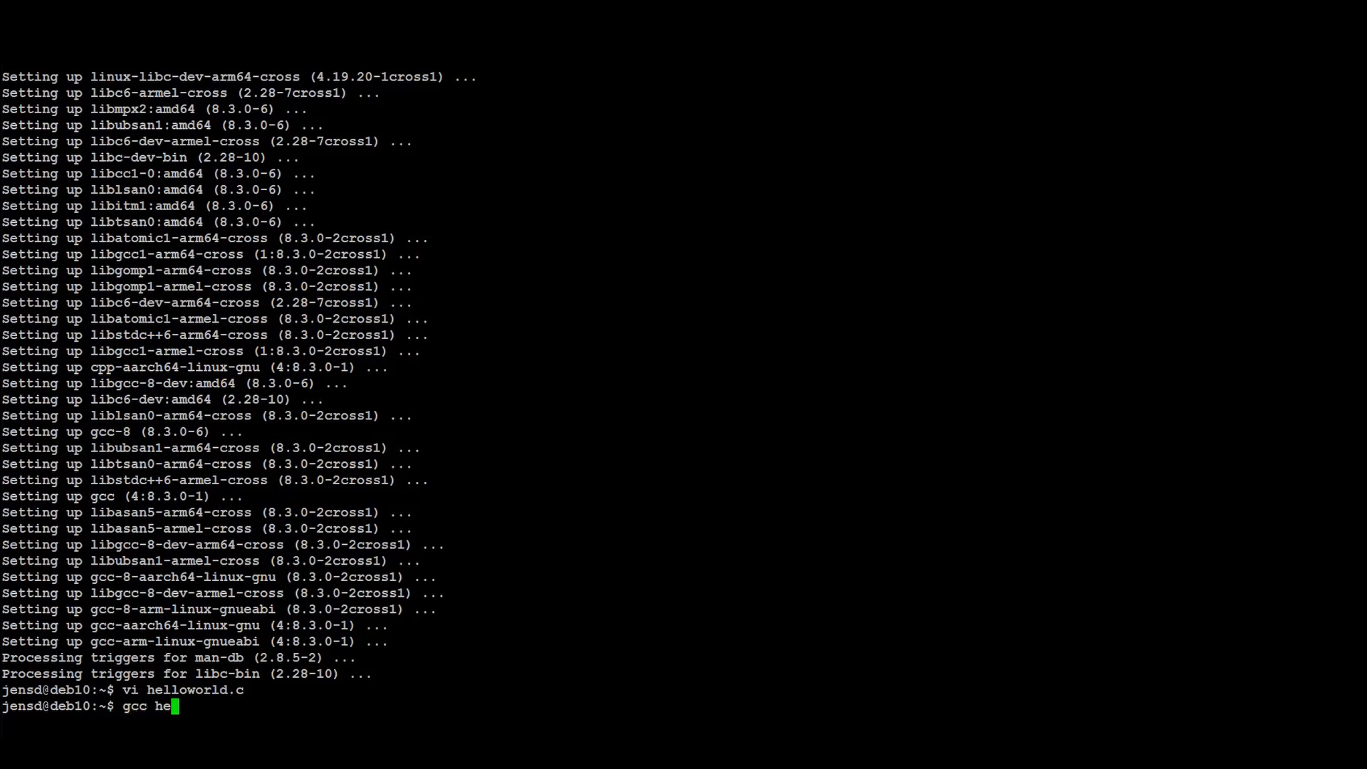
text(lloworld.c -o helloworld.c)
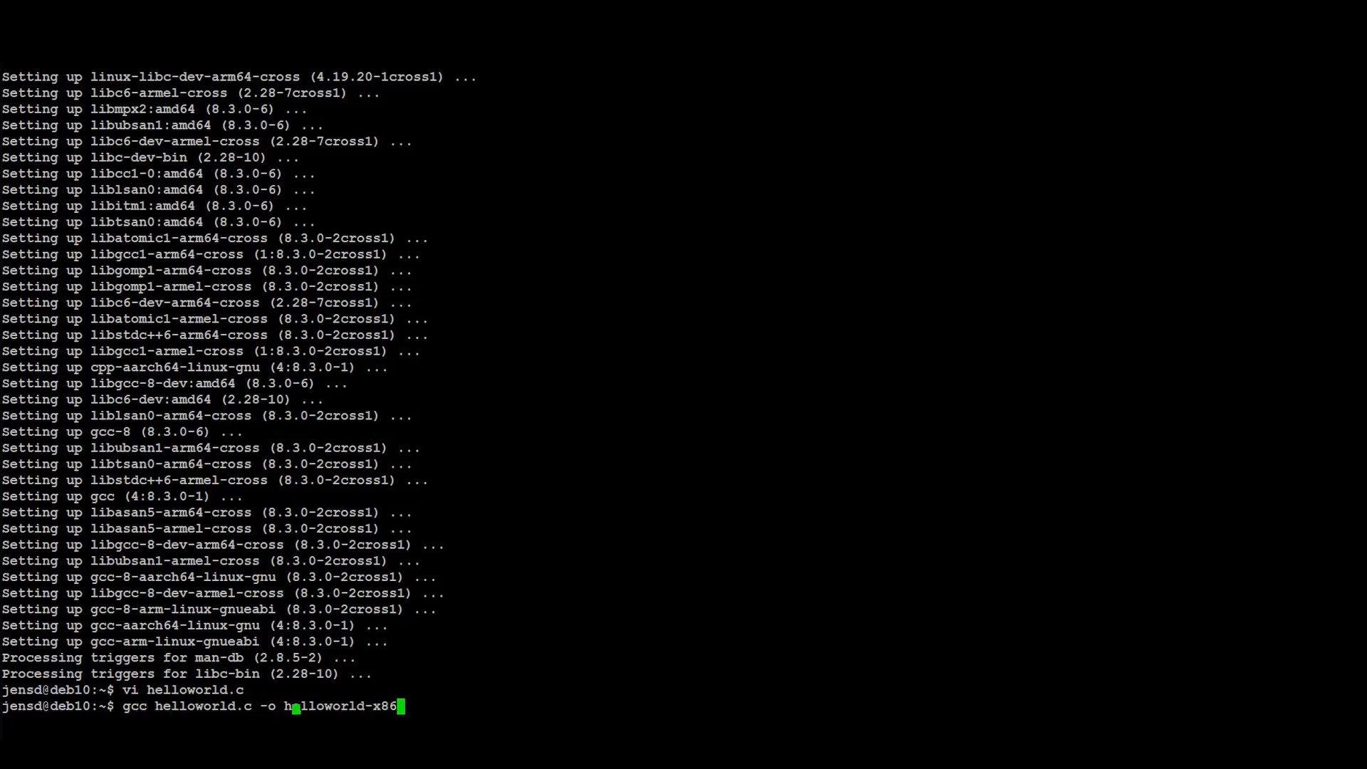
key(Return)
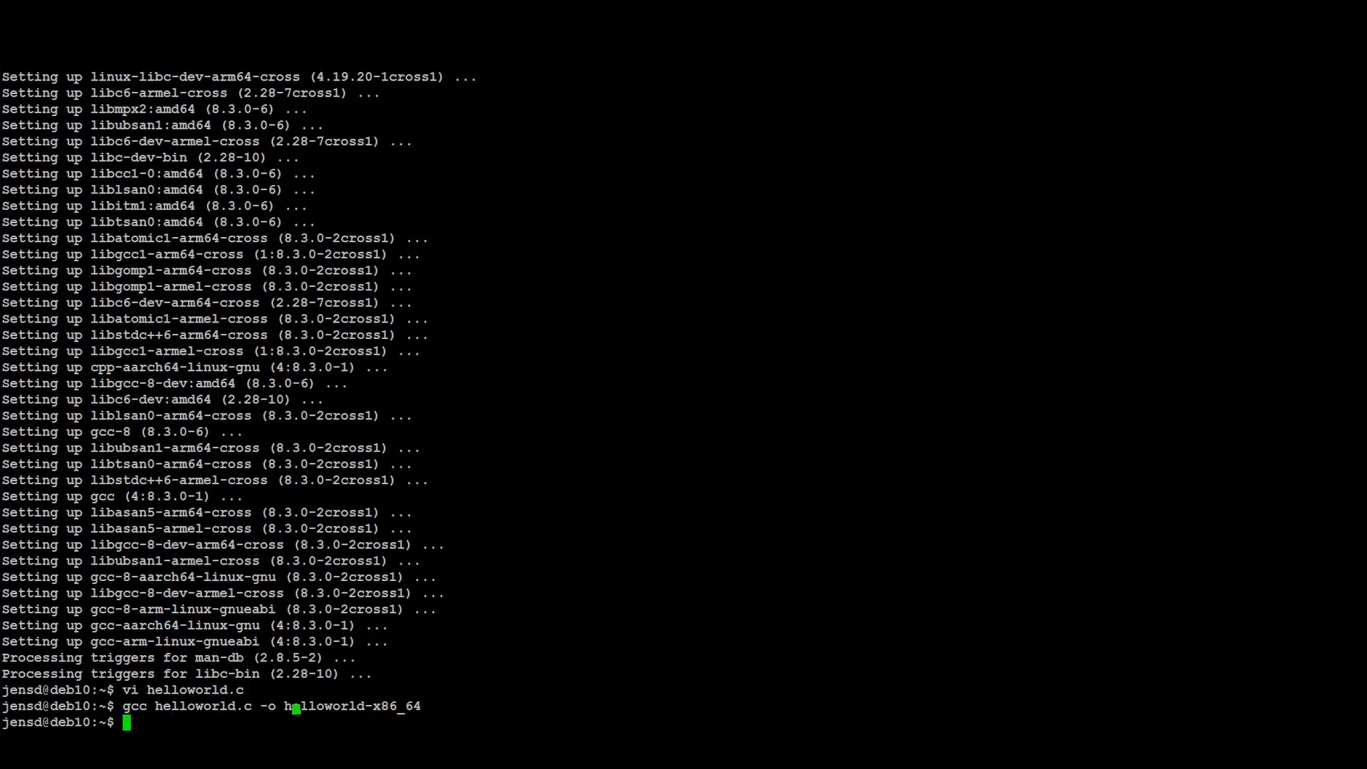
Confirm with file that helloworld-x86_64 is an x86-64 ELF executable
text(fi)
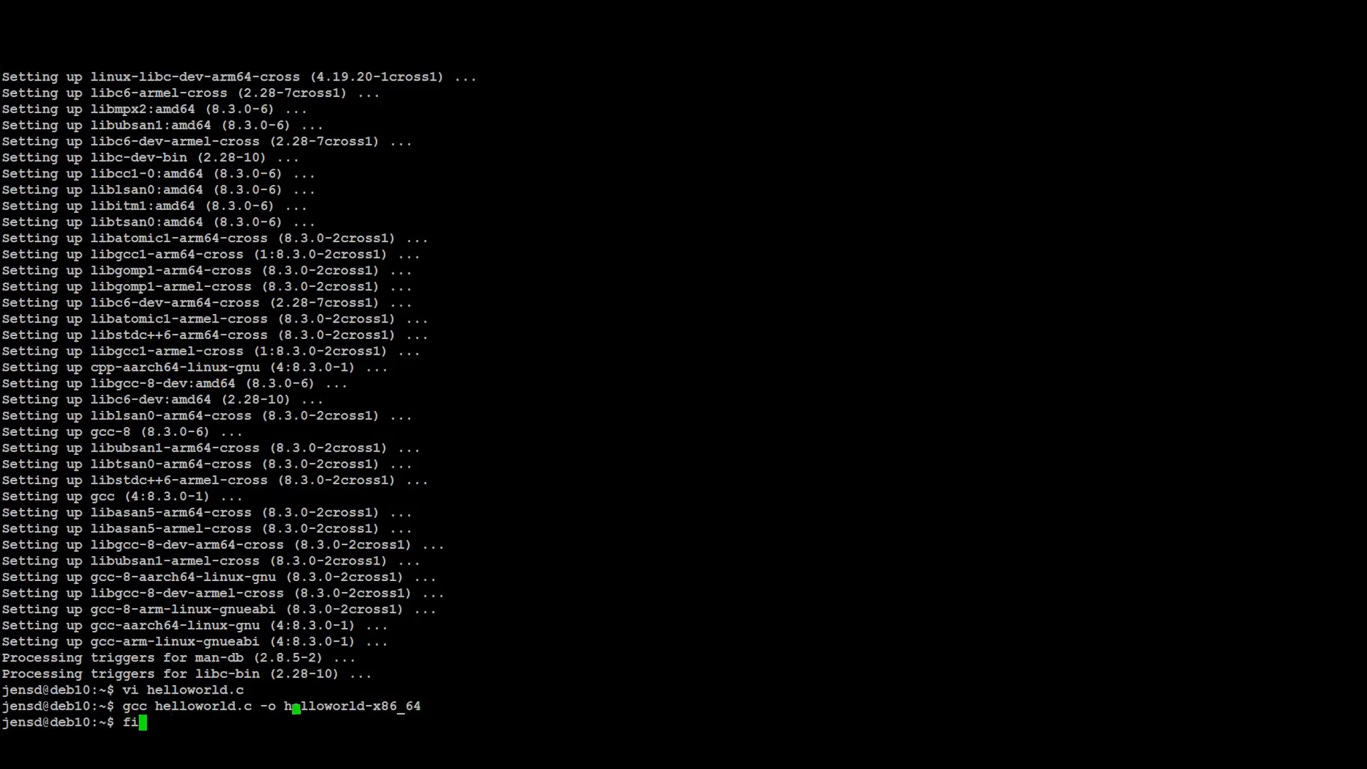
text(le helloworld)
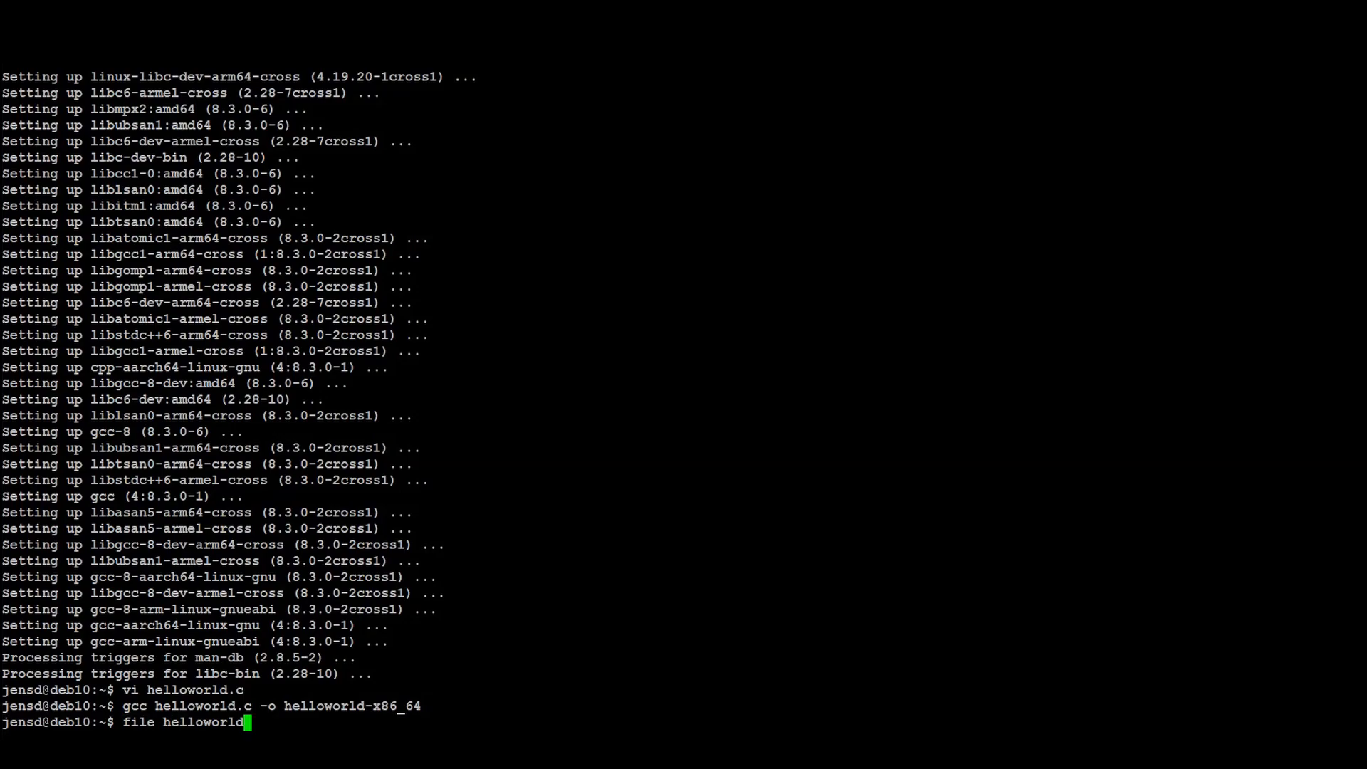
key(Return)
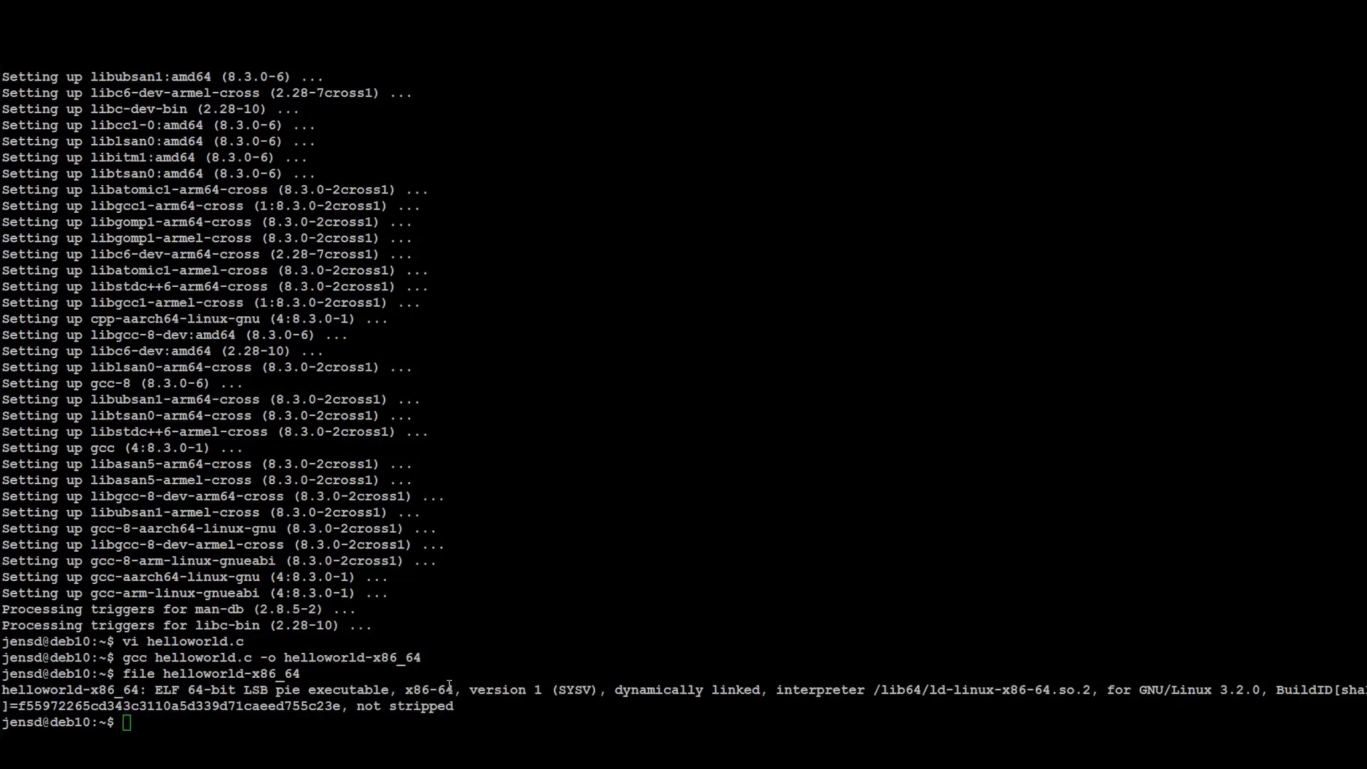
double_click(427, 690)
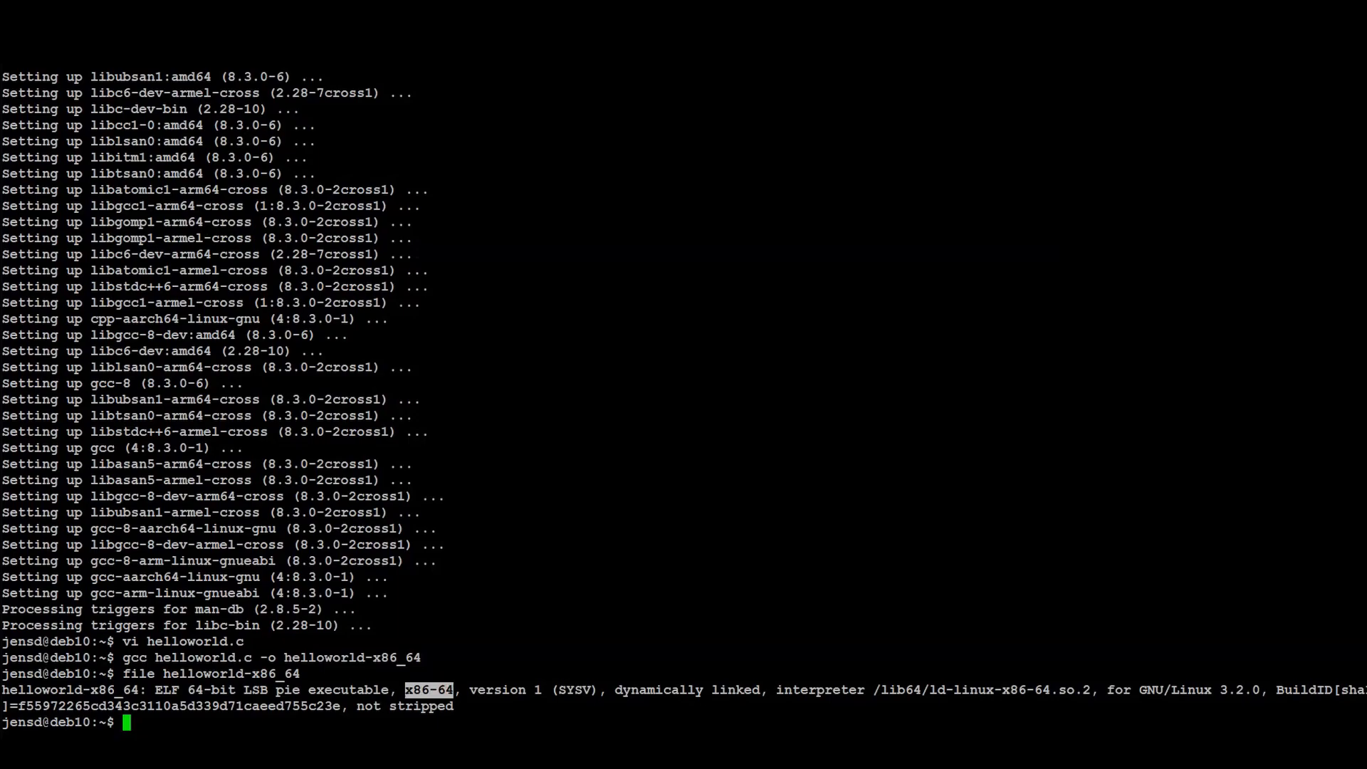
Run ./helloworld-x86_64, printing Hello World!
text(./helloworld-x86_64)
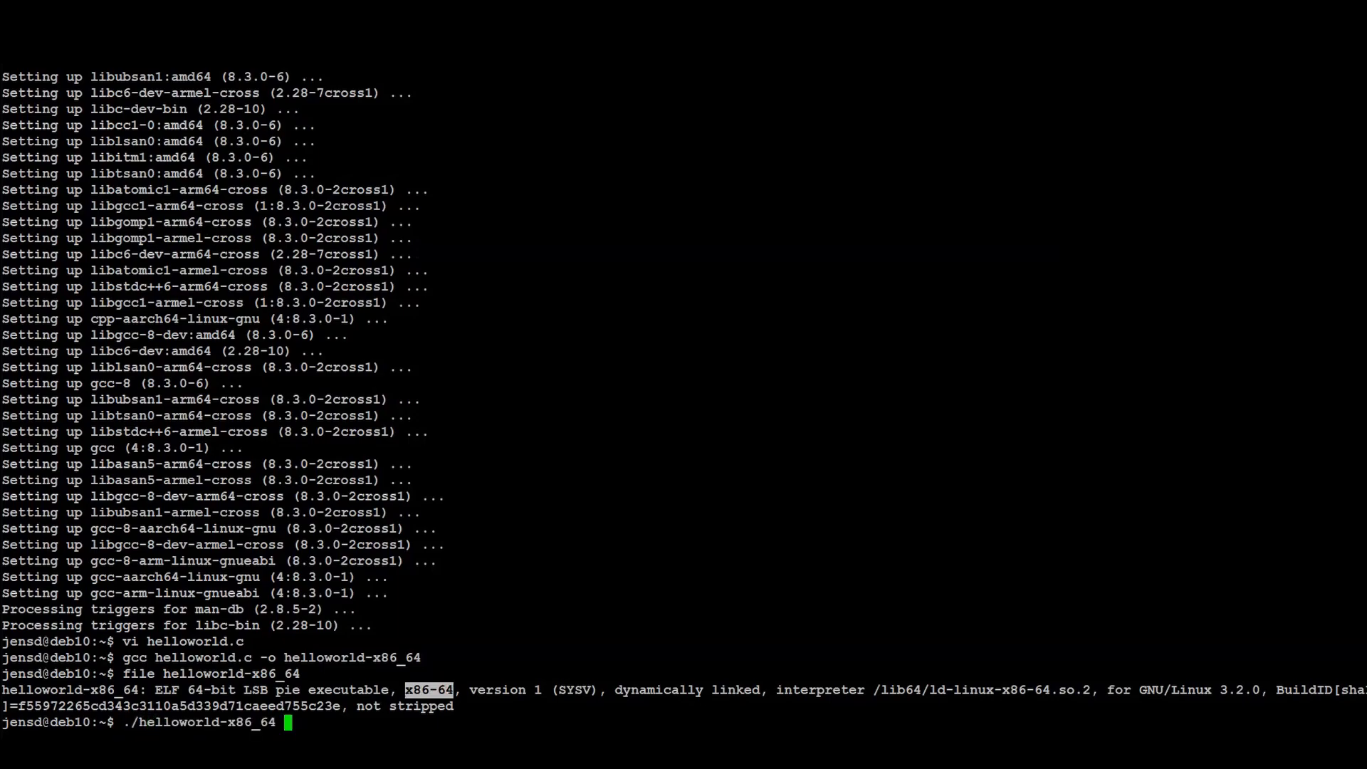
key(Return)
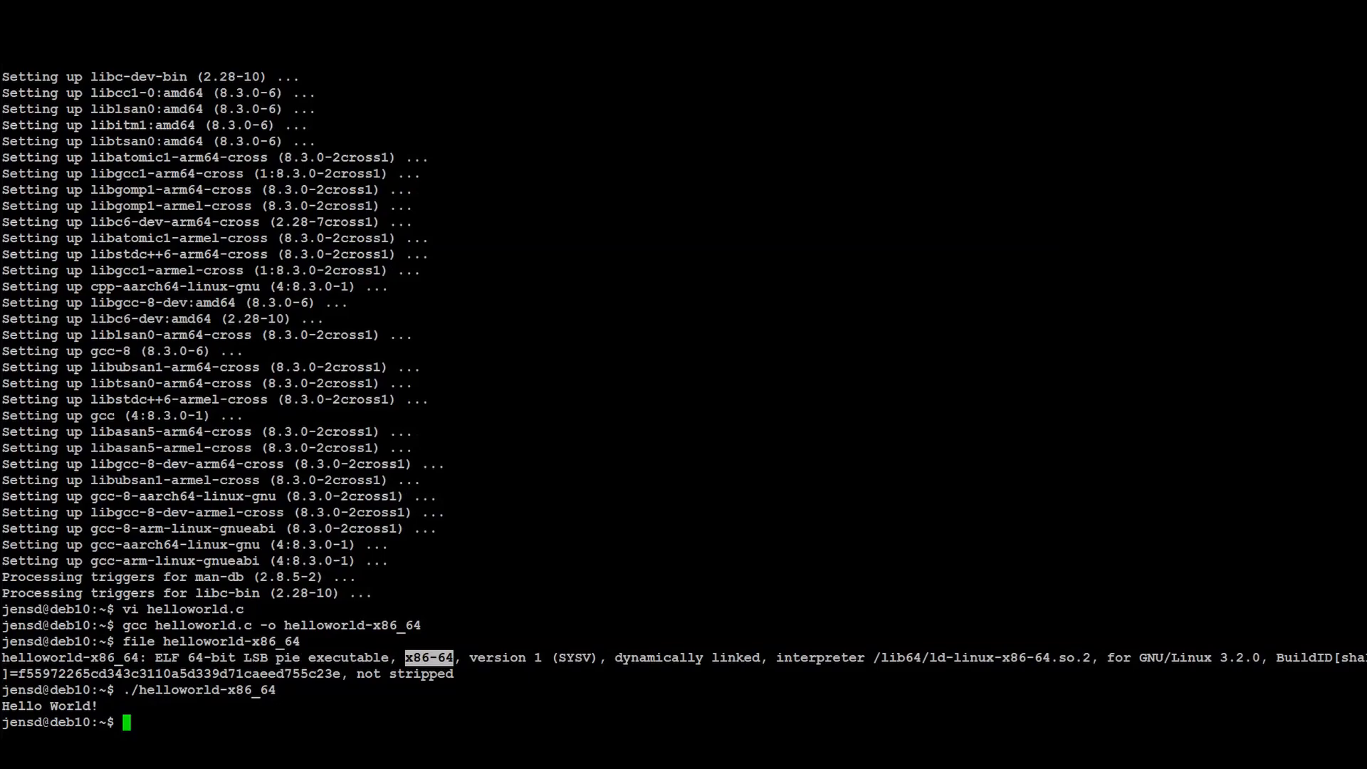
text(arm-)
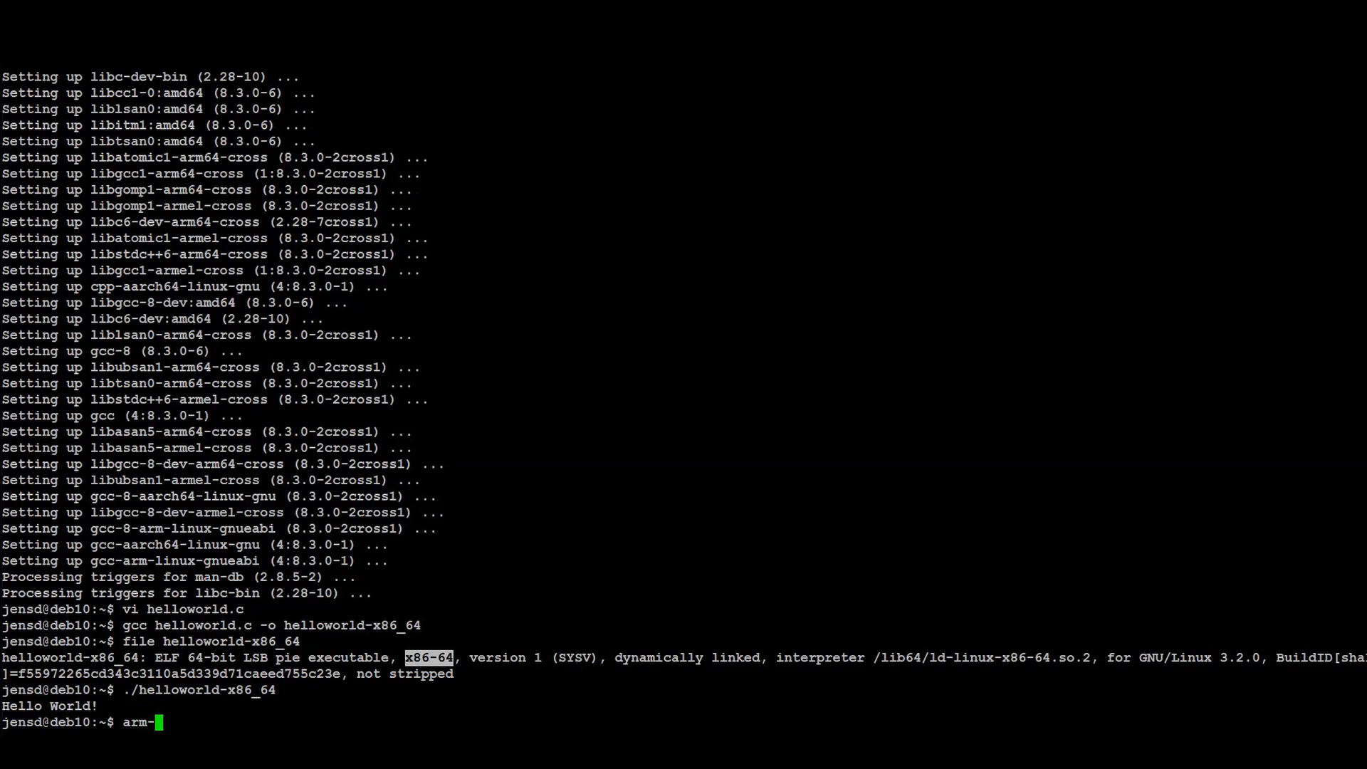
Cross-compile helloworld.c into helloworld-arm and helloworld-aarch64 with the gnueabi and aarch64 gcc
text(linux-gnueabi-gcc helloworld)
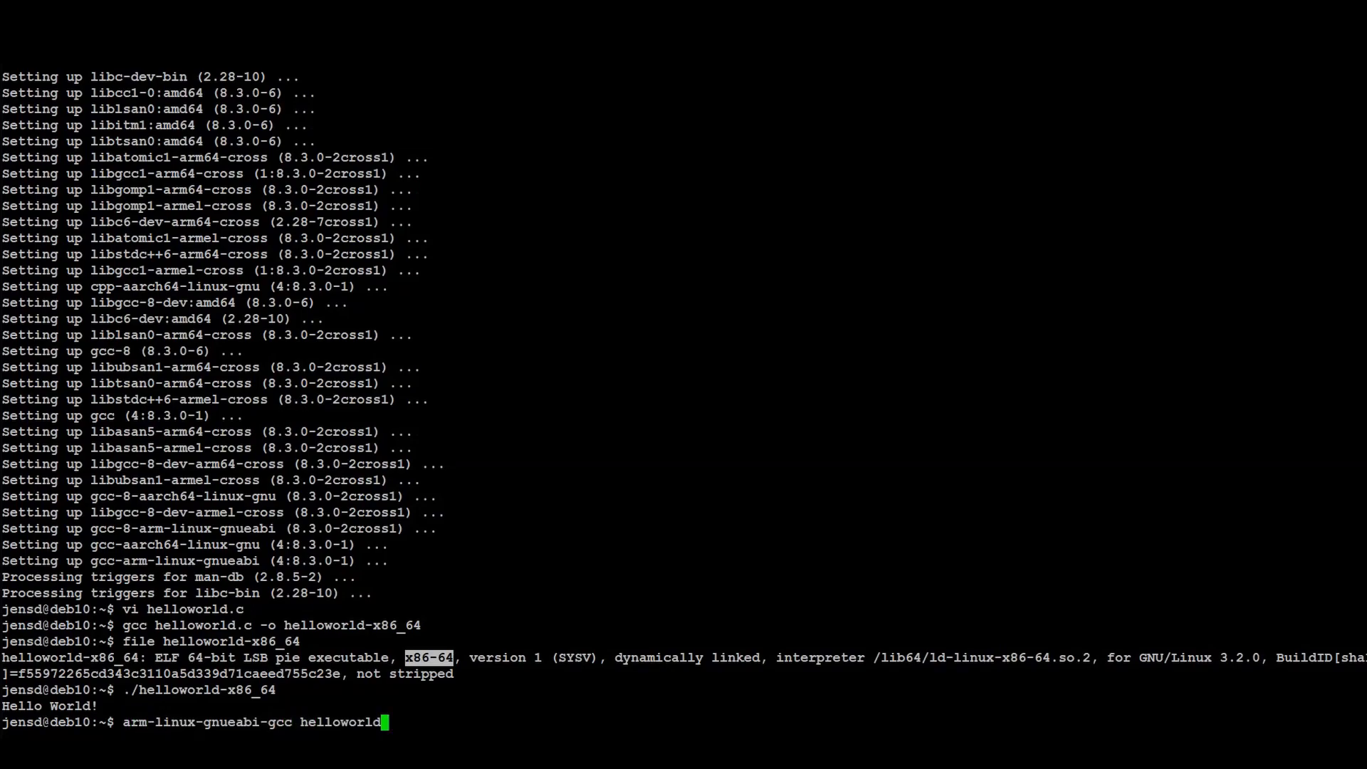
text(.c -o helloworld-arm)
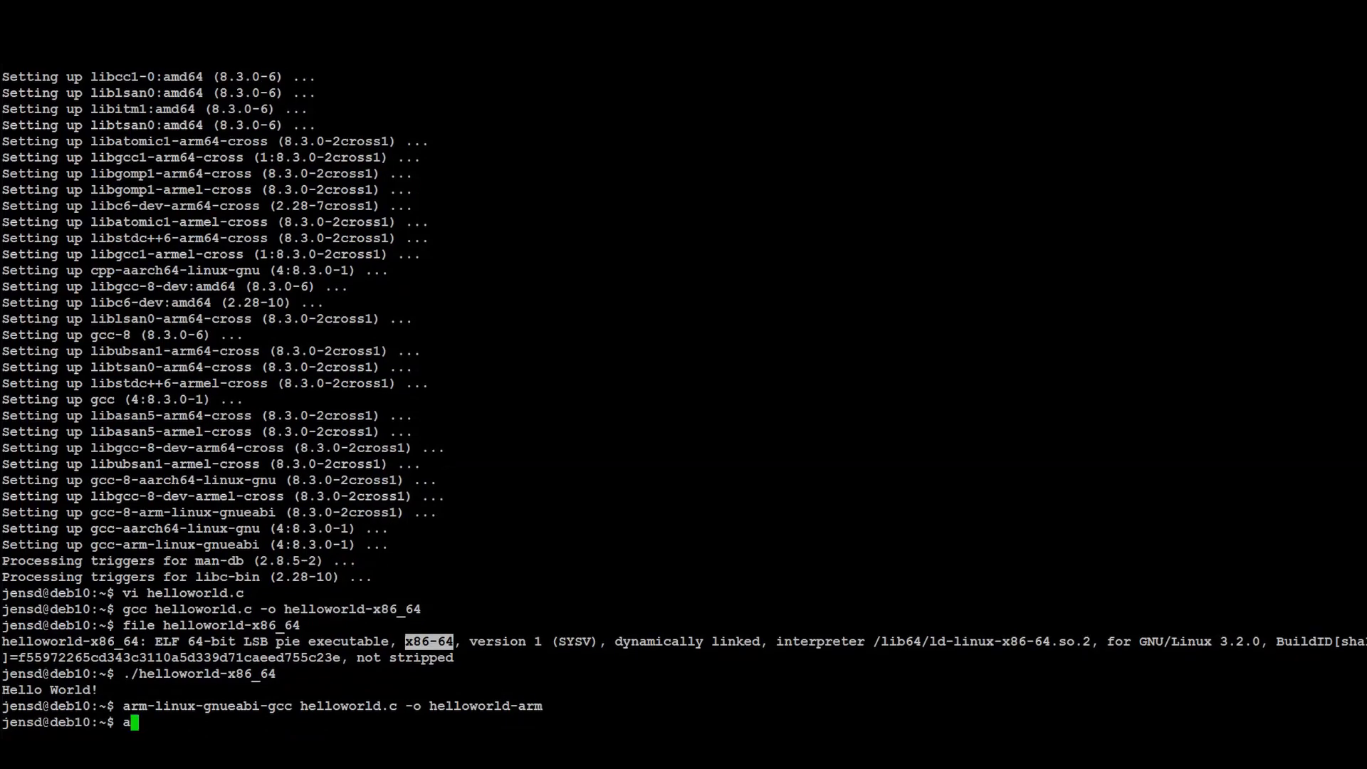
text(arch64-linux-gnu-gcc helloworld)
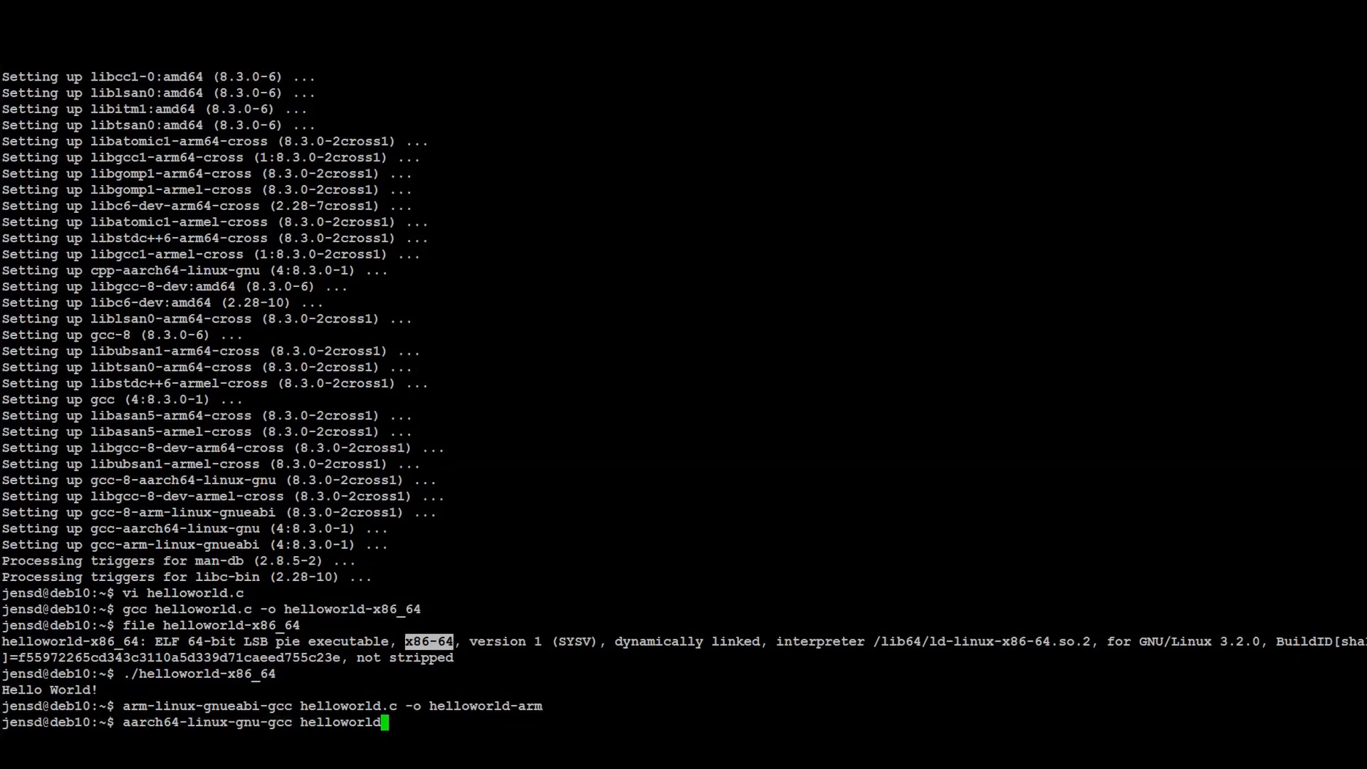
text(.c -o helloworld-)
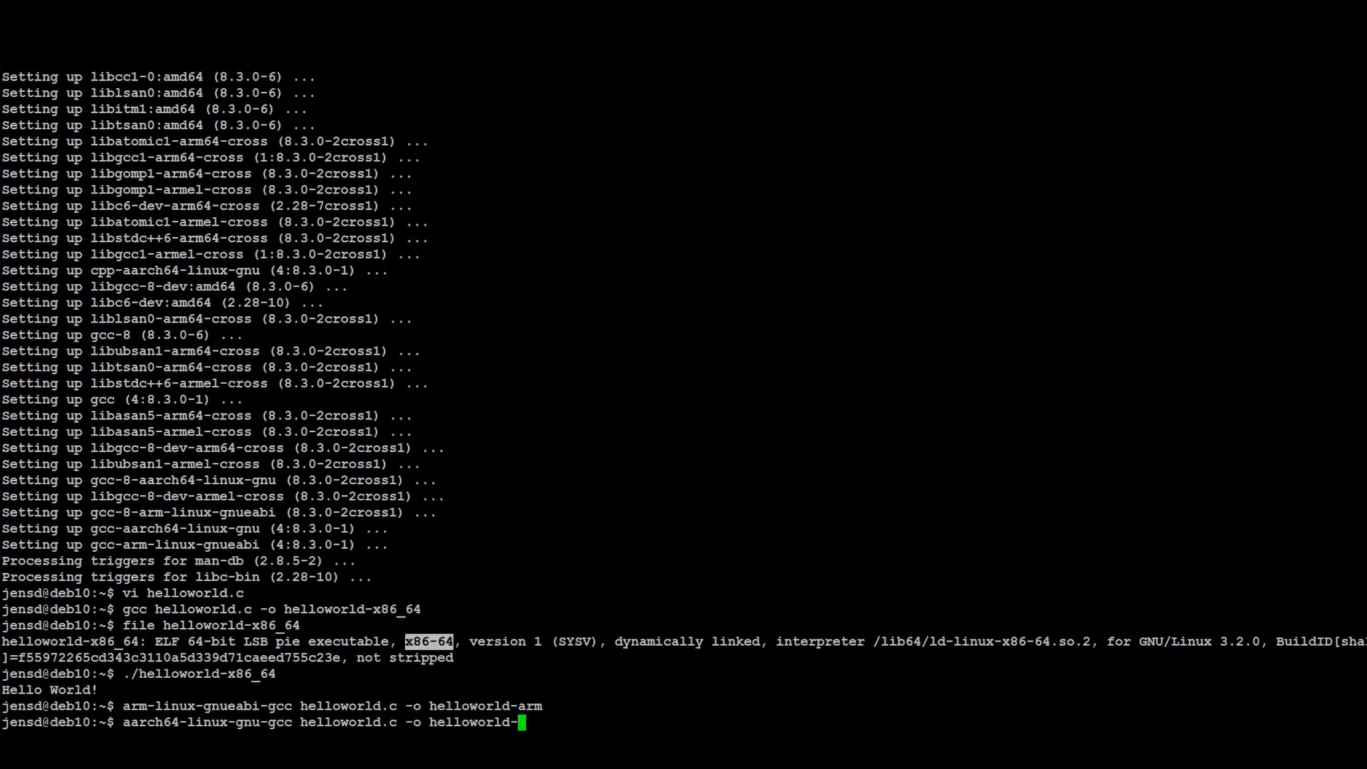
text(aarch64)
text(file helloworld)
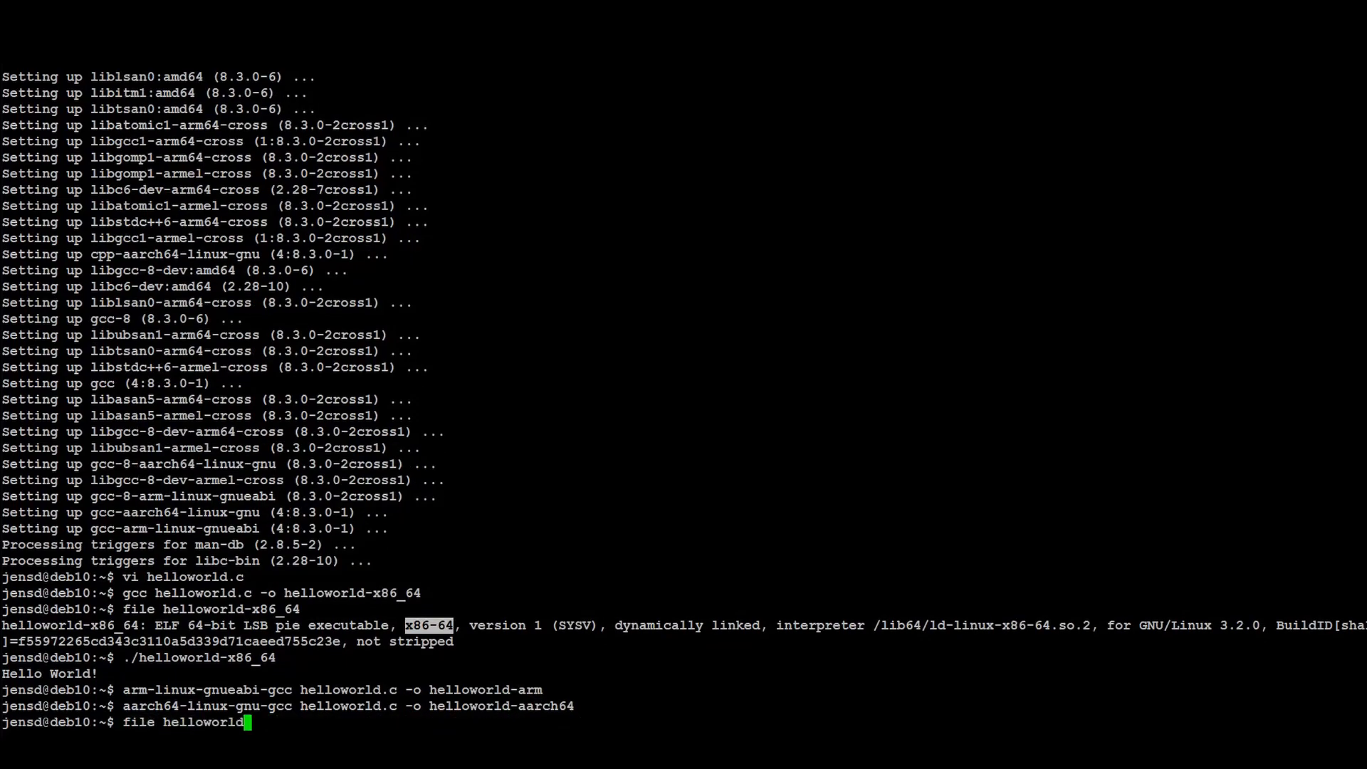
Check every build with file helloworld-* and confirm the ARM builds fail with Exec format error on the PC
text(*)
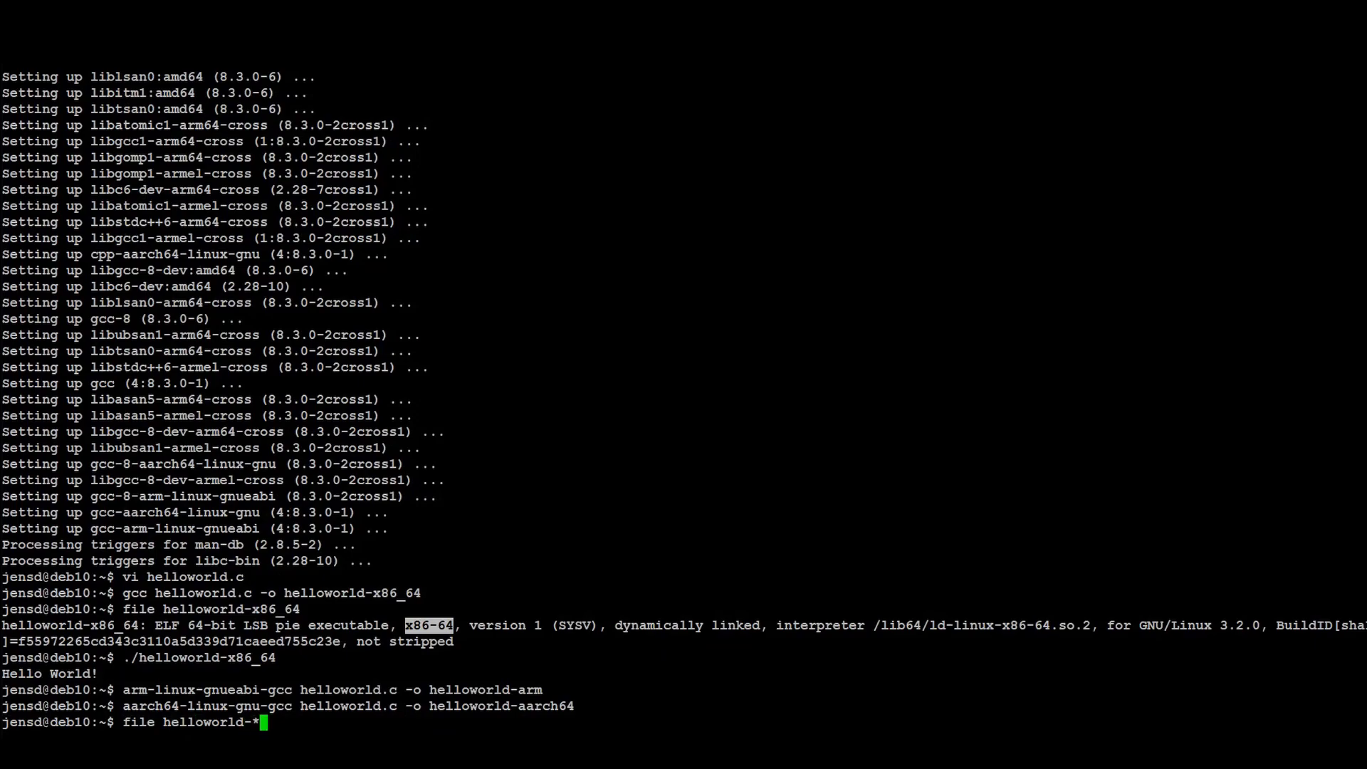
key(Return)
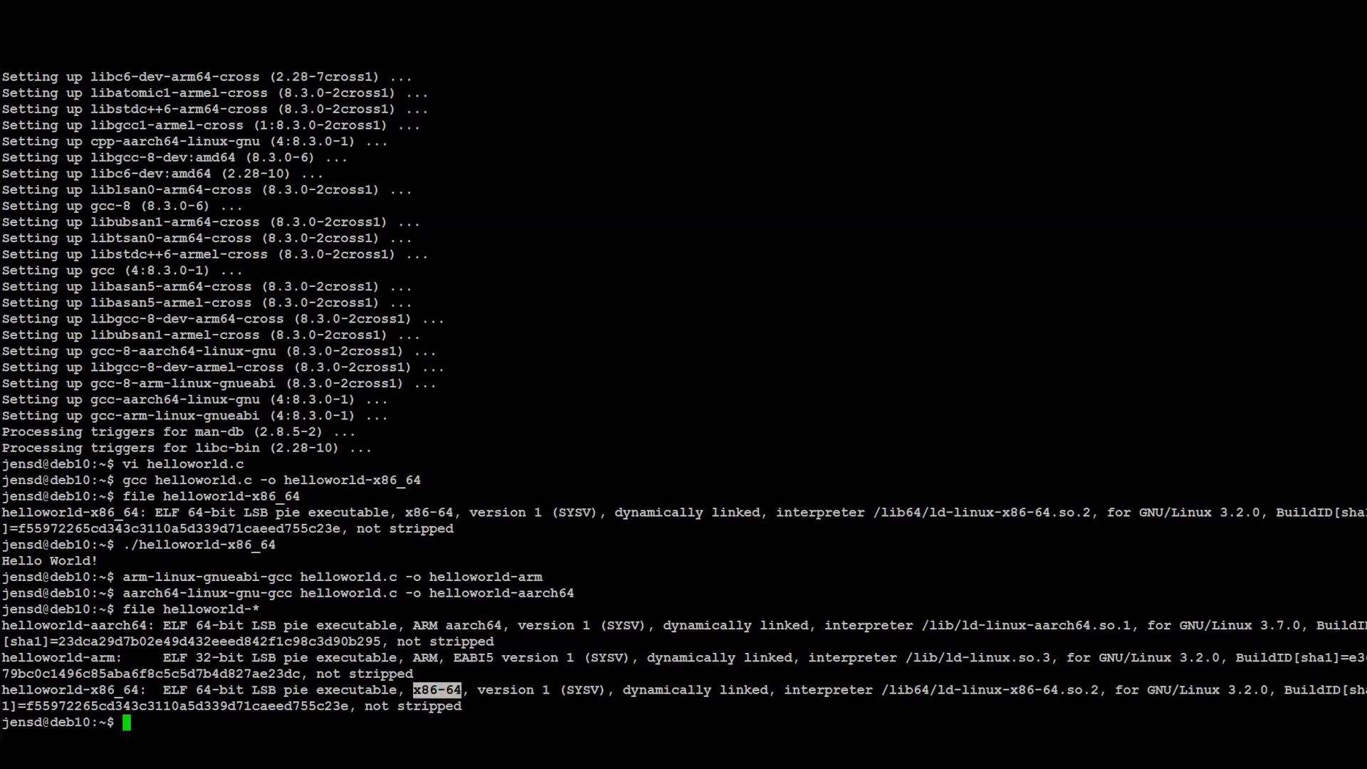
text(./he)
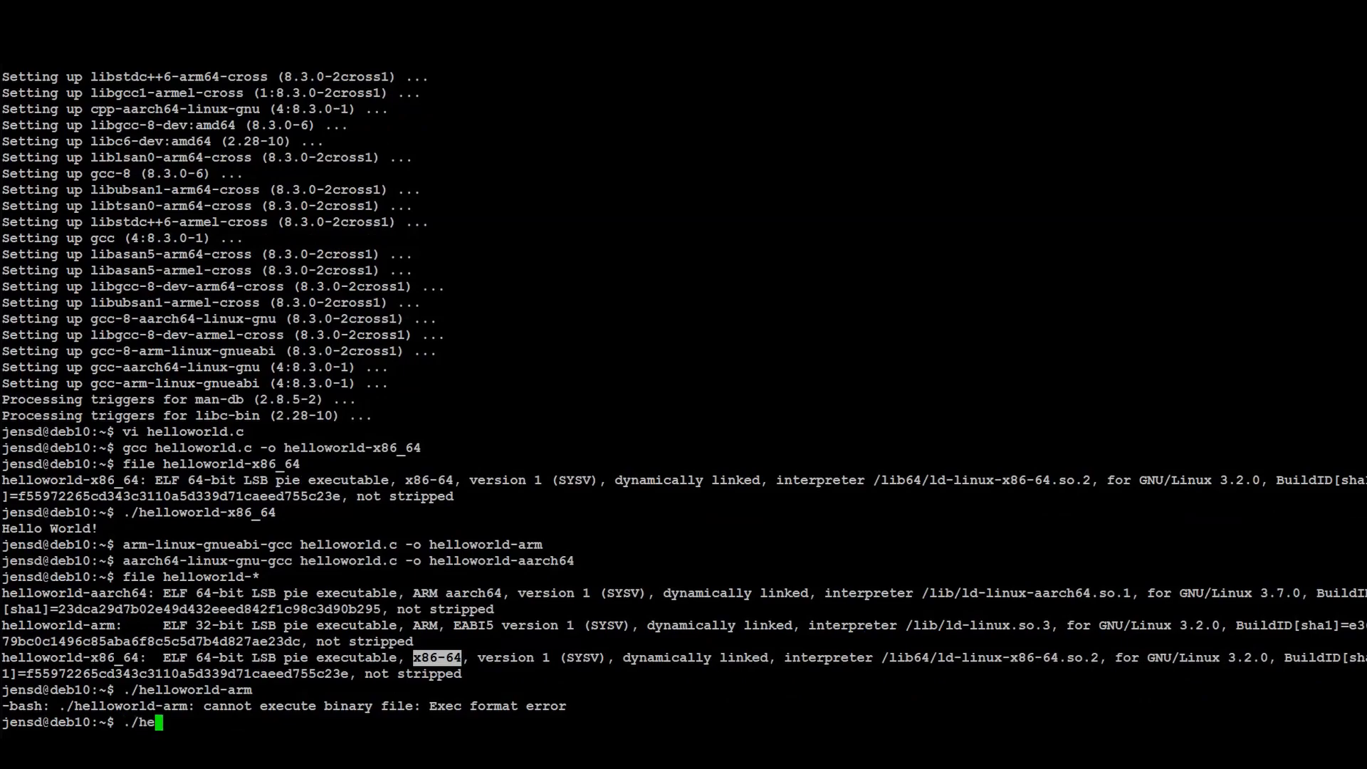
key(Return)
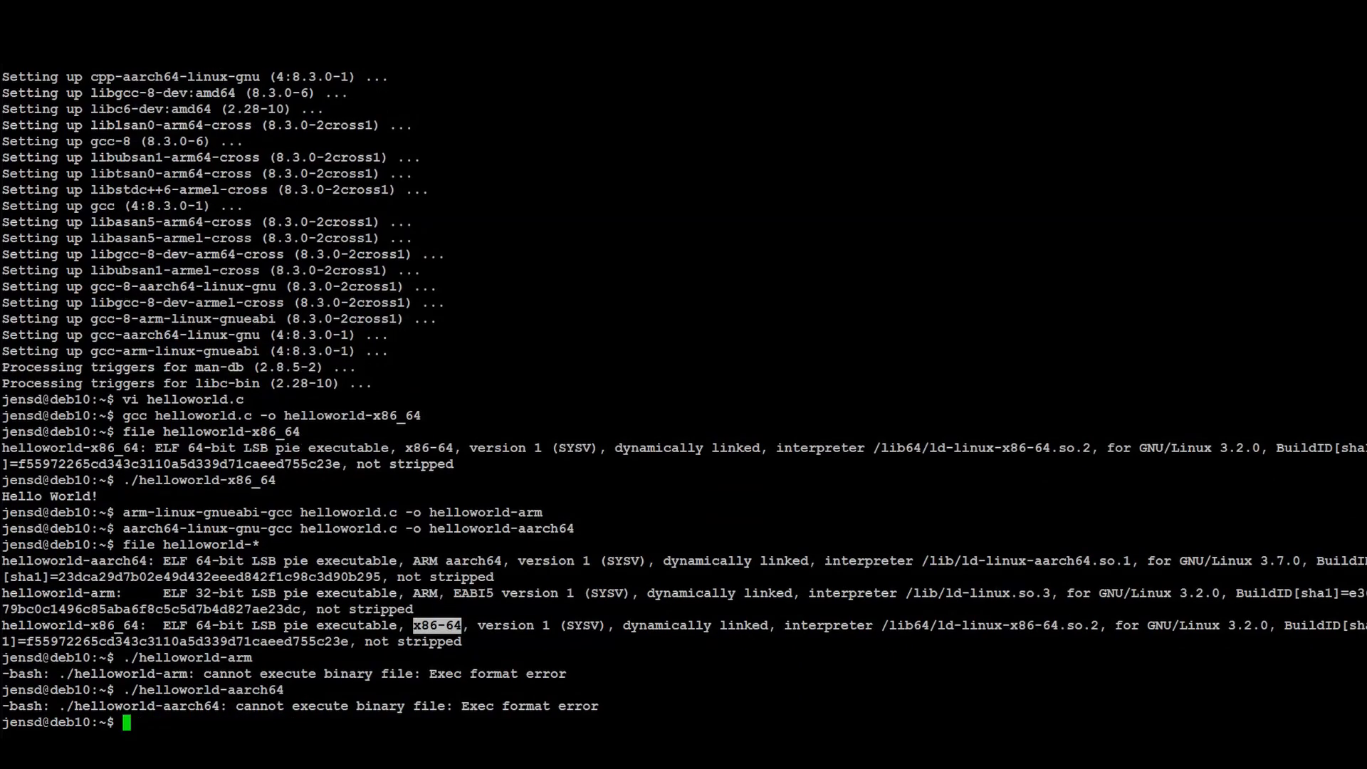
Copy helloworld-aarch64 into /var/www/html/ for serving
text(sudo cp helloworld-aarch64)
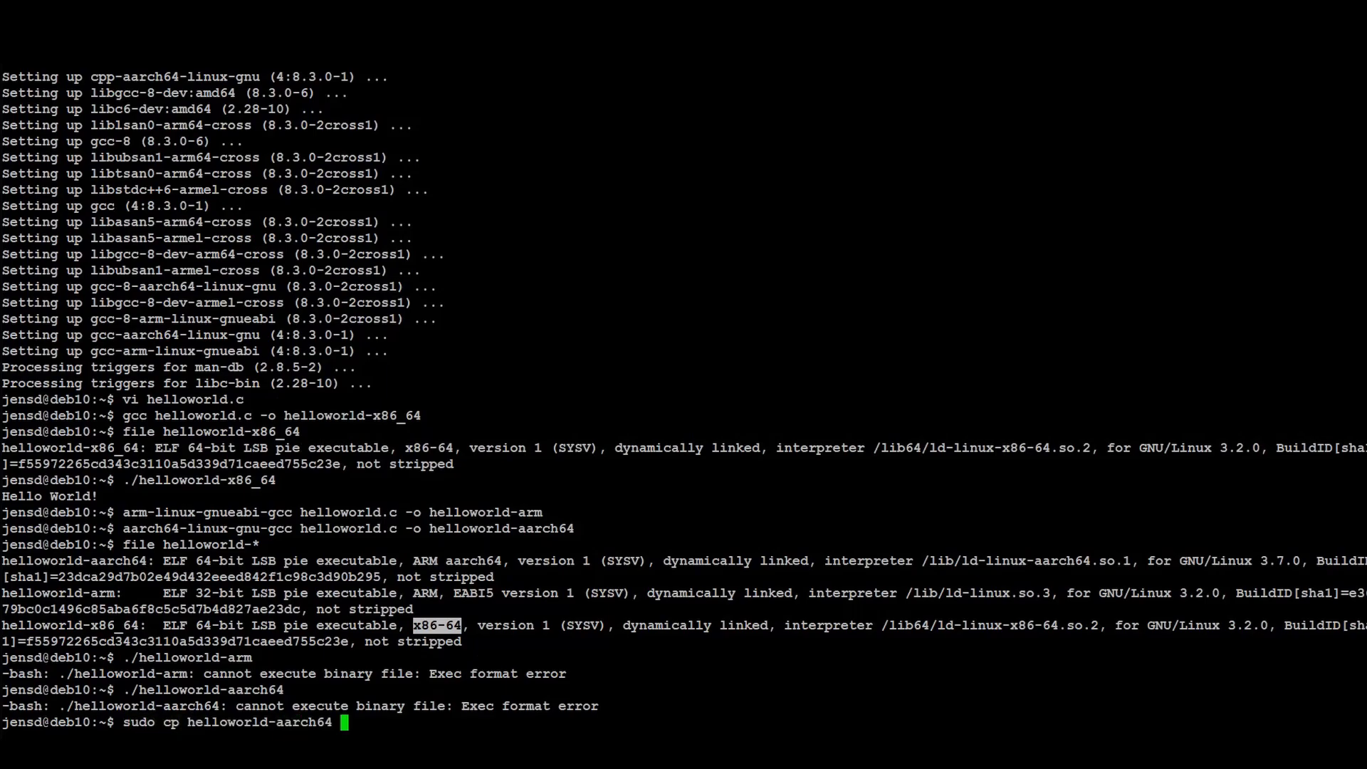
key(Return)
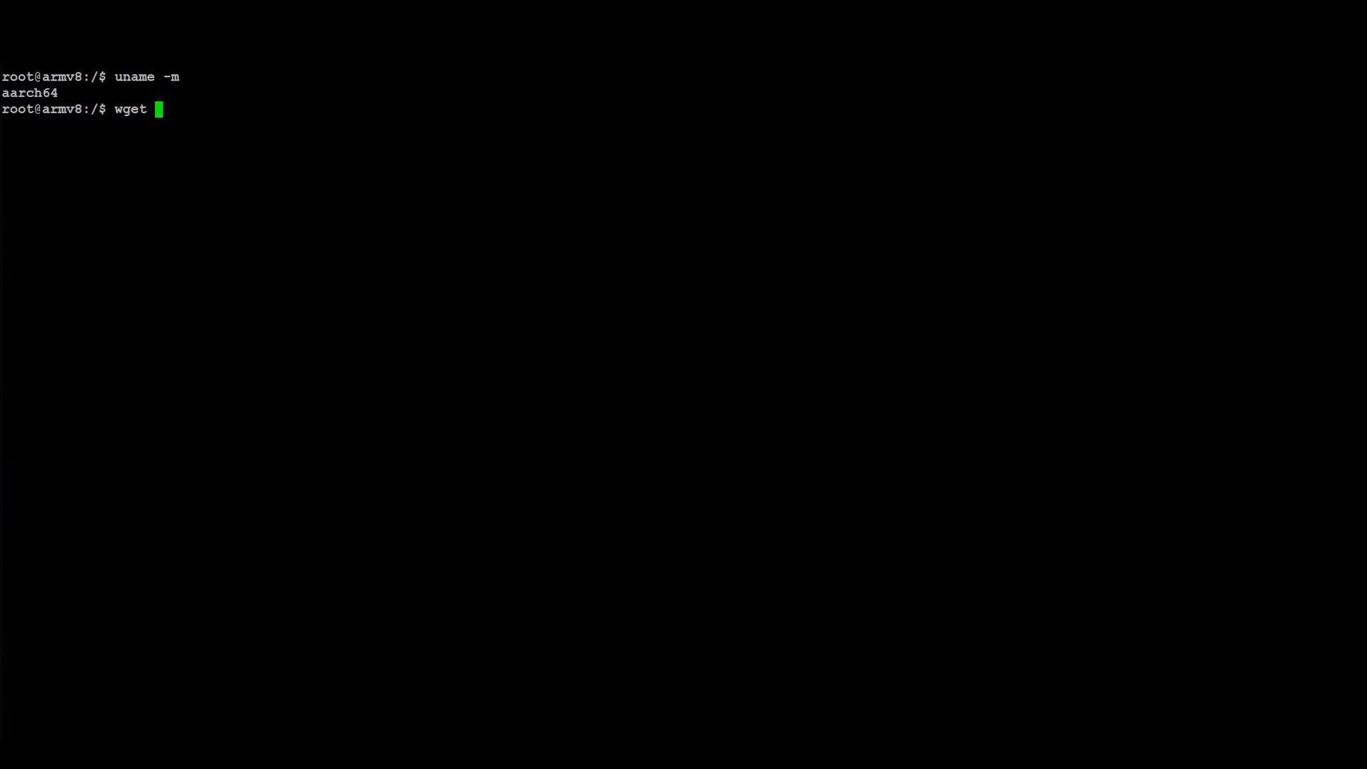
text(http://192.168.0.248/helloworld-aarch64)
text(./helloworld-aarch64)
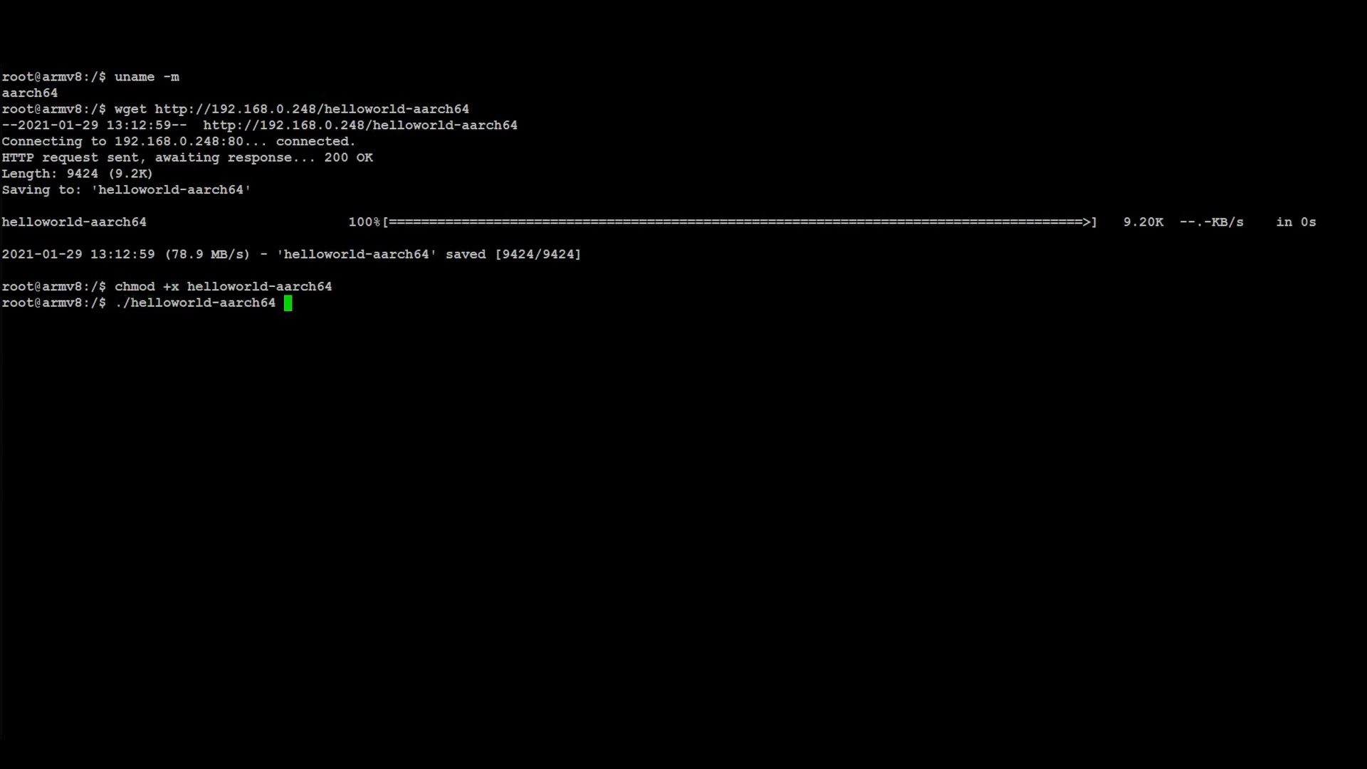
key(Return)
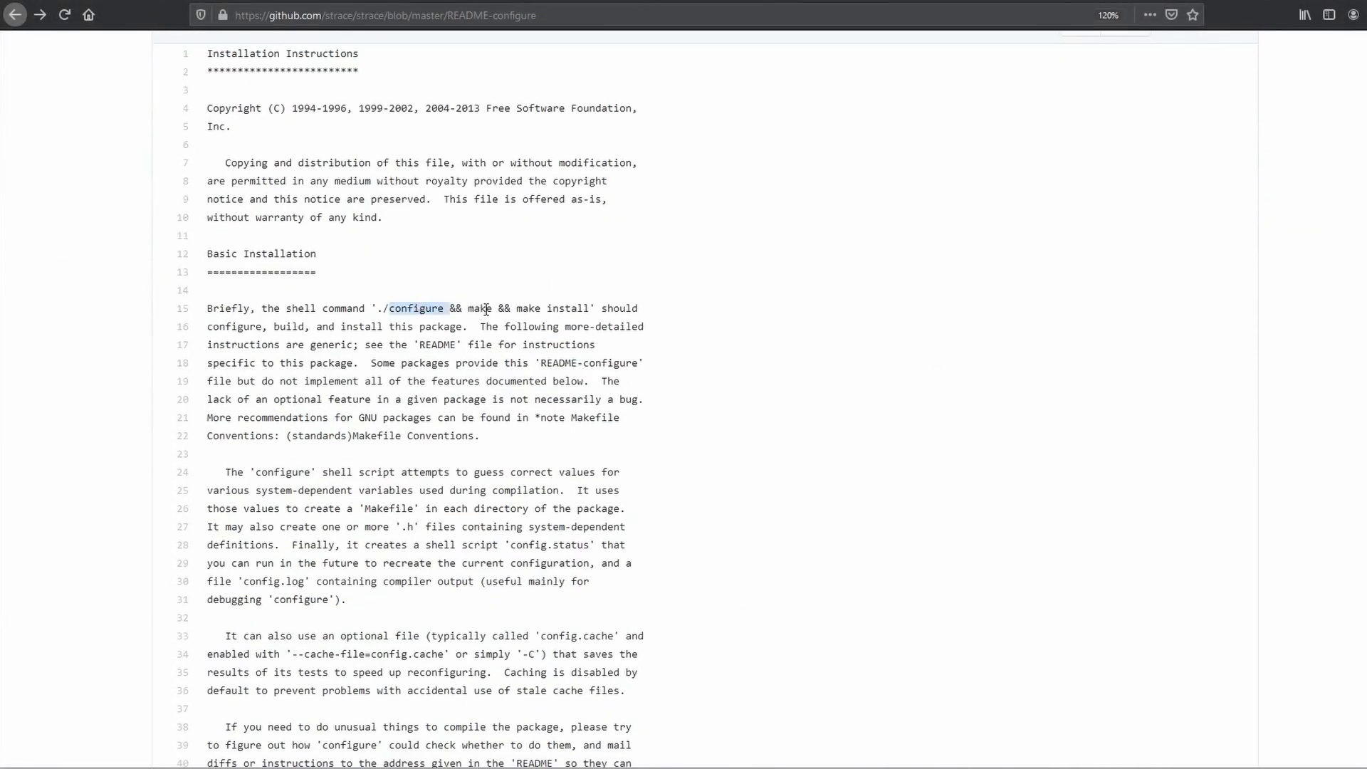
Highlight the configure step in strace's README-configure and scroll back up the page
double_click(480, 307)
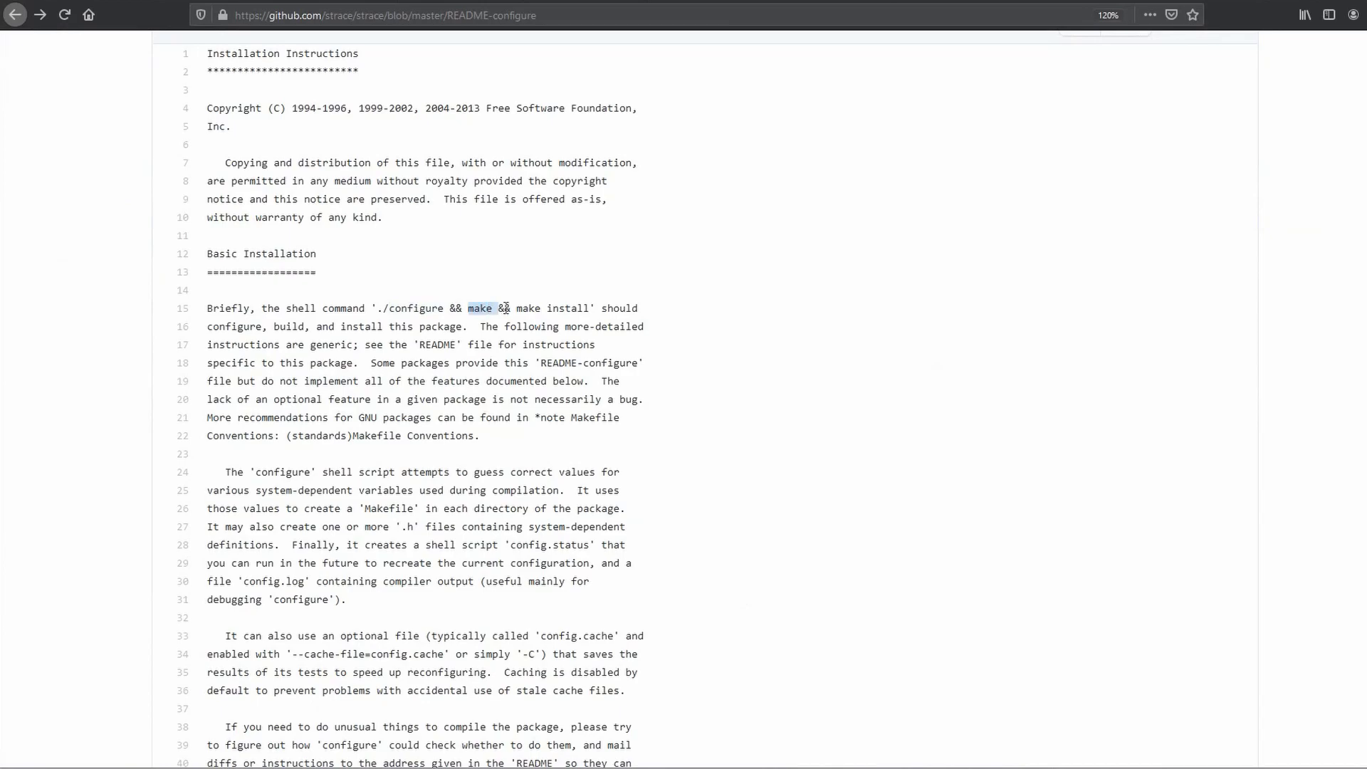
scroll(up, 3)
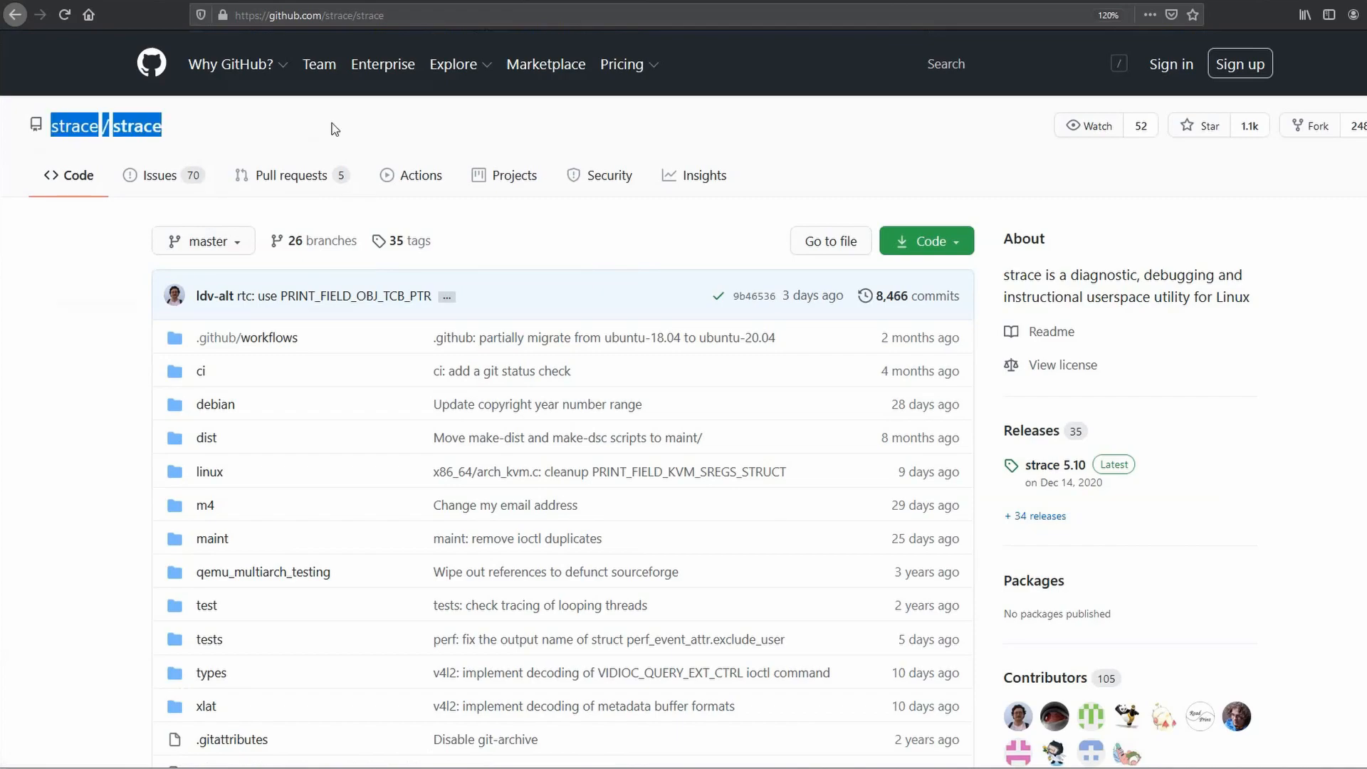
mouse_move(77, 124)
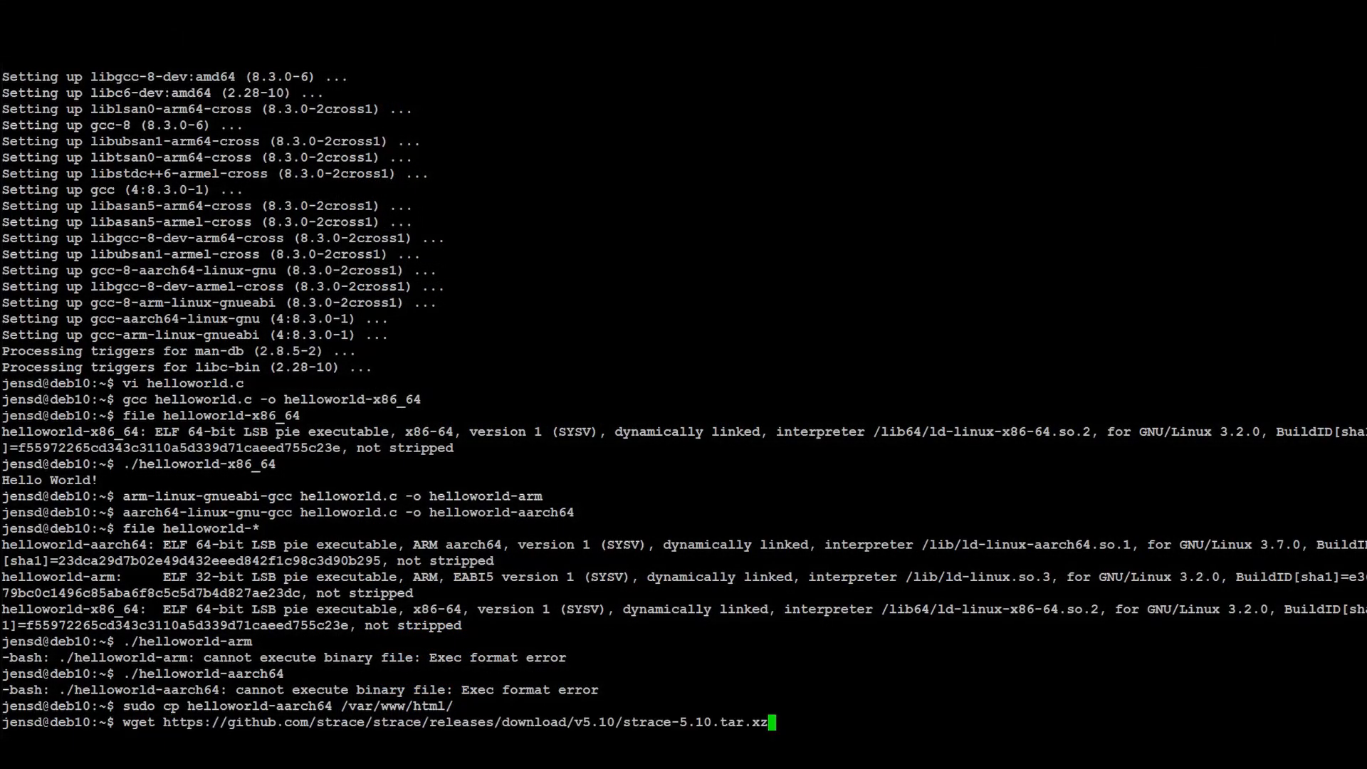
Download strace-5.10.tar.xz and extract it with tar -xf
key(Return)
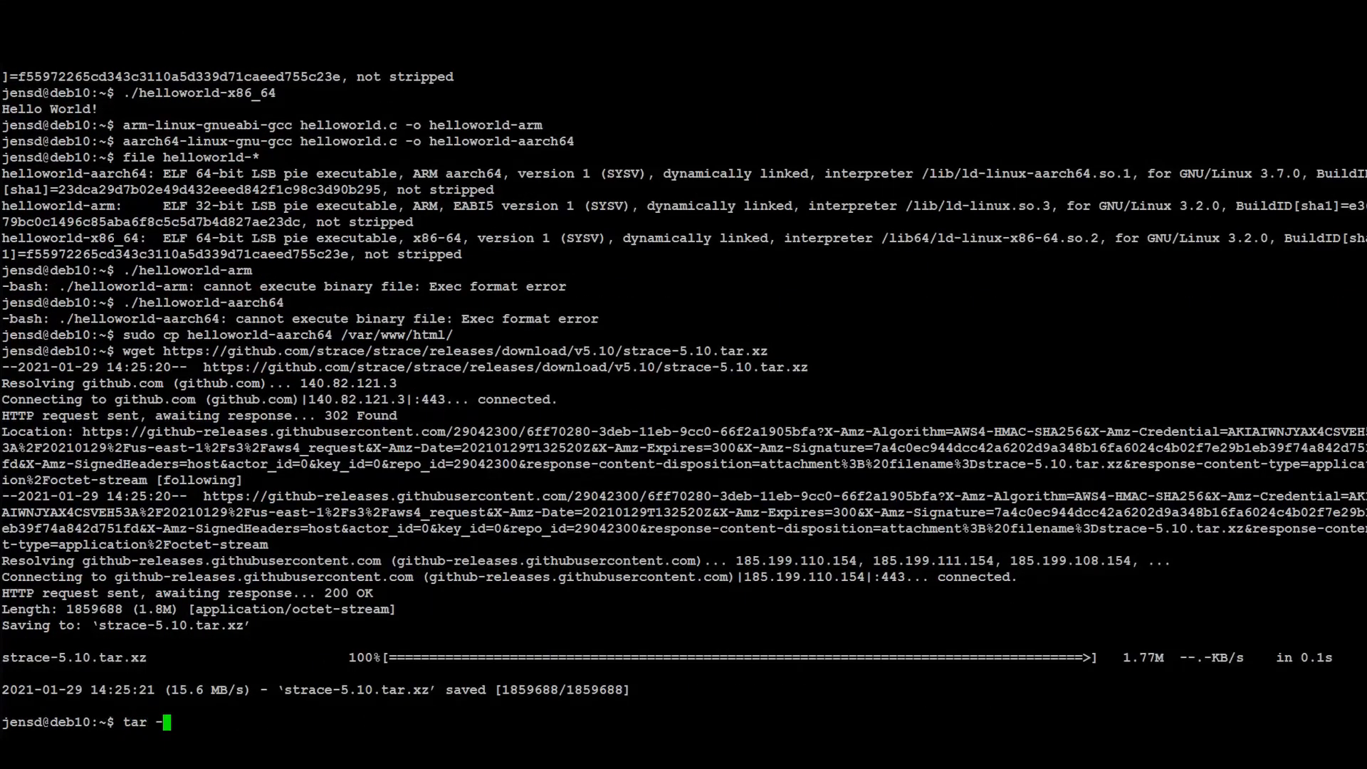
text(xf strace-5.10.tar.xz)
text(cd strace-5.10/)
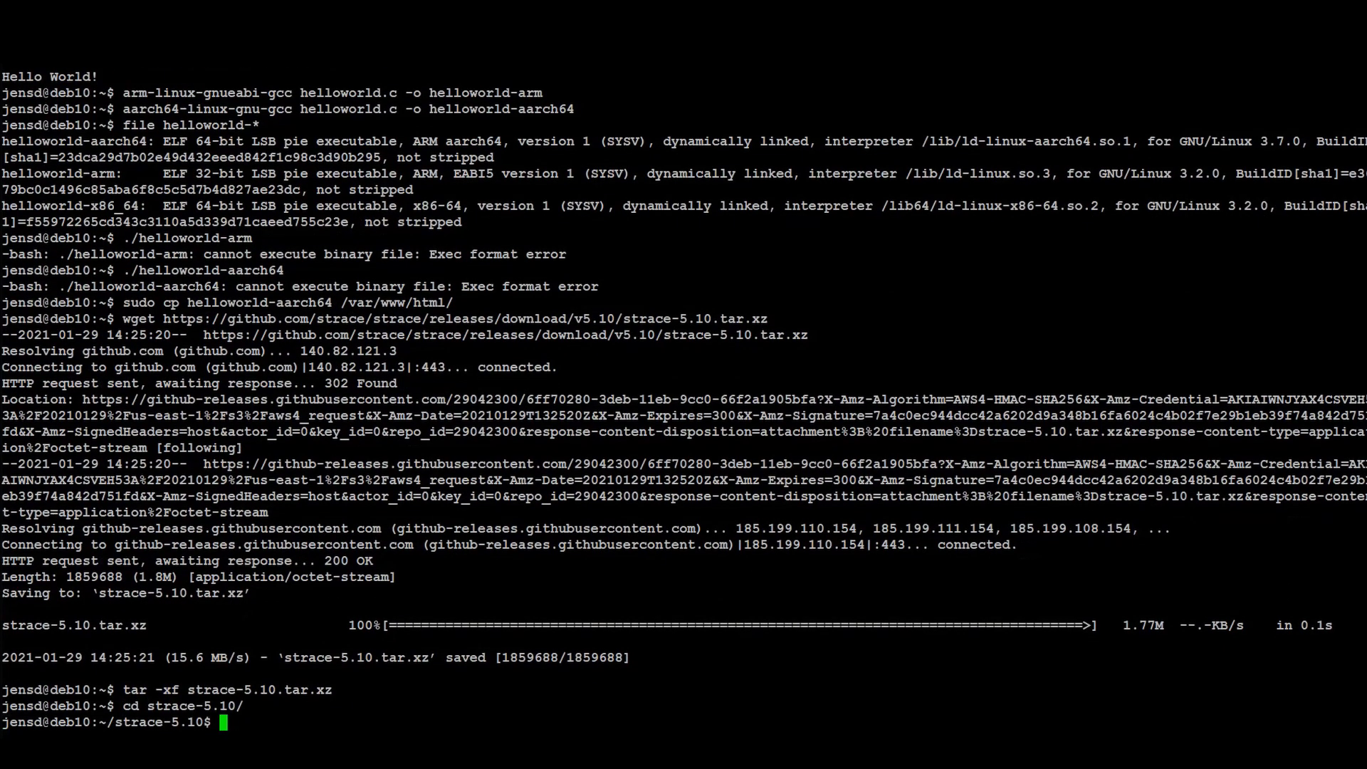
Configure strace with --host aarch64-linux-gnu, LDFLAGS="-static -pthread" and --enable-mpers=check
text(./configure --build x86_64-pc-linux-gnu --host aarch64-linux-gnu LDFLAGS="-static -pthread" --enable-mpers=check)
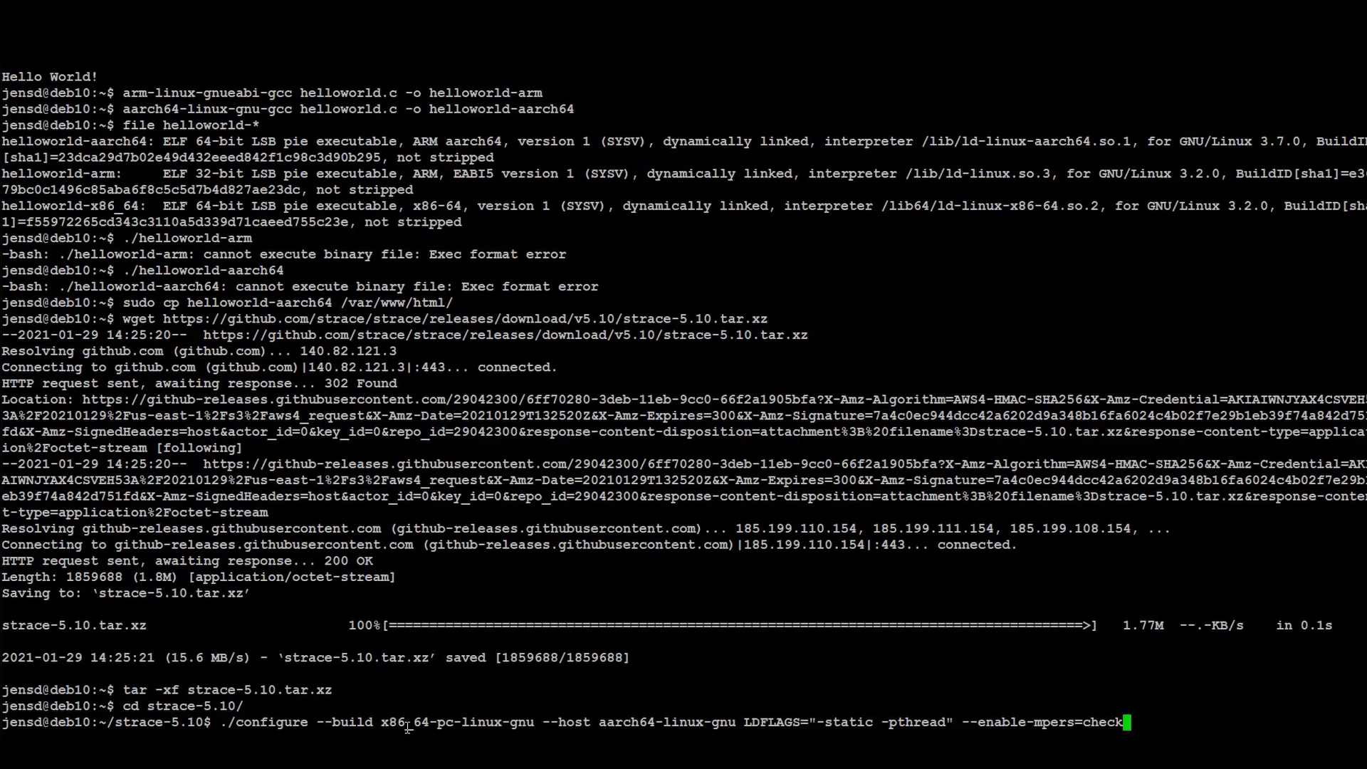
double_click(667, 722)
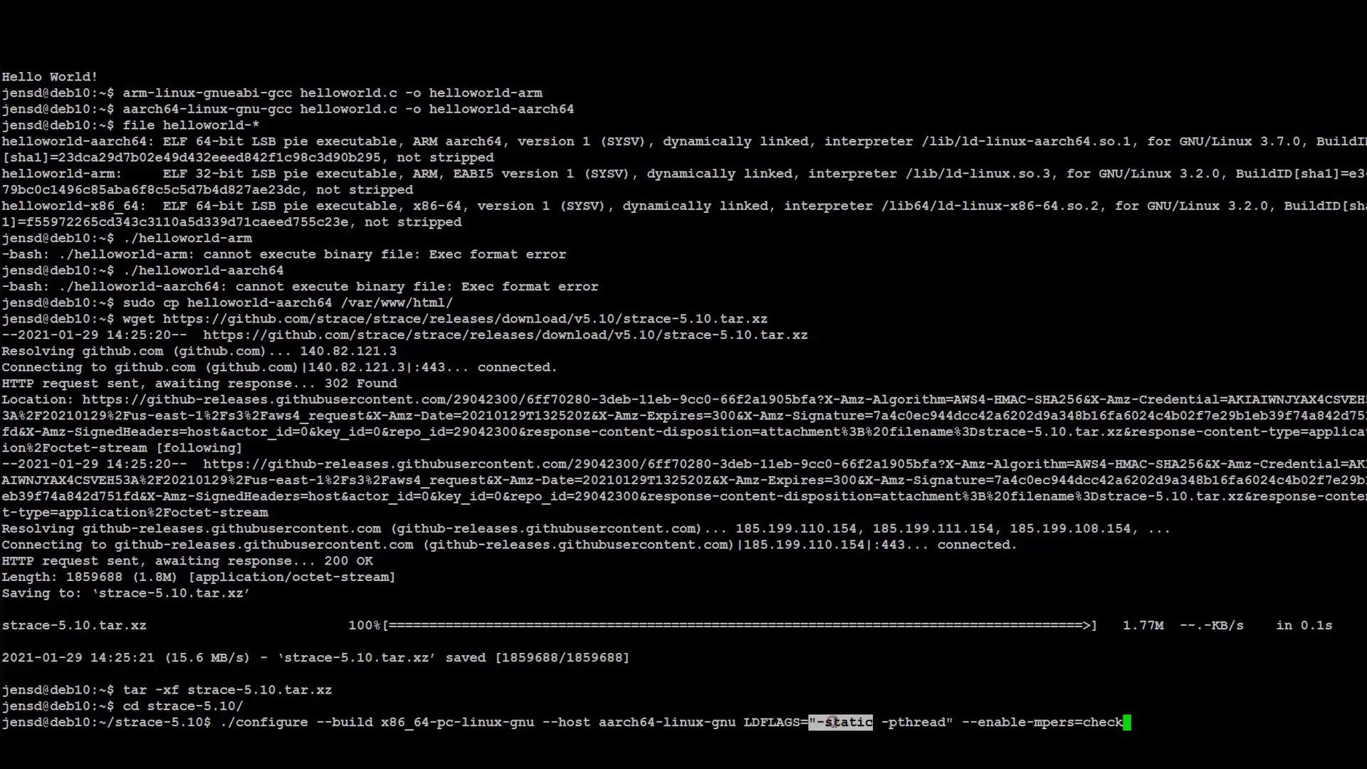
key(Return)
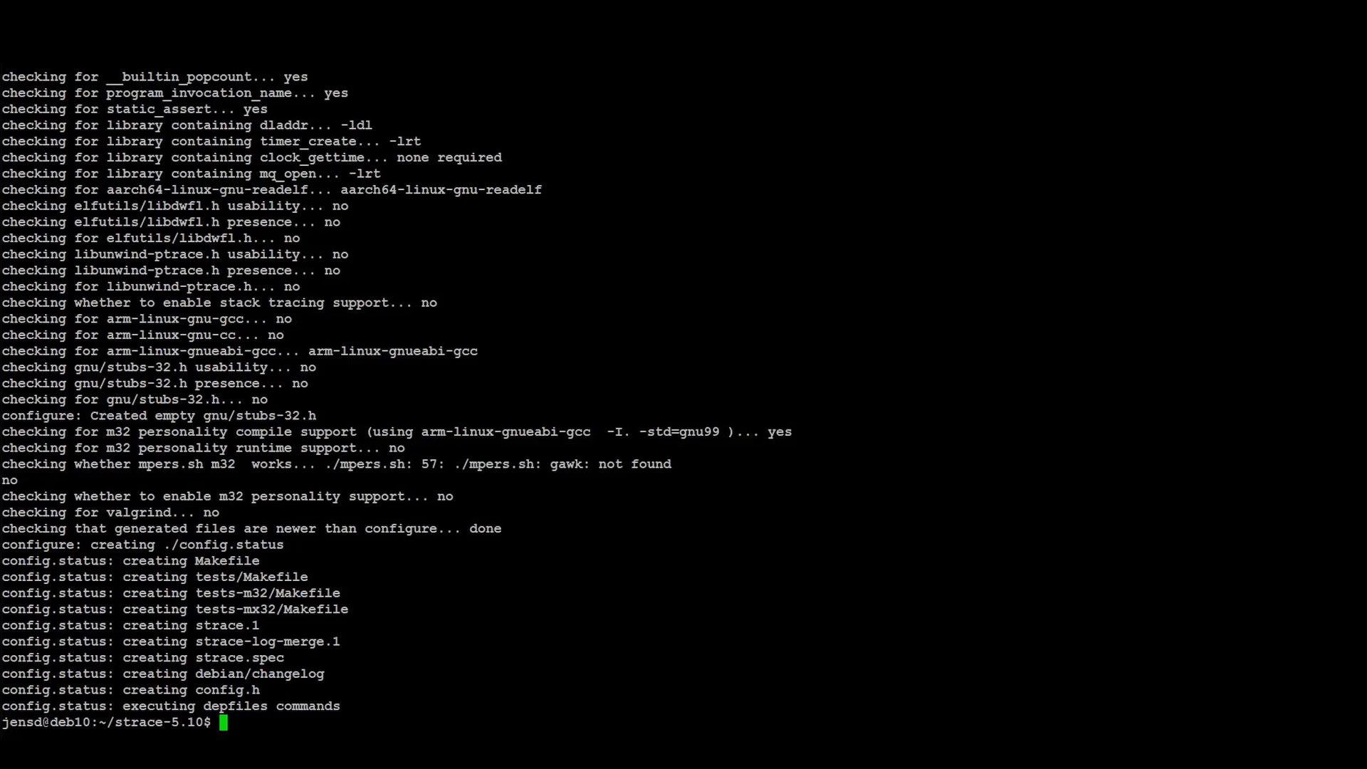
Compile strace 5.10 with make and follow the build output to completion
text(make)
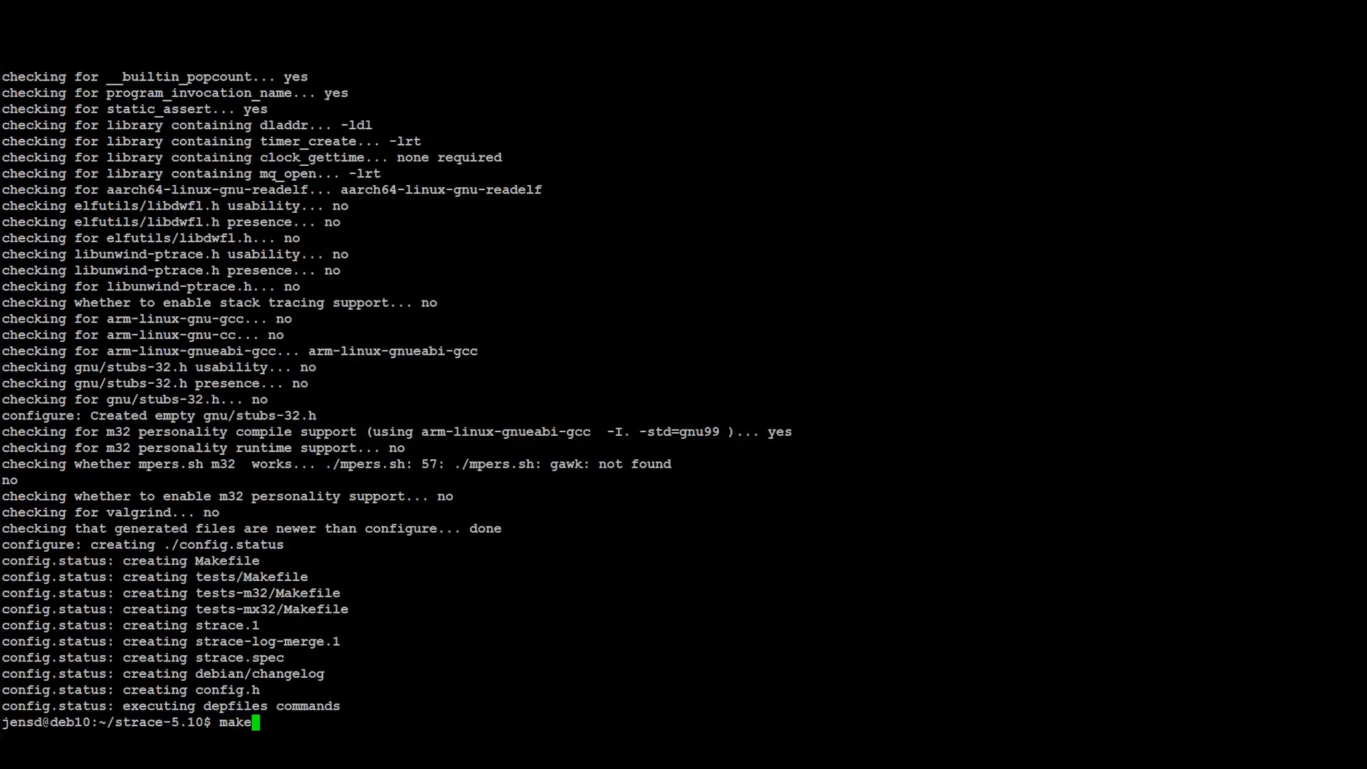
key(Return)
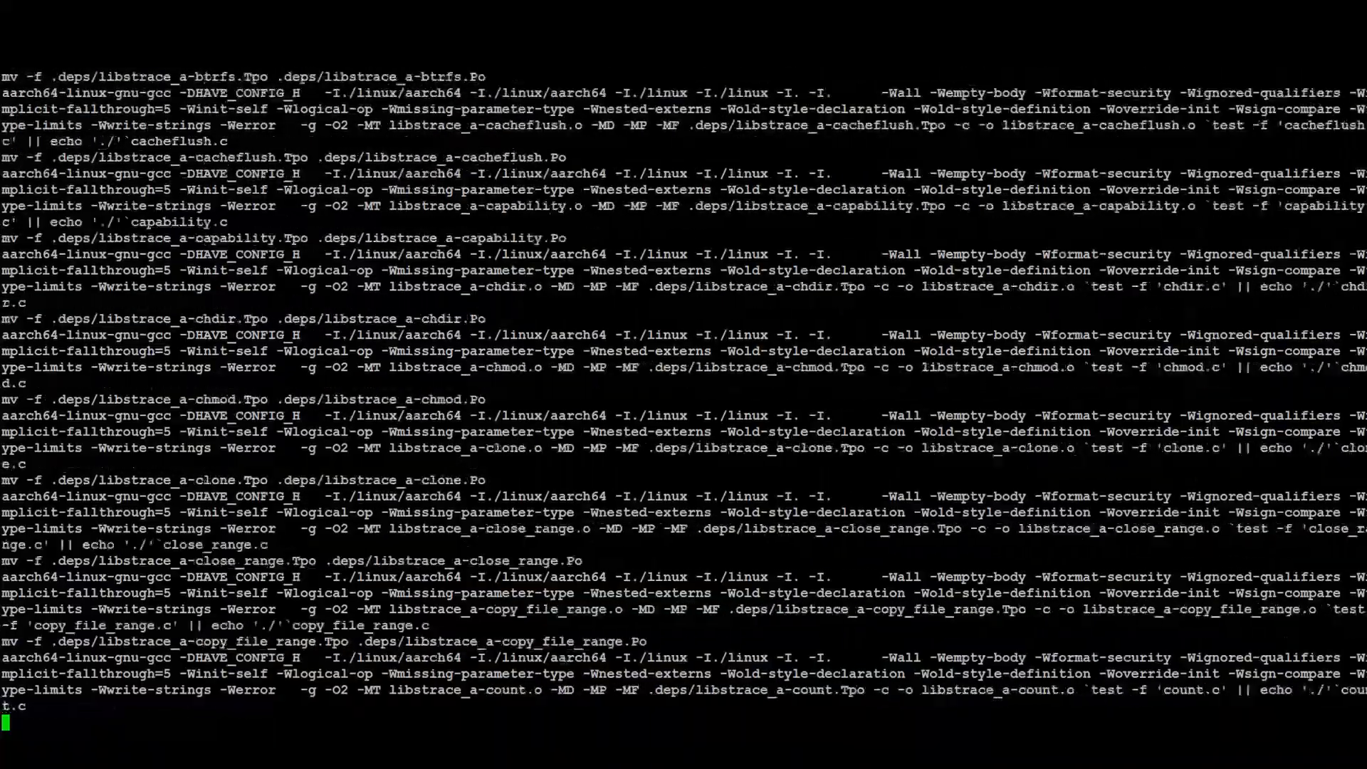
scroll(down, 3)
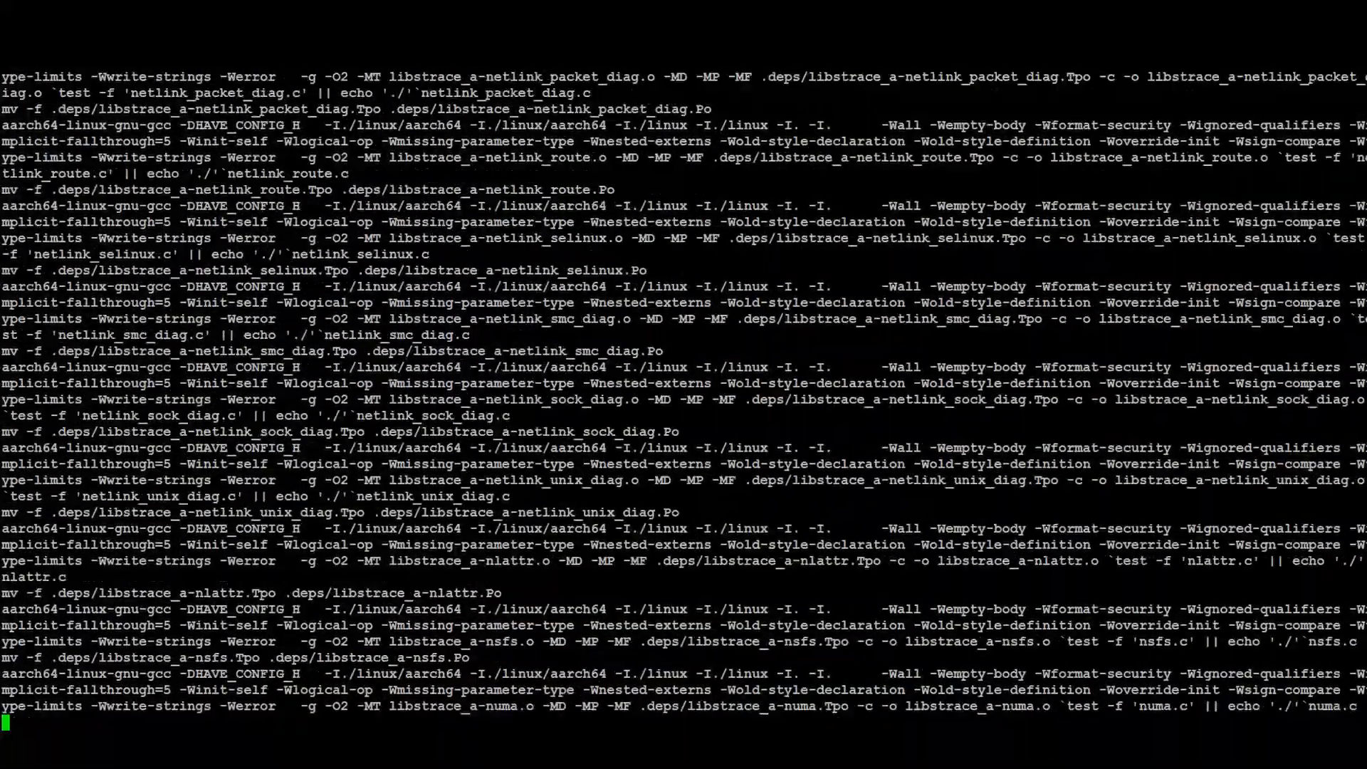
scroll(down, 3)
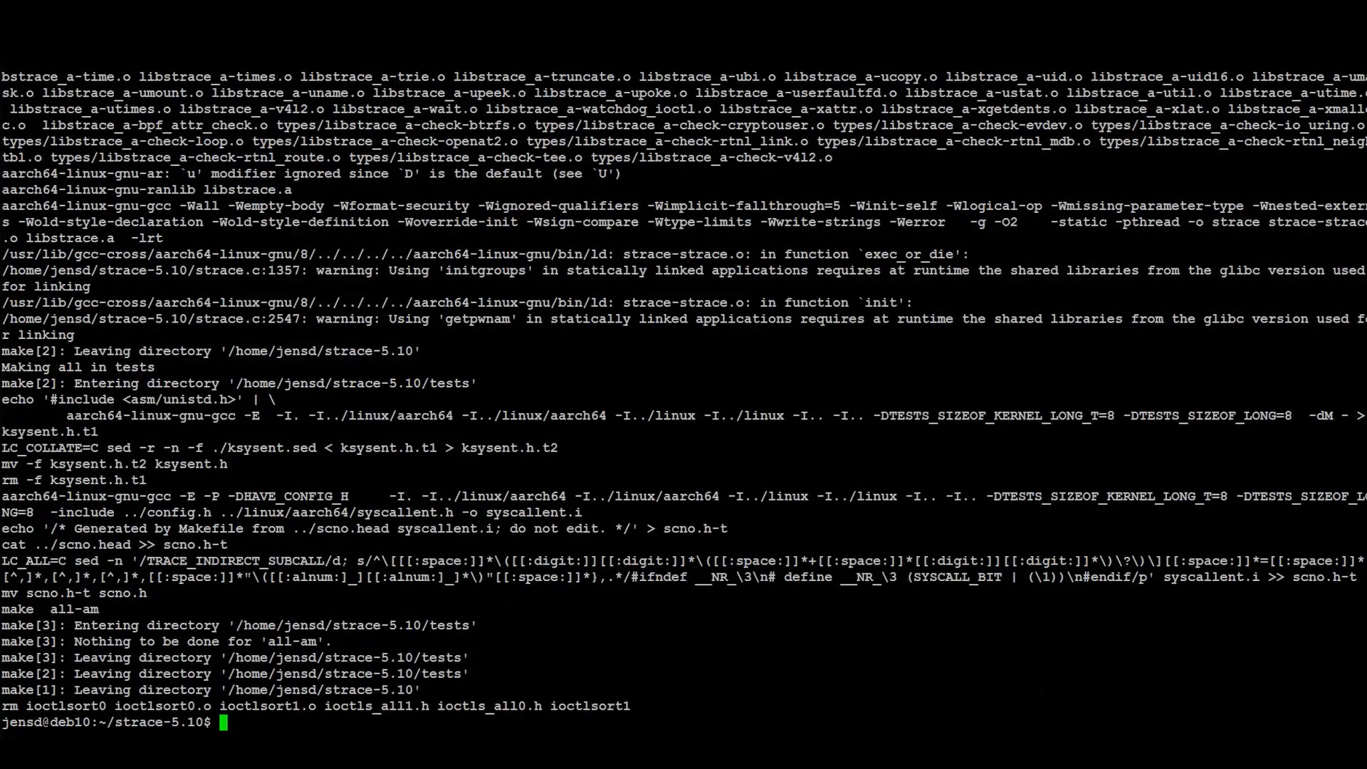
Run 'file strace' and highlight that it reports a statically linked ARM aarch64 executable
text(file stra)
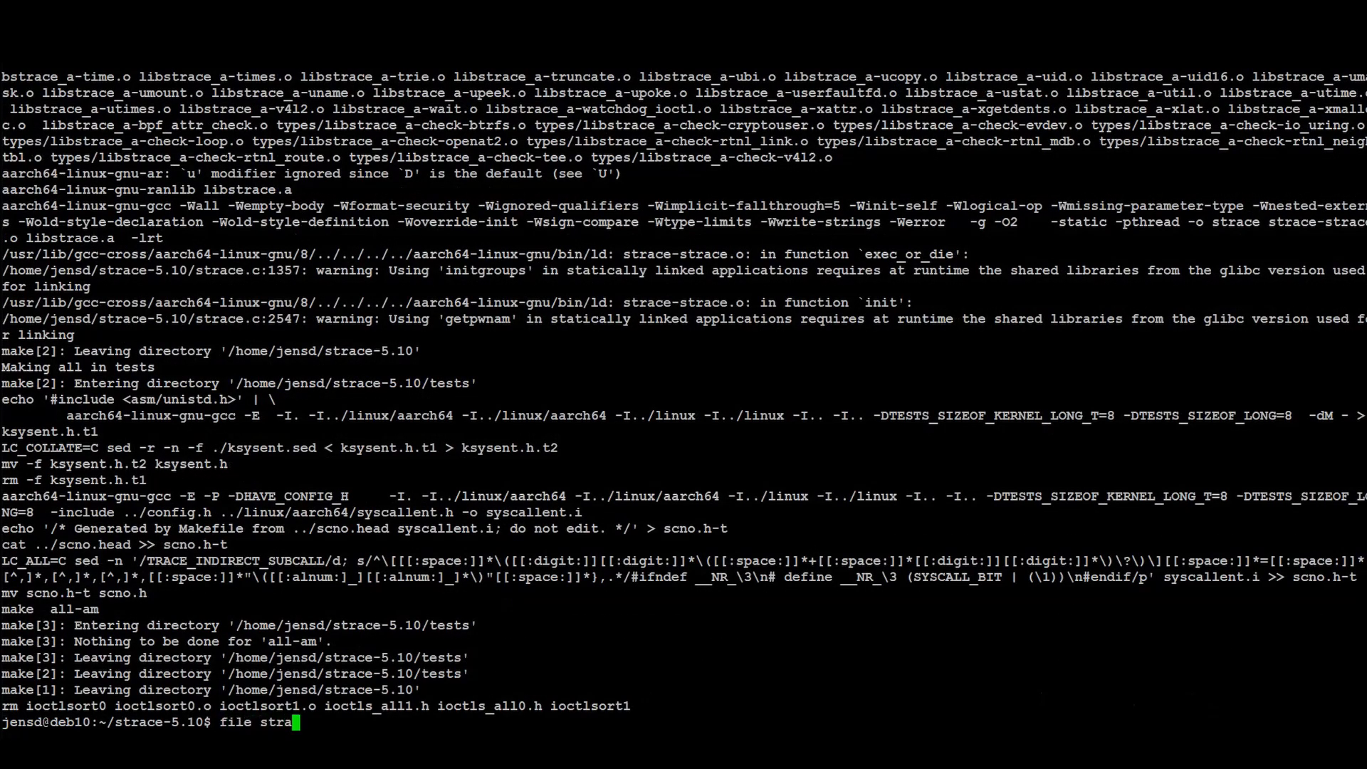
key(Return)
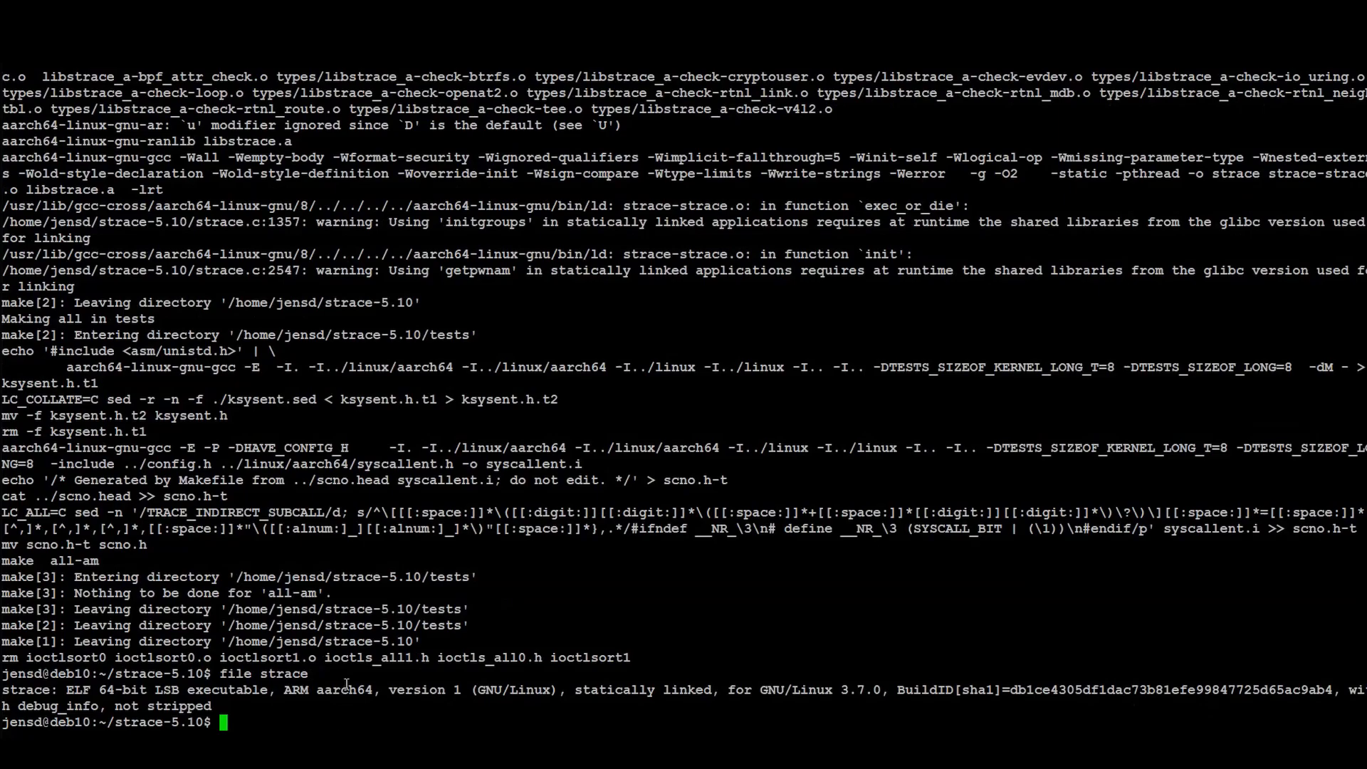
double_click(342, 691)
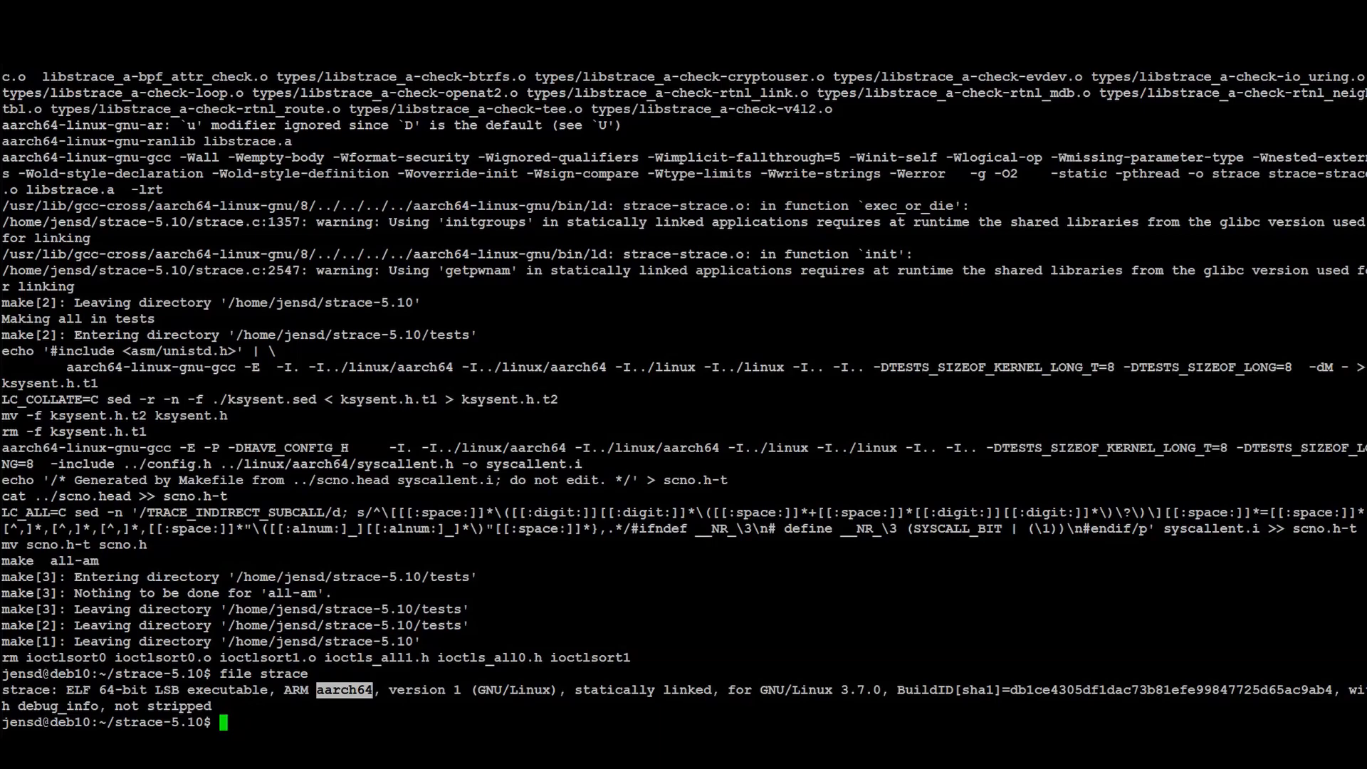
Recall the static aarch64 configure line and copy the built binary into /var/www/html/ for download
text(./configure --build x86_64-pc-linux-gnu --host aarch64-linux-gnu LDFLAGS="-static -pthread" --enable-mpers=check)
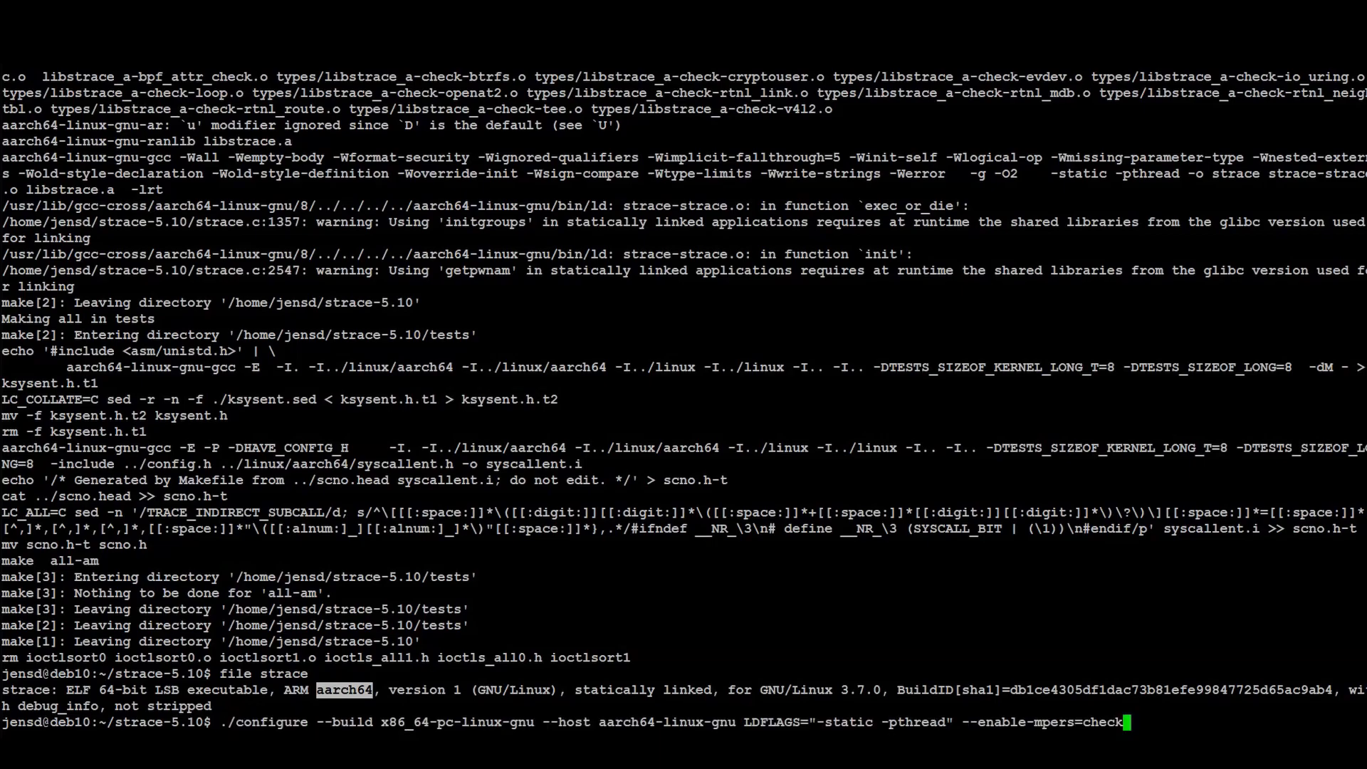
double_click(666, 722)
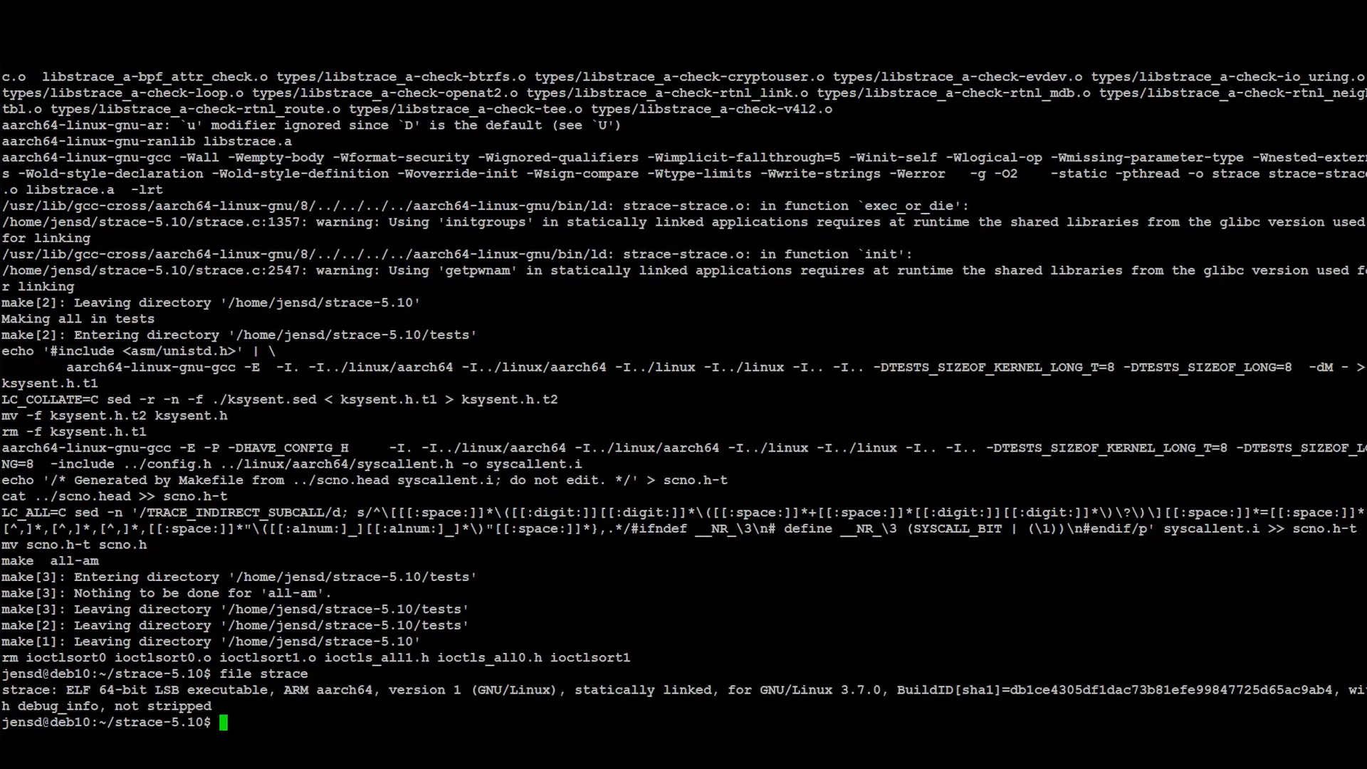
text(sudo cp helloworld-aarch64 /var/www/html/)
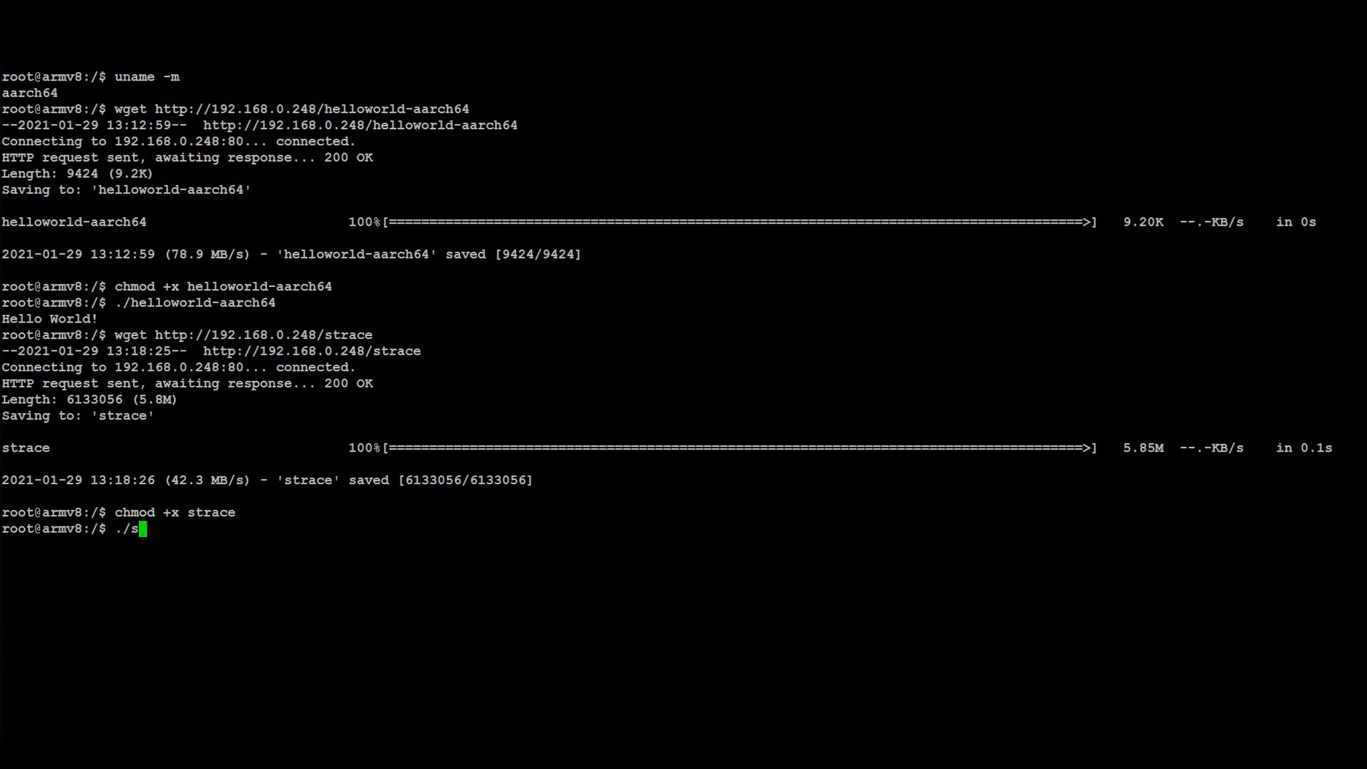
Trace python3 with ./strace on the device, printing its system calls, then interrupt it
text(trace python3)
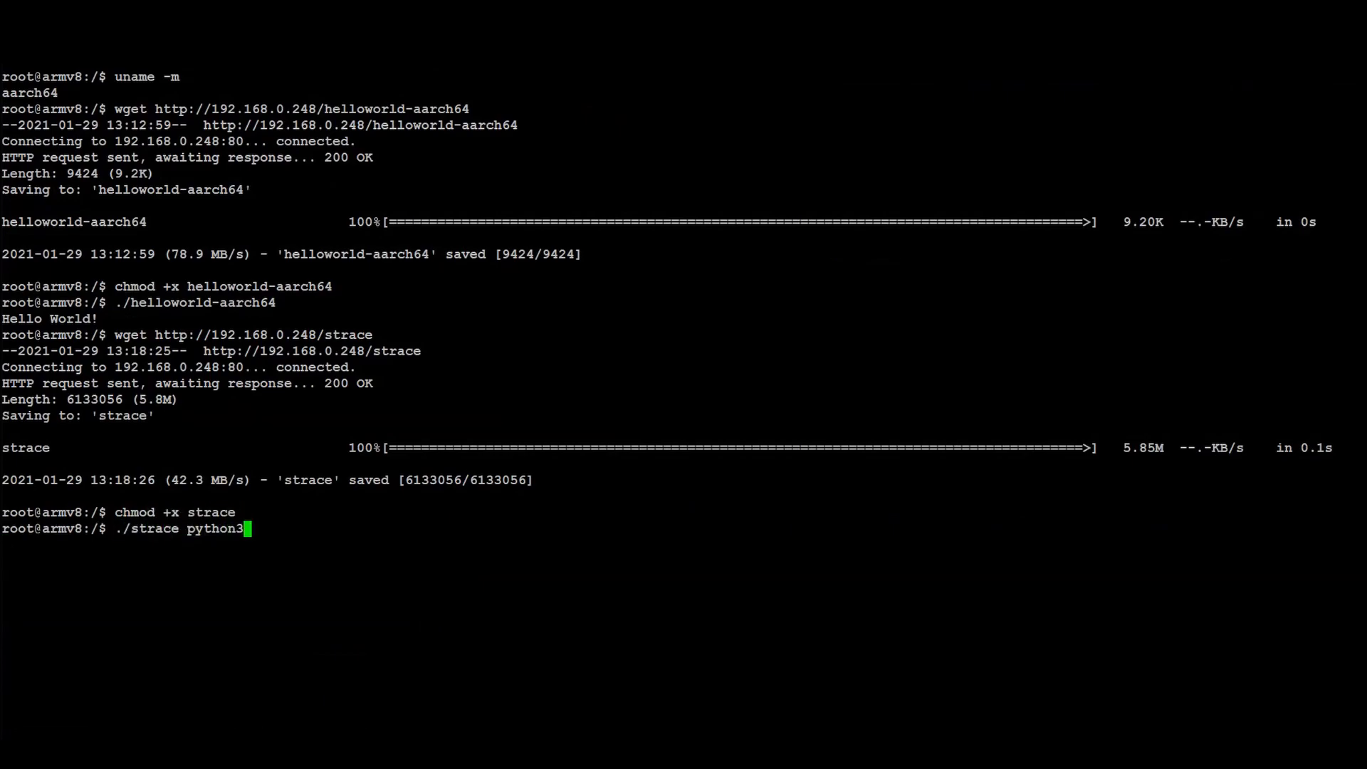
key(Return)
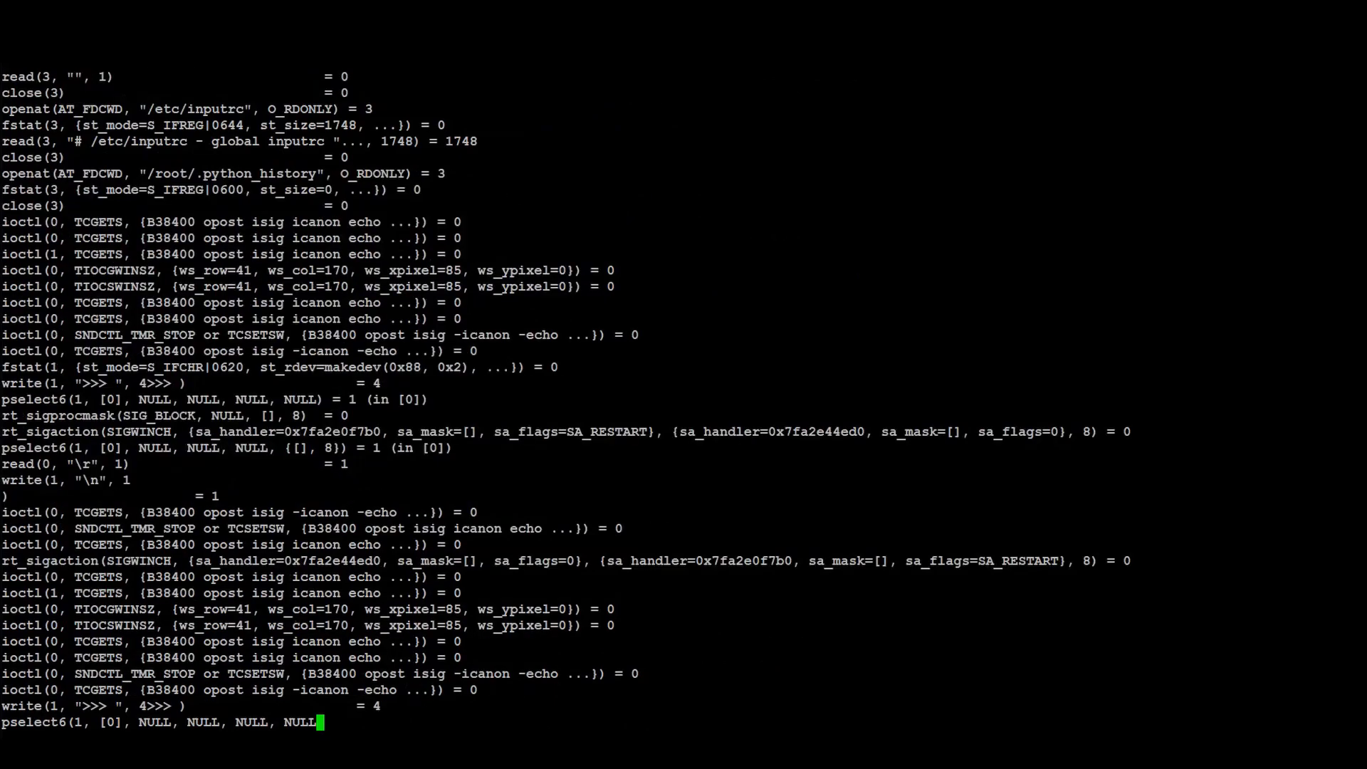
key(ctrl+c)
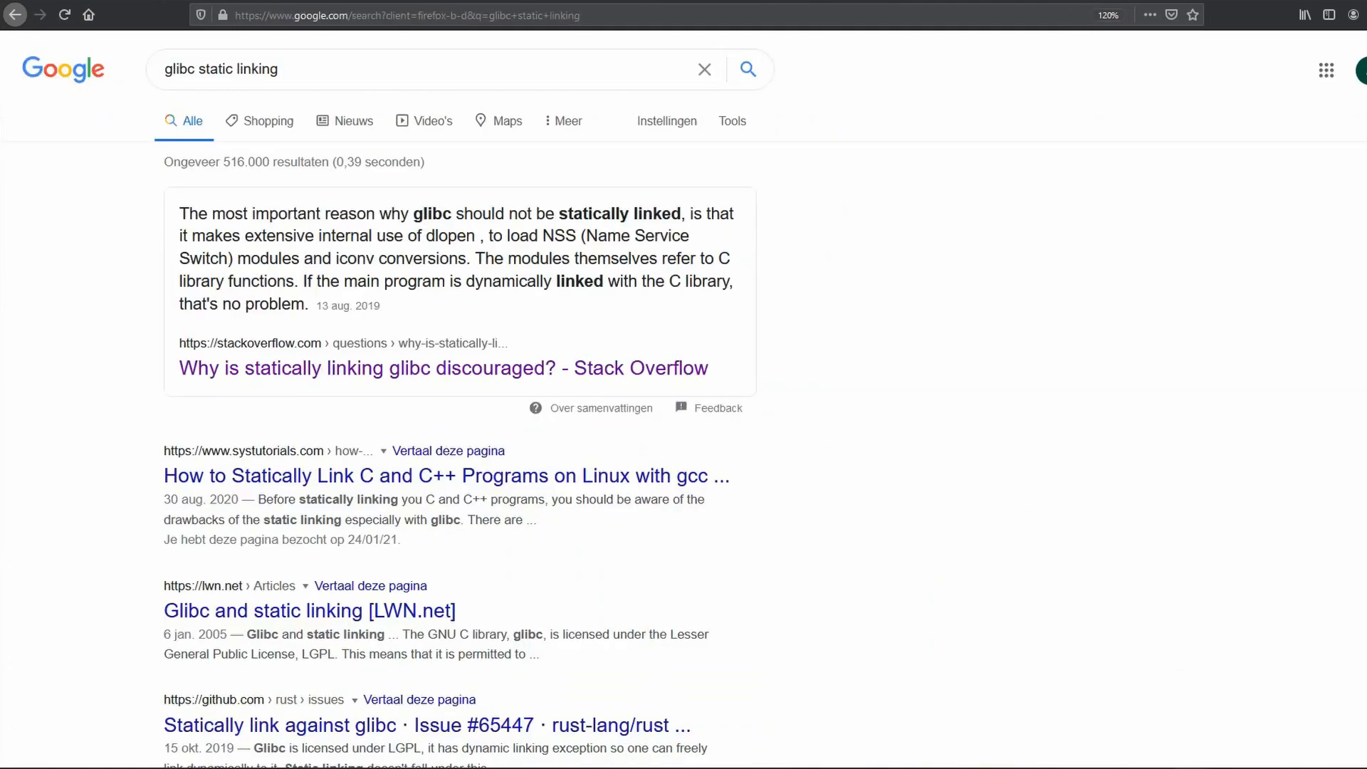
Scroll the Google results for 'glibc static linking' to the Stack Overflow snippet
scroll(down, 3)
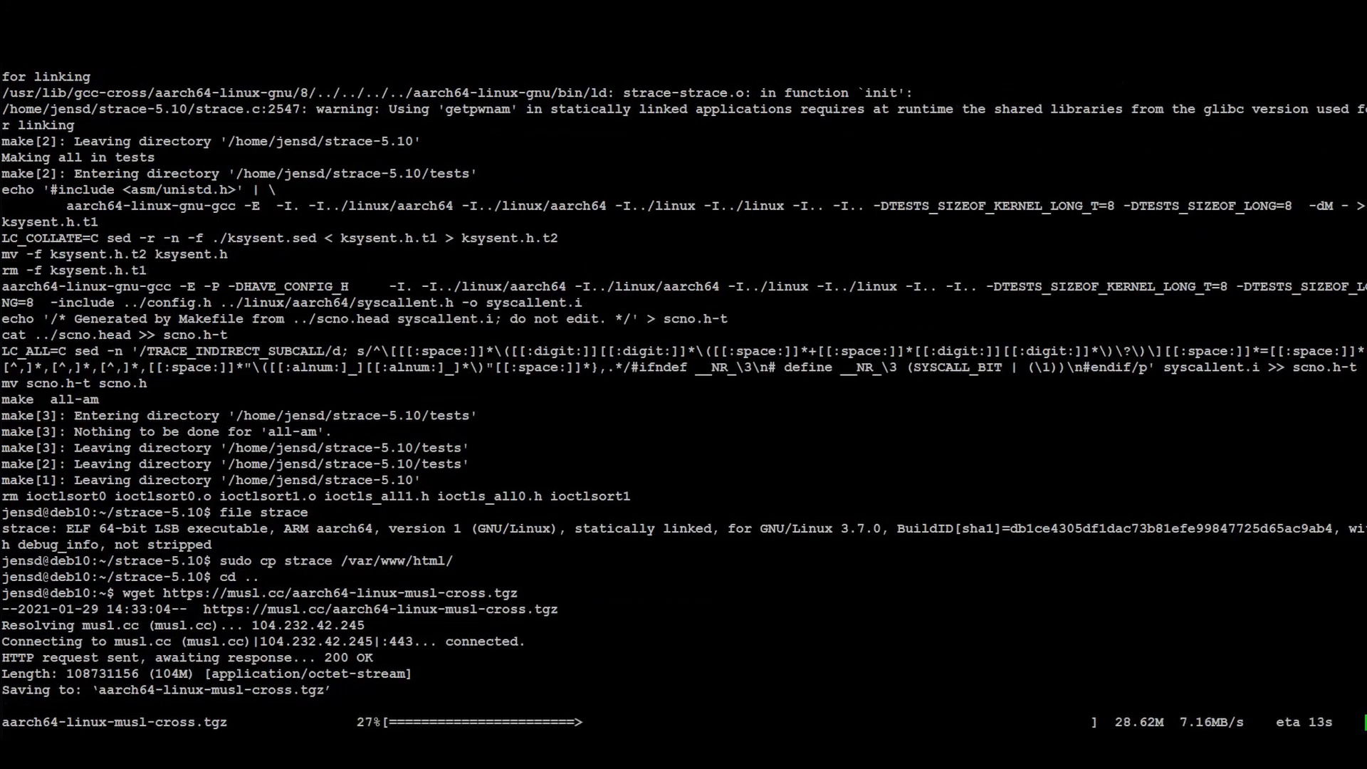
Extract aarch64-linux-musl-cross.tgz and confirm aarch64-linux-musl-gcc reports version 10.2.1
text(tar -)
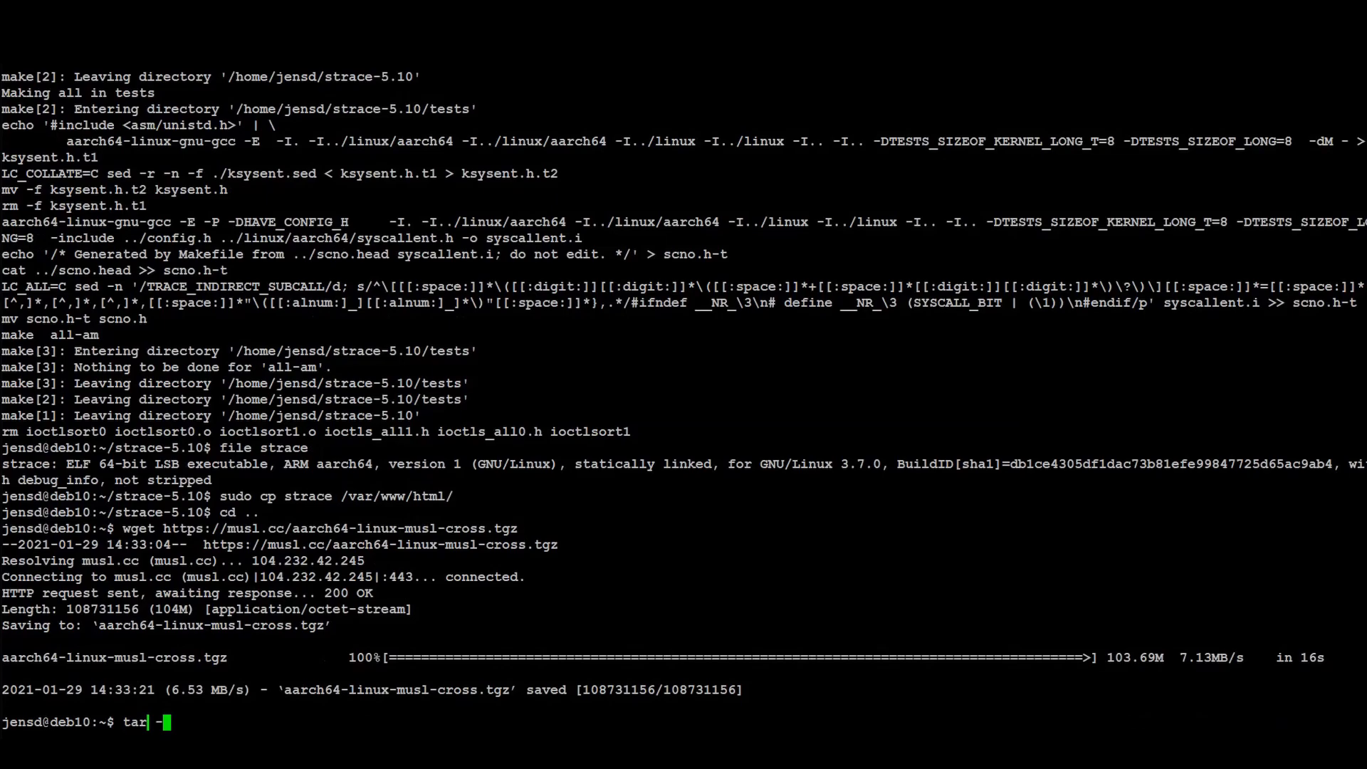
key(Return)
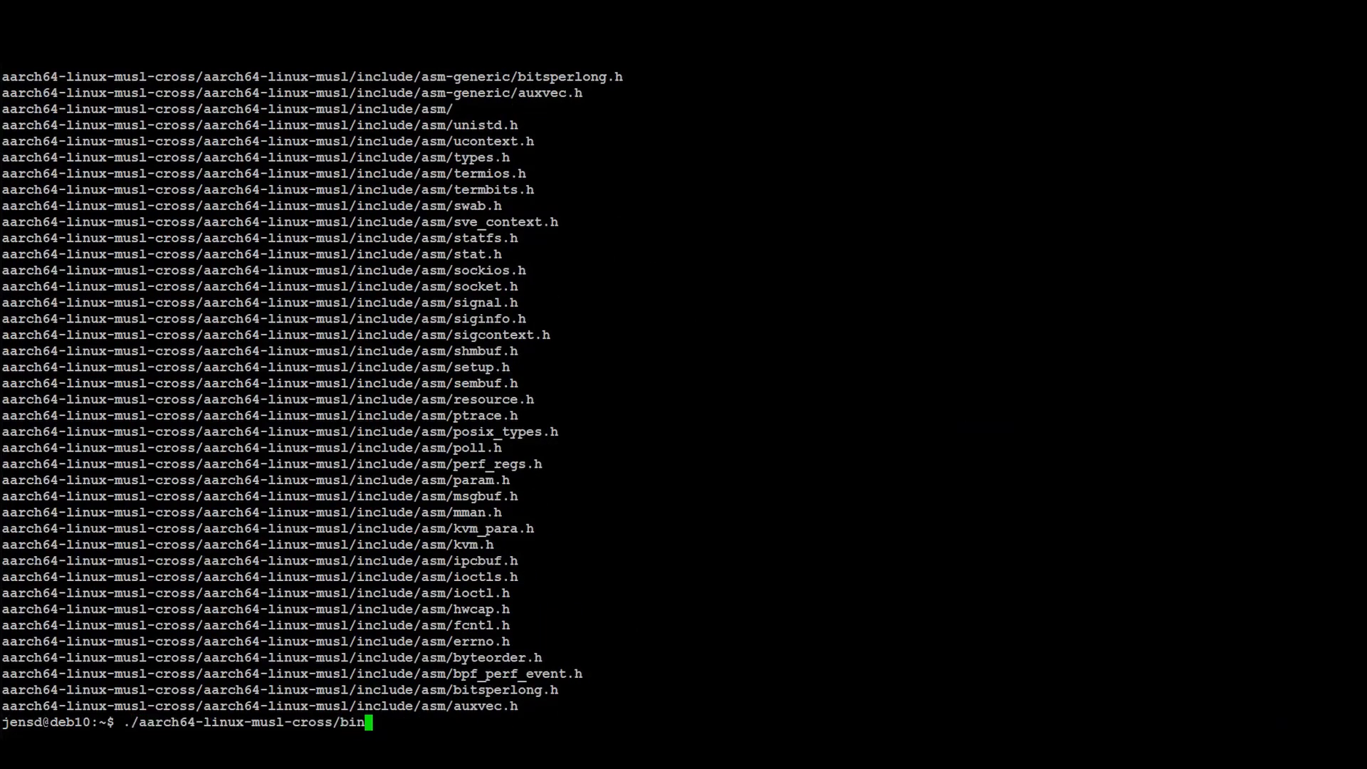
text(/aarch64-linux-musl-gcc --ver)
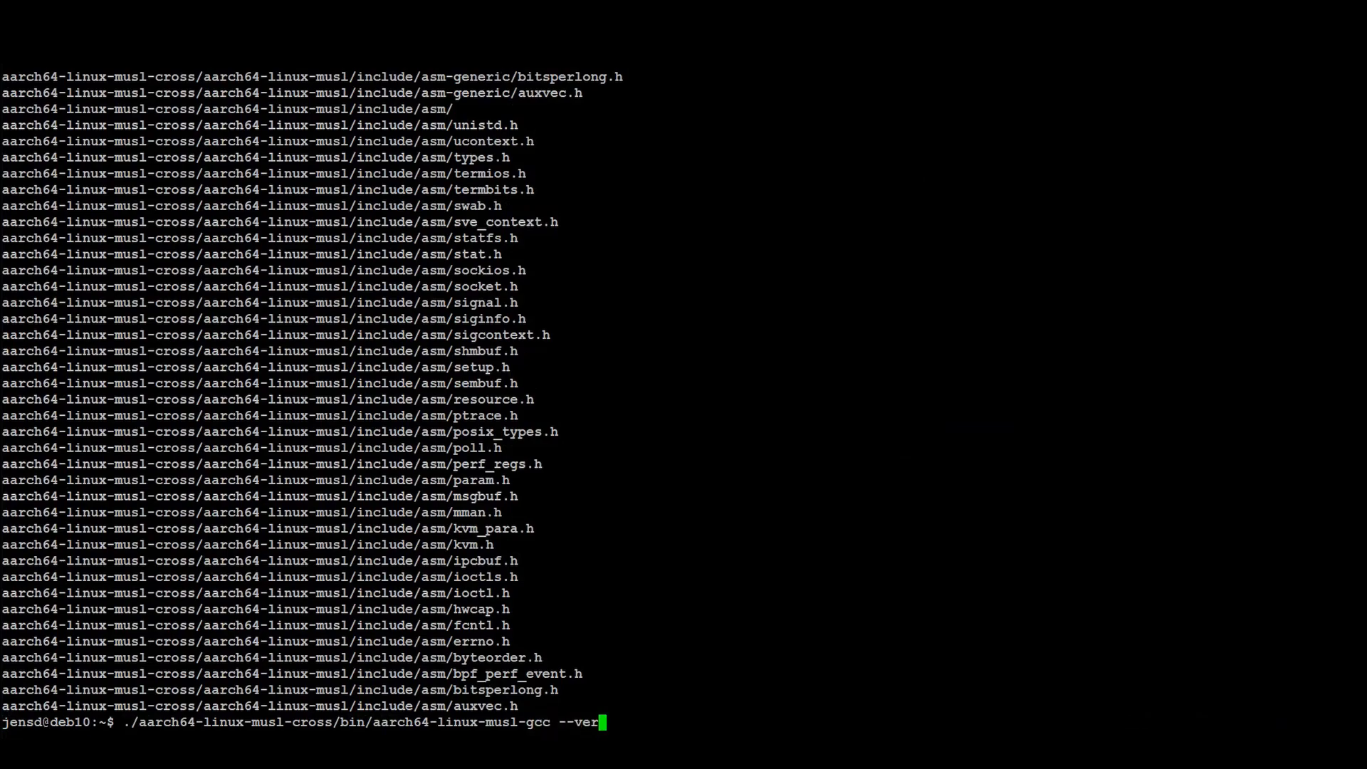
key(Return)
text(sudo apt install flex bison)
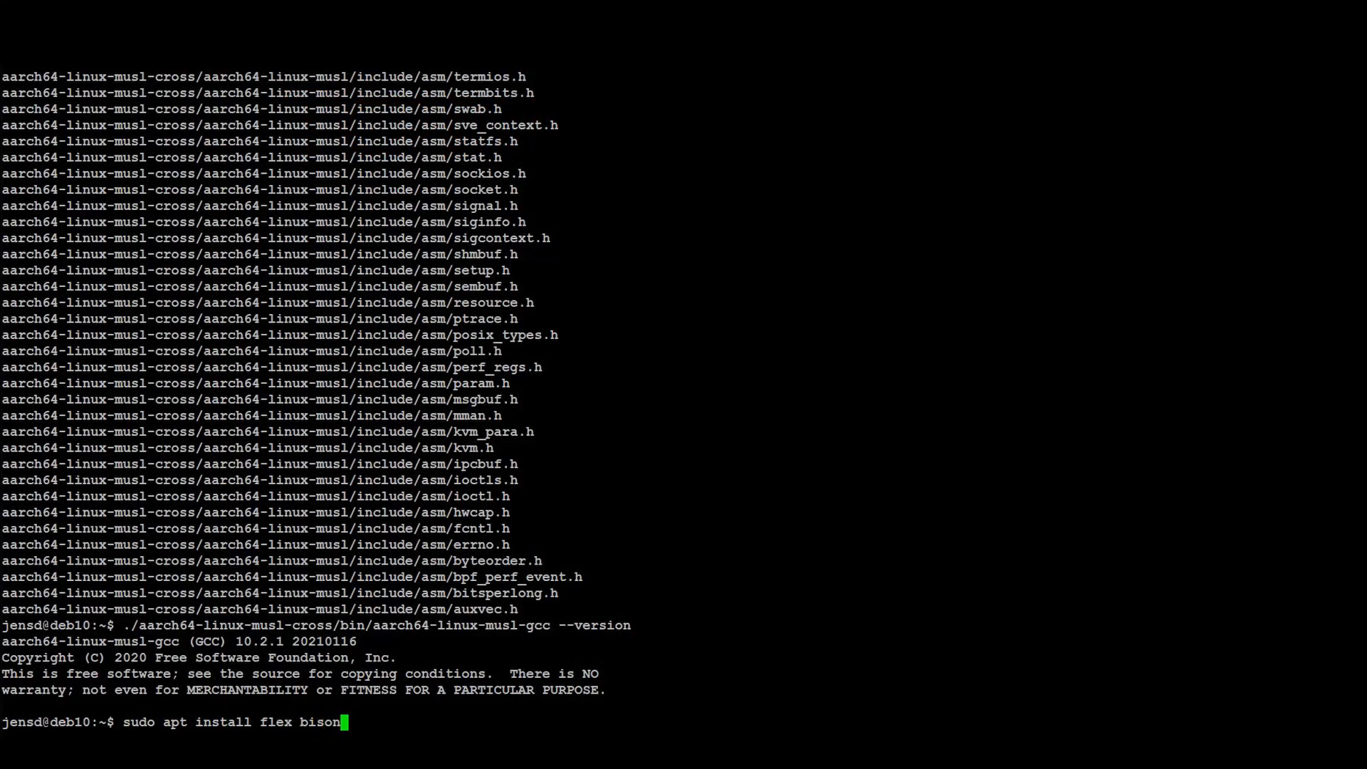
Install flex and bison via apt, then download and extract the tcpdump 4.99.0 source tarball
key(Return)
text(wget)
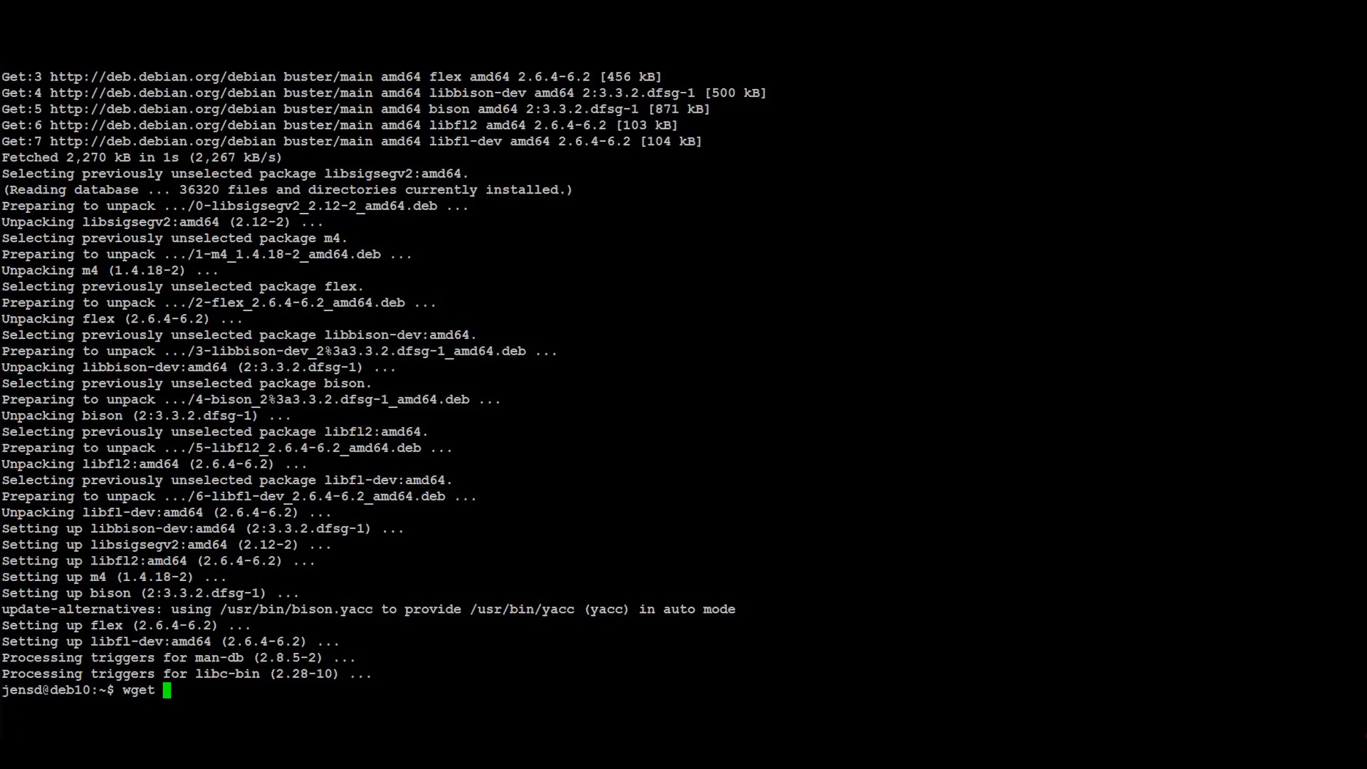
key(Return)
text(cd)
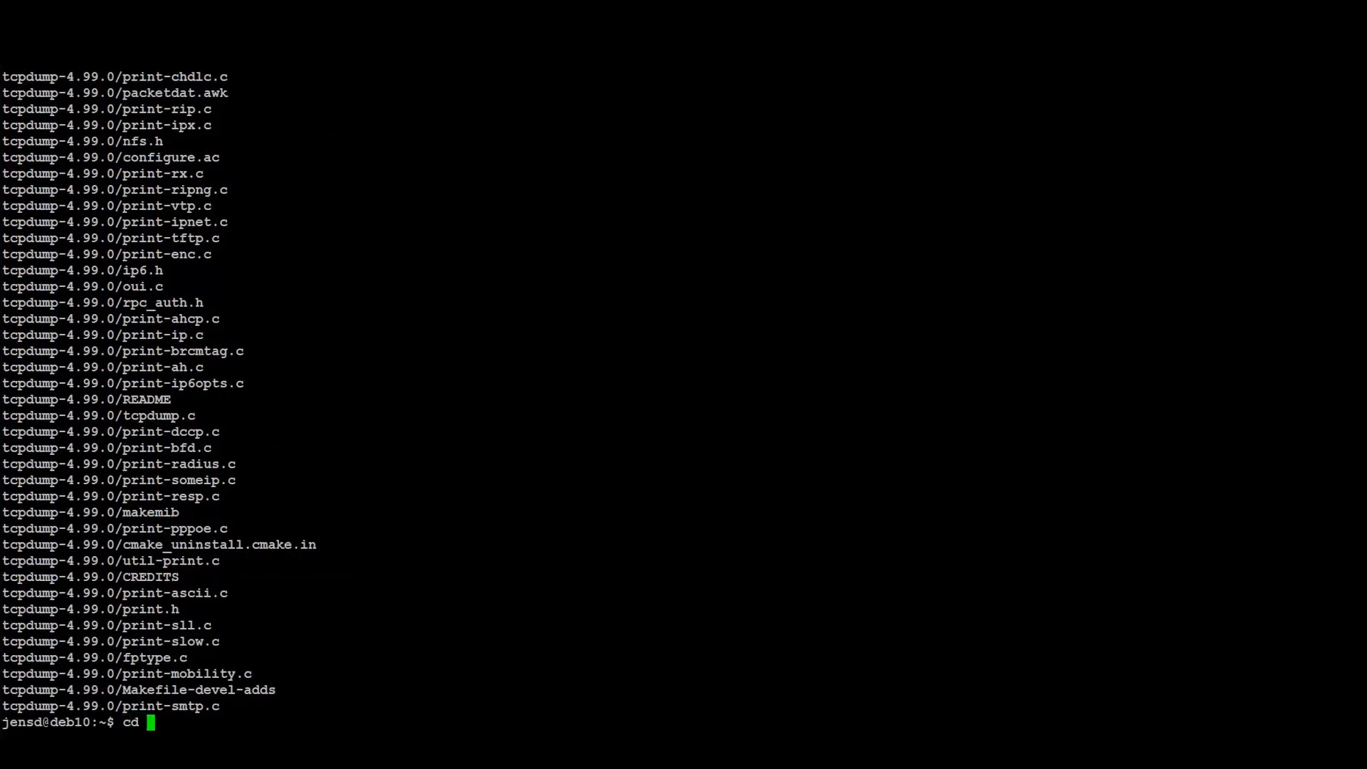
Configure libpcap 1.10.0 with CC=aarch64-linux-musl-gcc, host aarch64-linux-gnu and LDFLAGS="-static"
text( libpcap-1.10.0/)
key(Return)
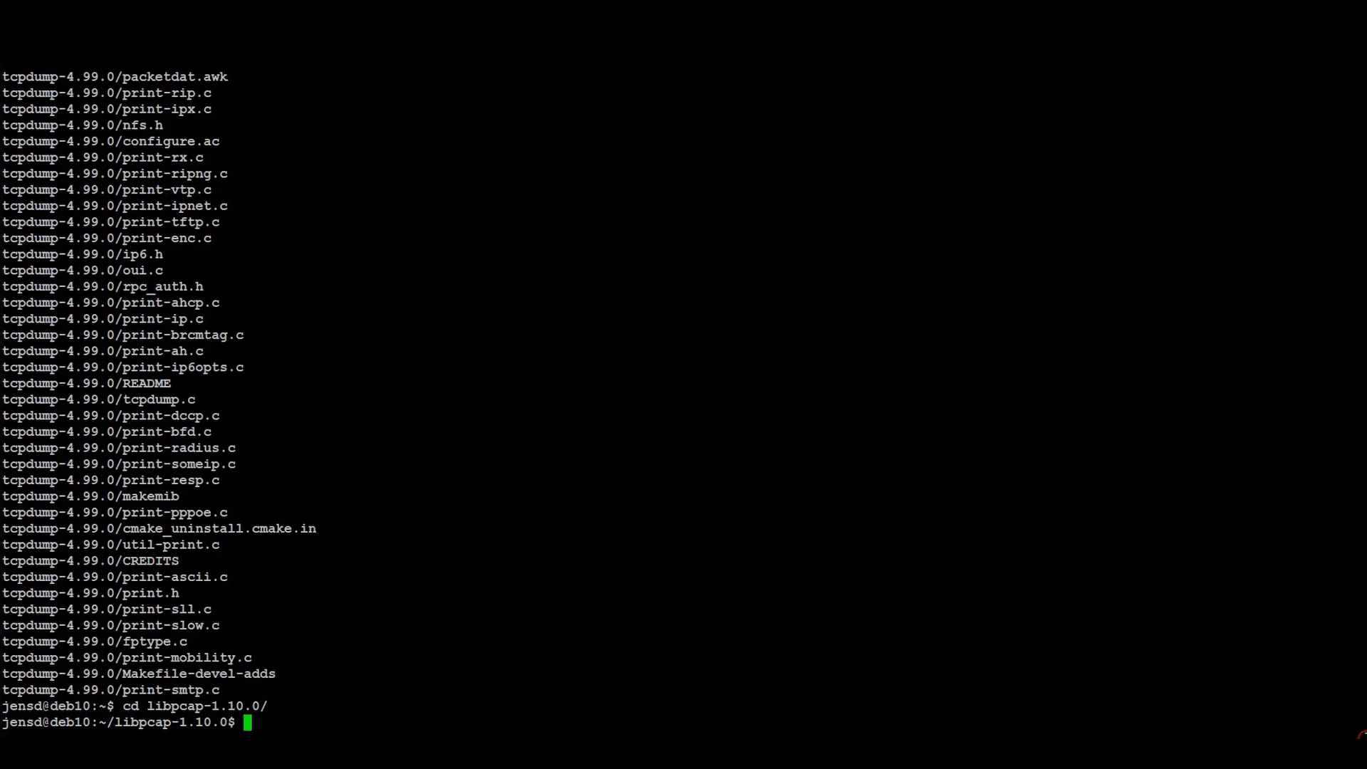
text(CC=/home/jensd/aarch64-linux-musl-cross/bin/aarch64-linux-musl-gcc ./configure --build x86_64-pc-linux-gnu --host aarch64-linux-gnu LDFLAGS="-static")
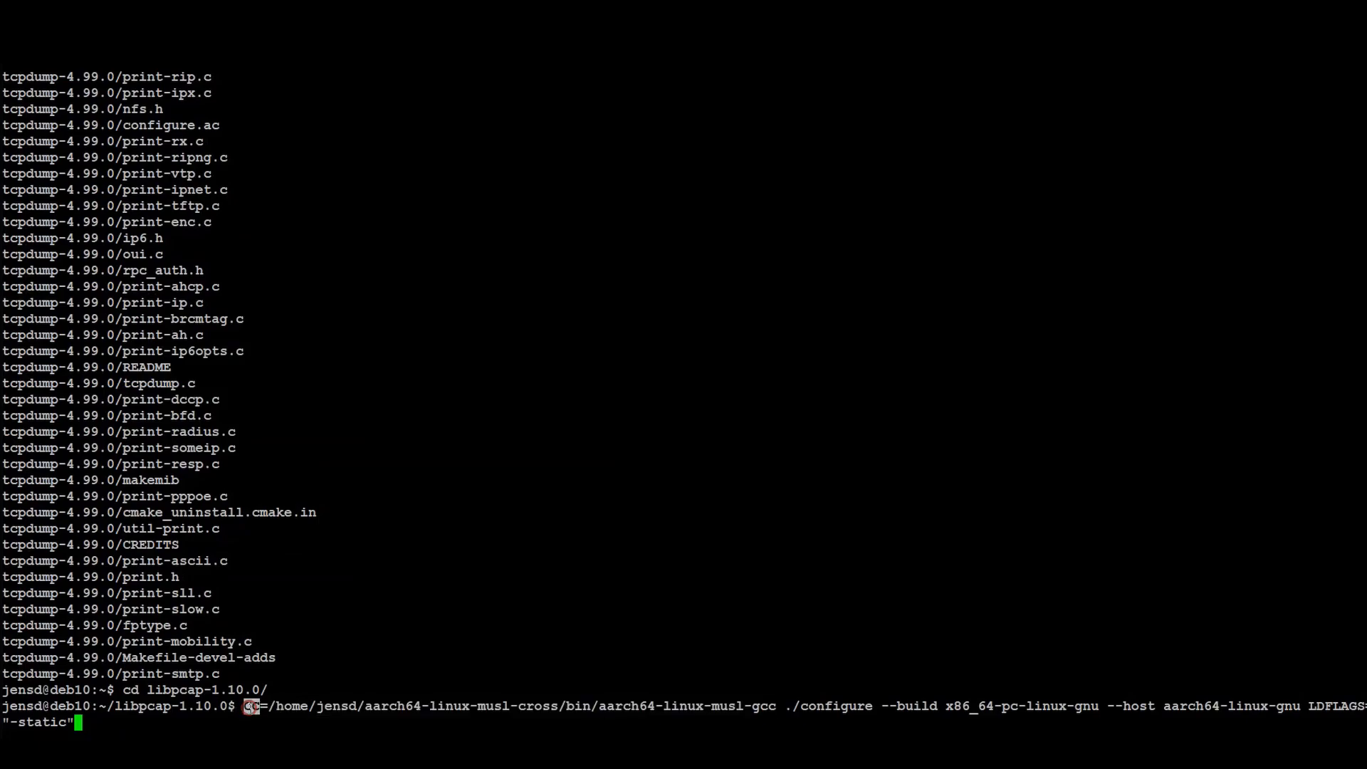
key(Return)
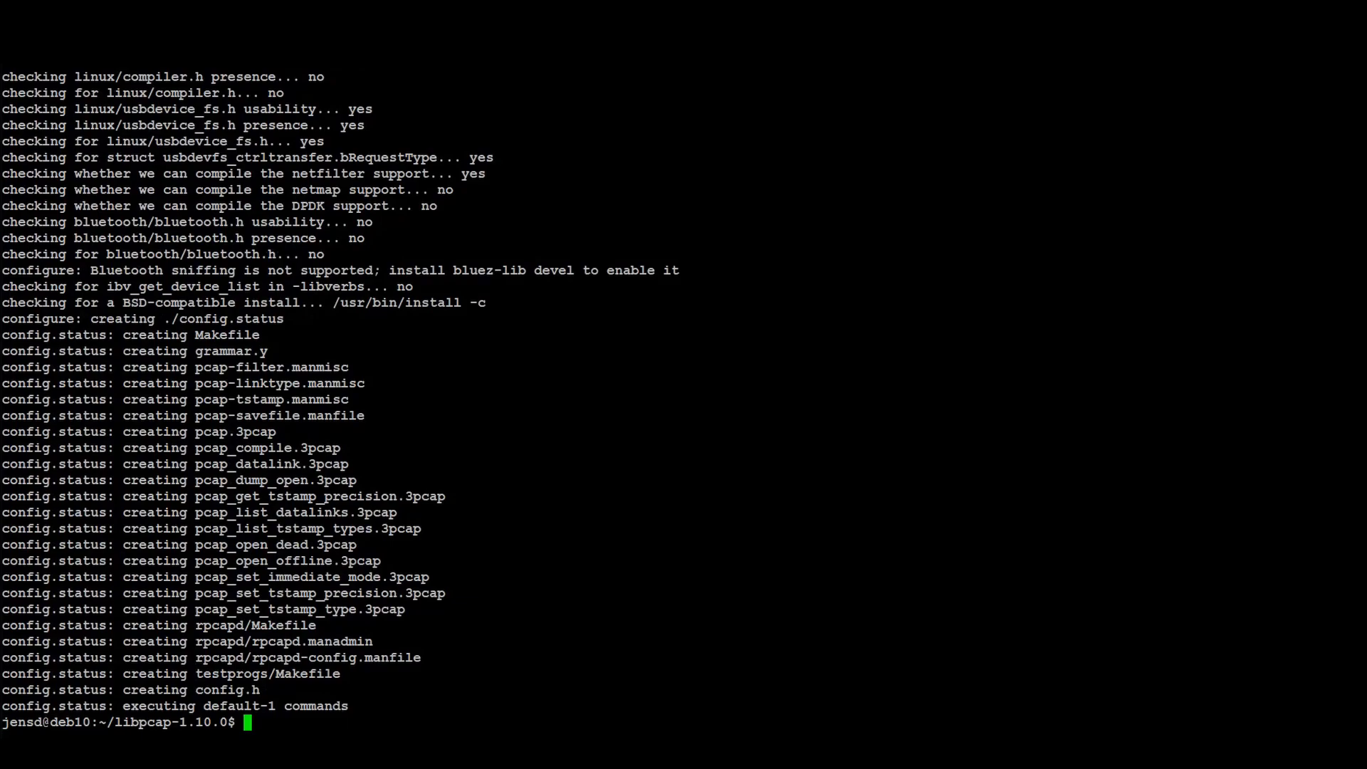
Build the static libpcap library with make
text(make)
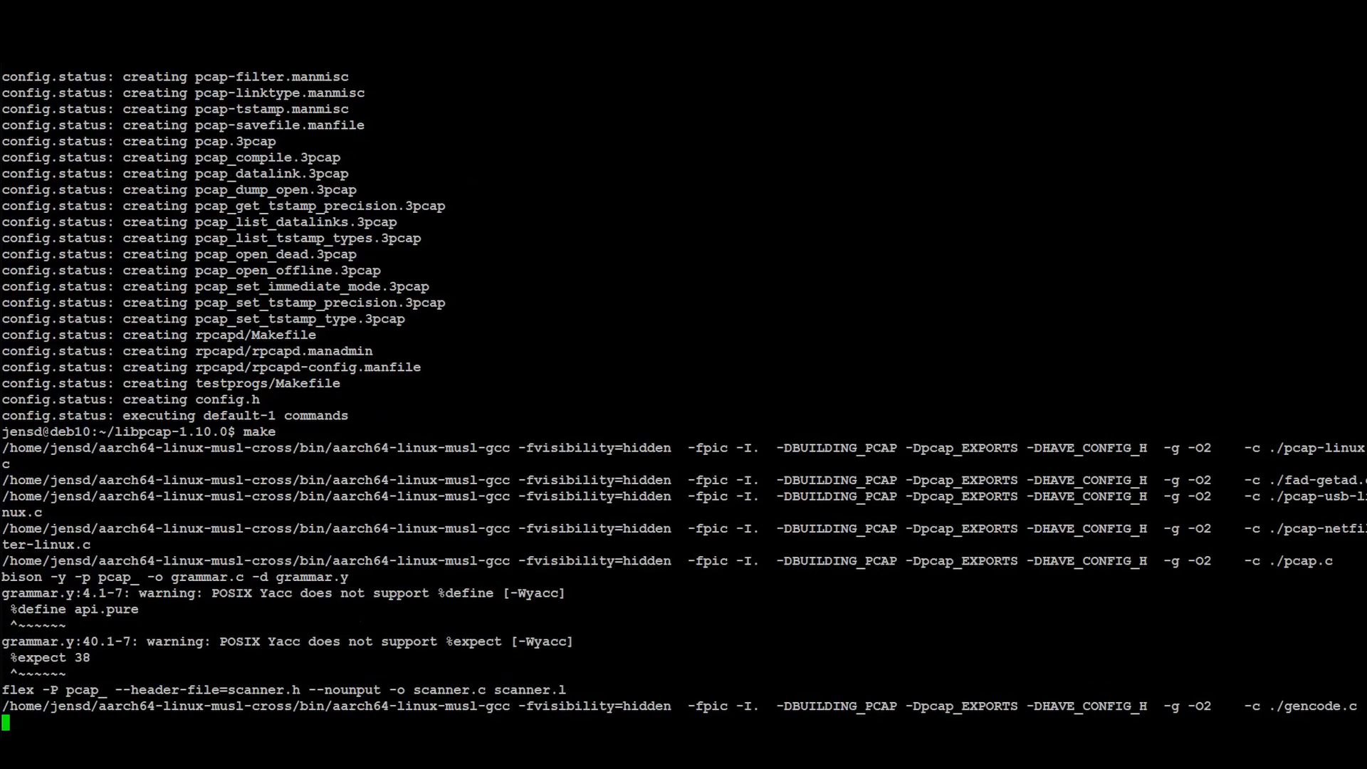
scroll(down, 3)
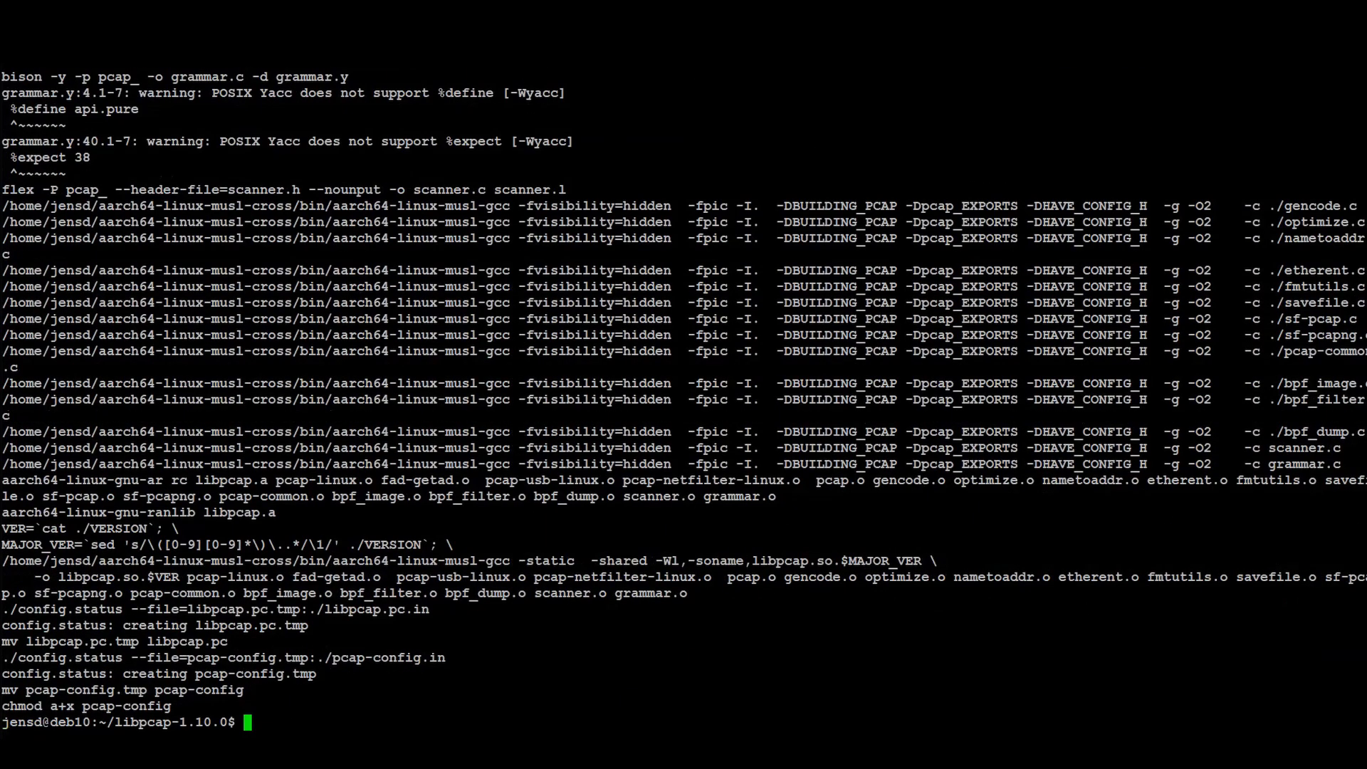
key(Return)
text(make)
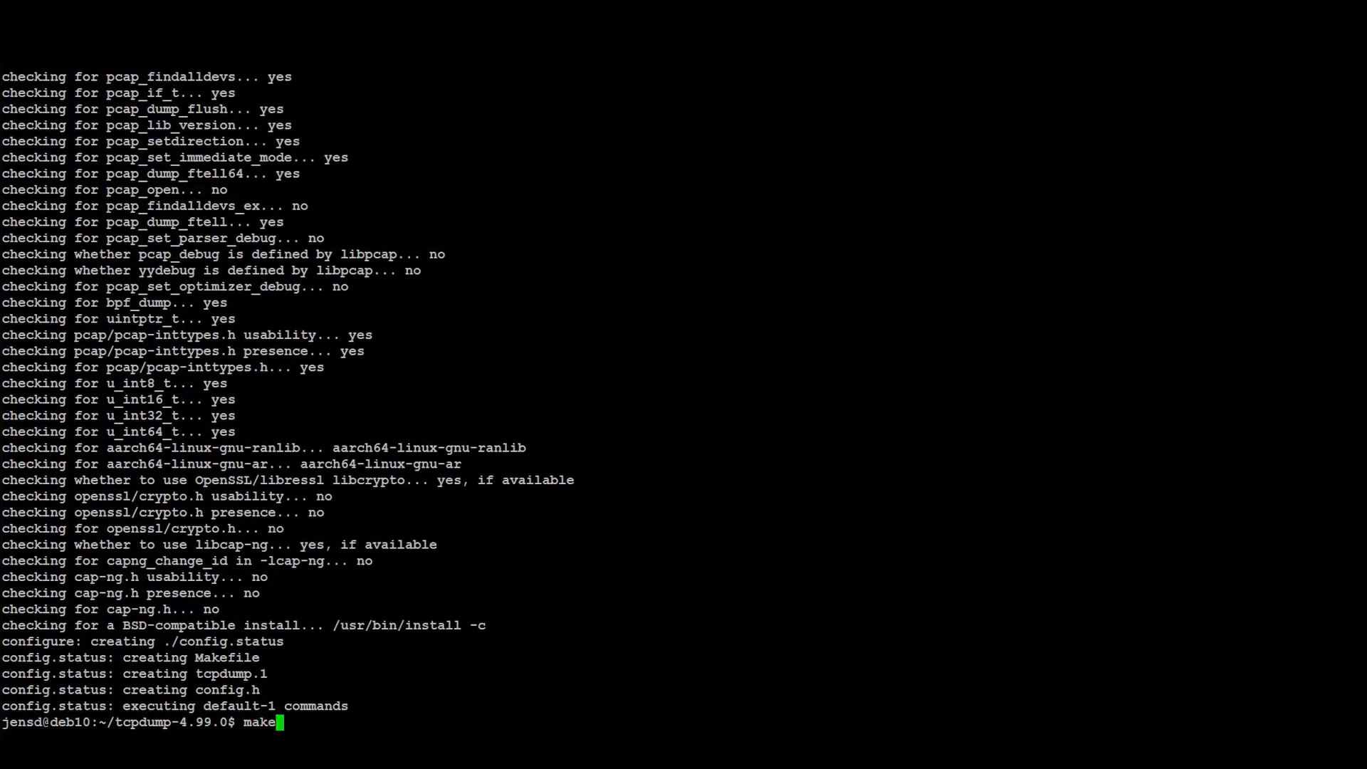
Compile tcpdump 4.99.0 with make against the new libpcap
key(Return)
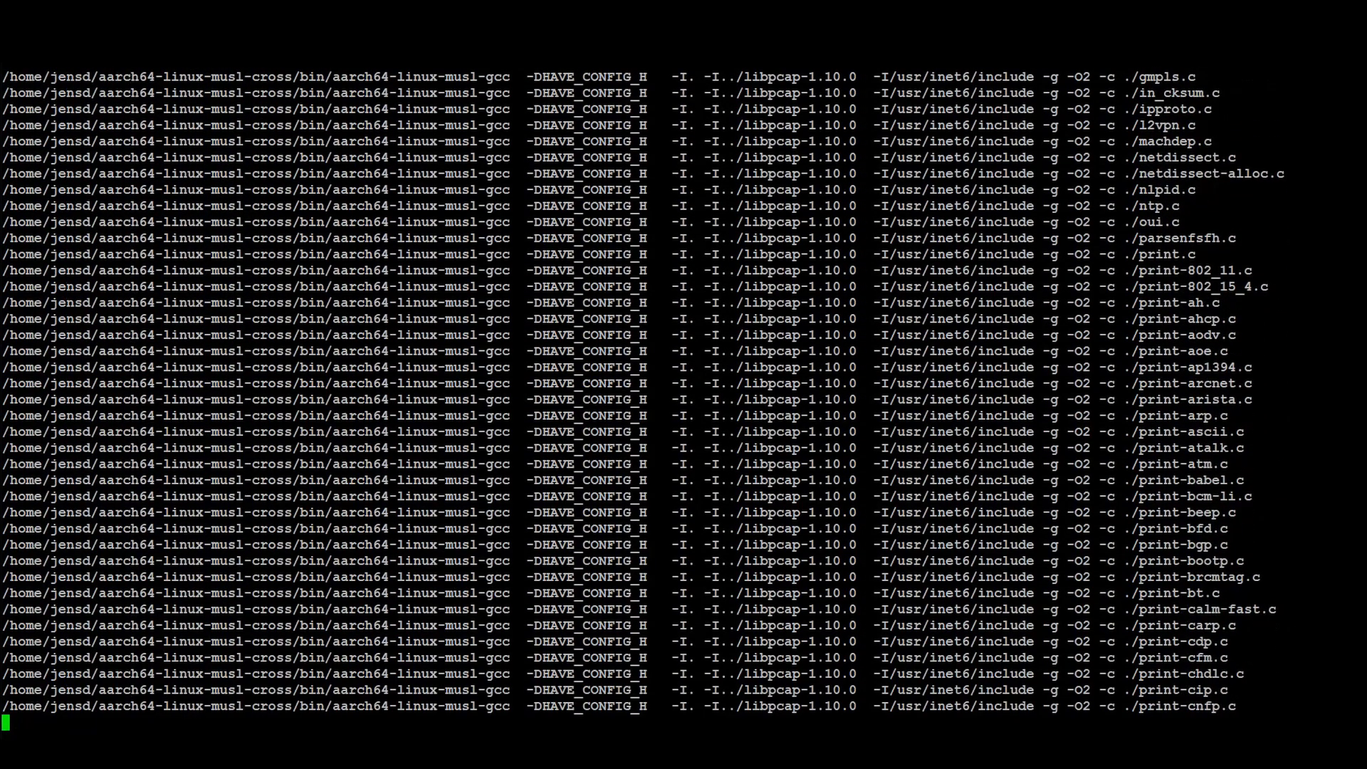
scroll(down, 3)
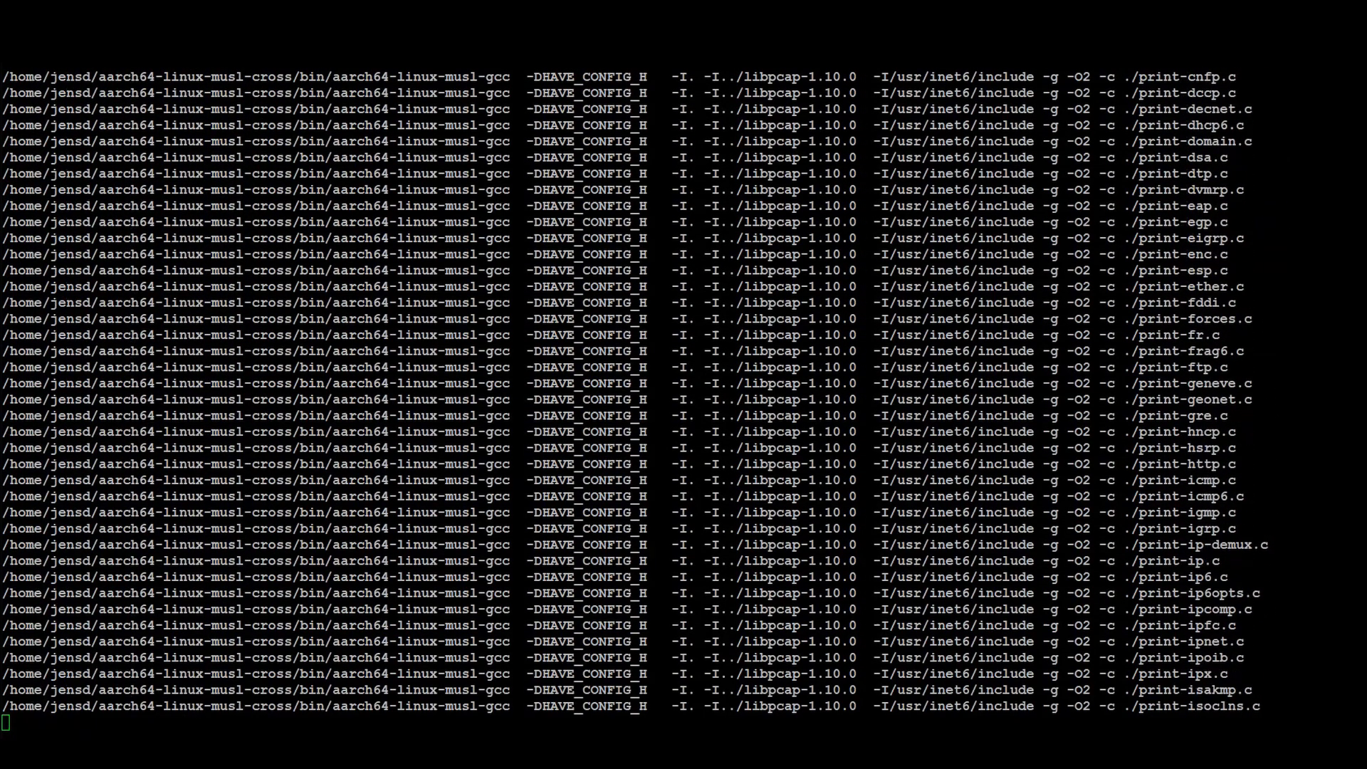
scroll(down, 3)
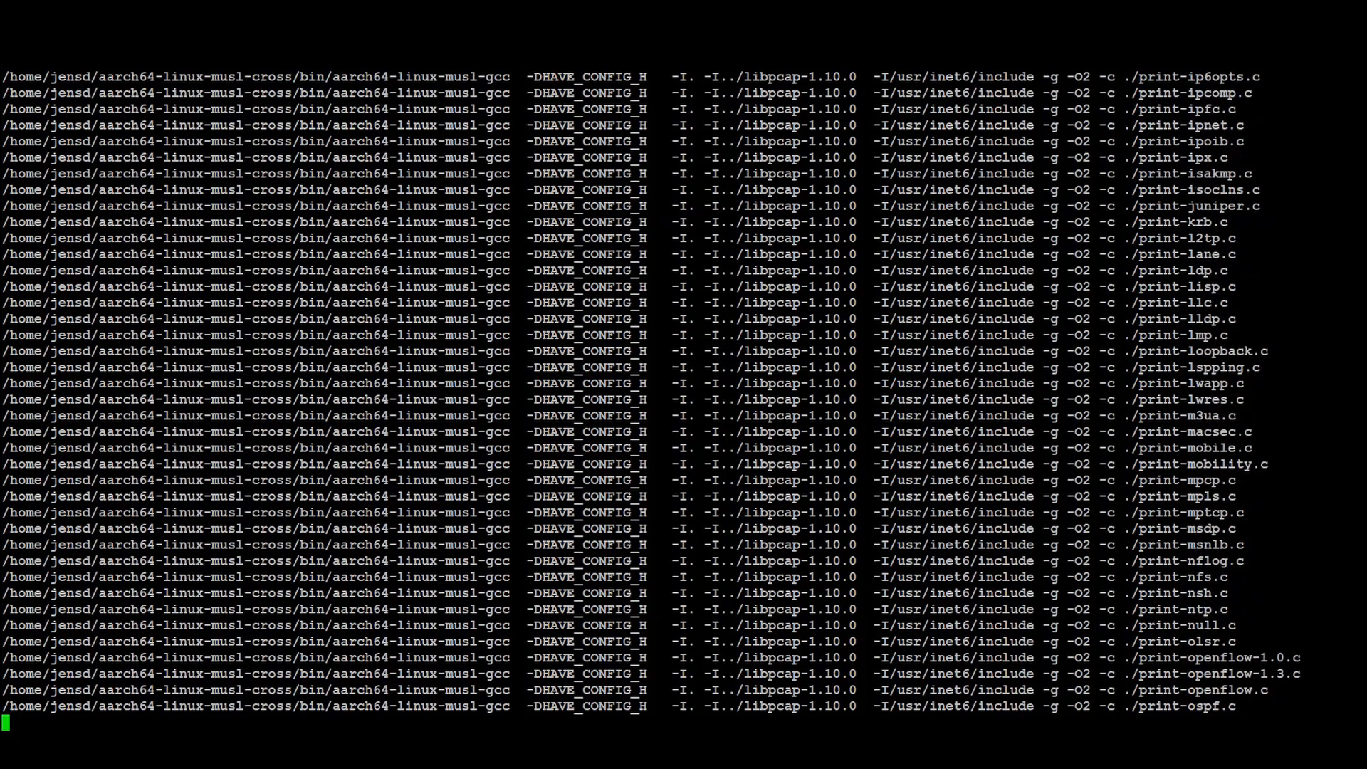
scroll(down, 3)
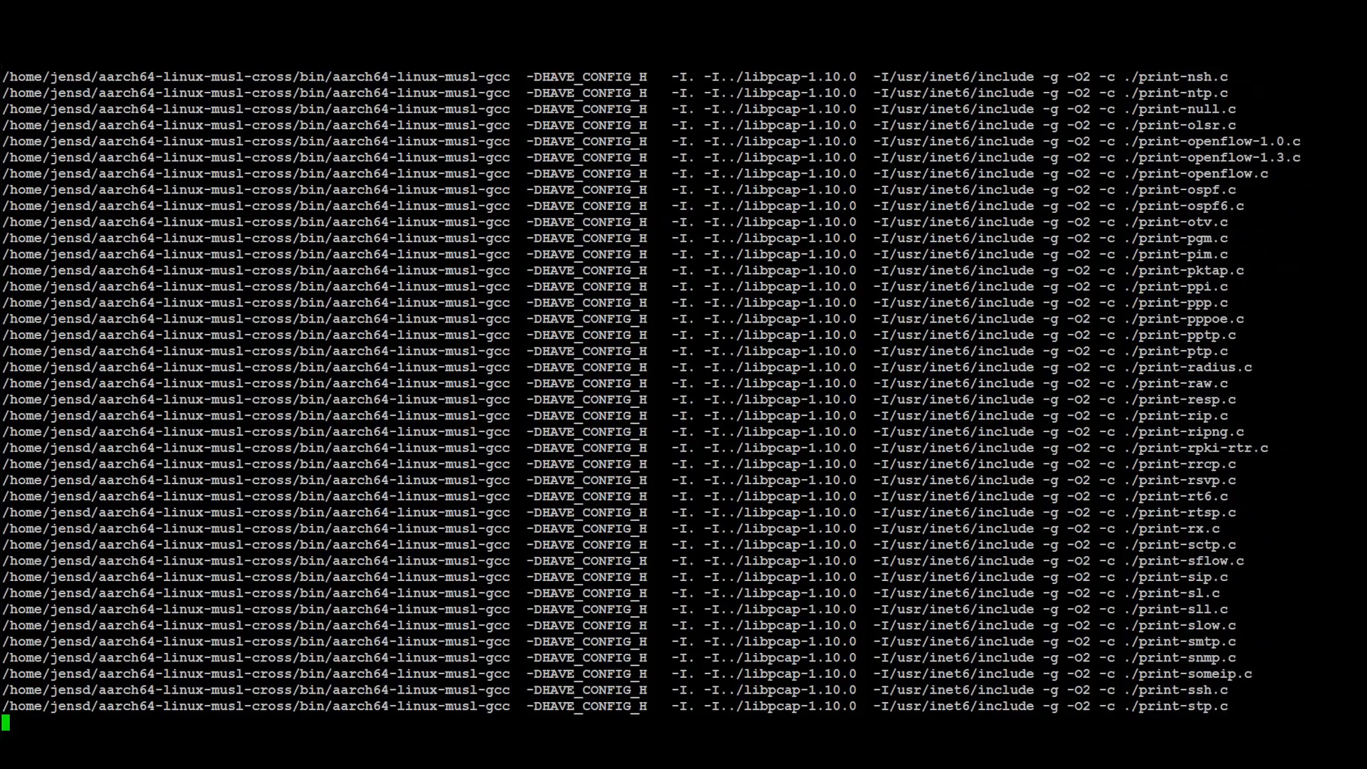
scroll(down, 3)
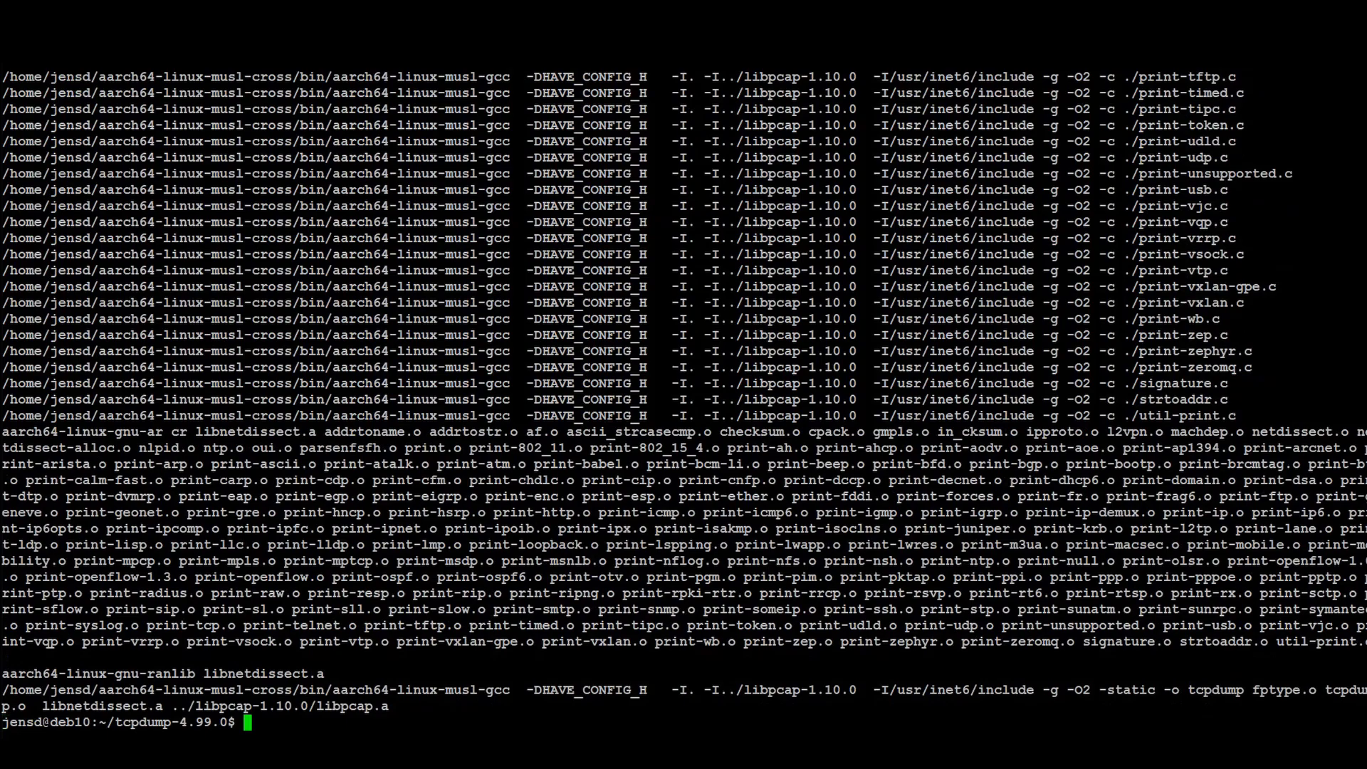
Run 'file tcpdump' to confirm a statically linked ARM aarch64 executable
text(file tcpdum)
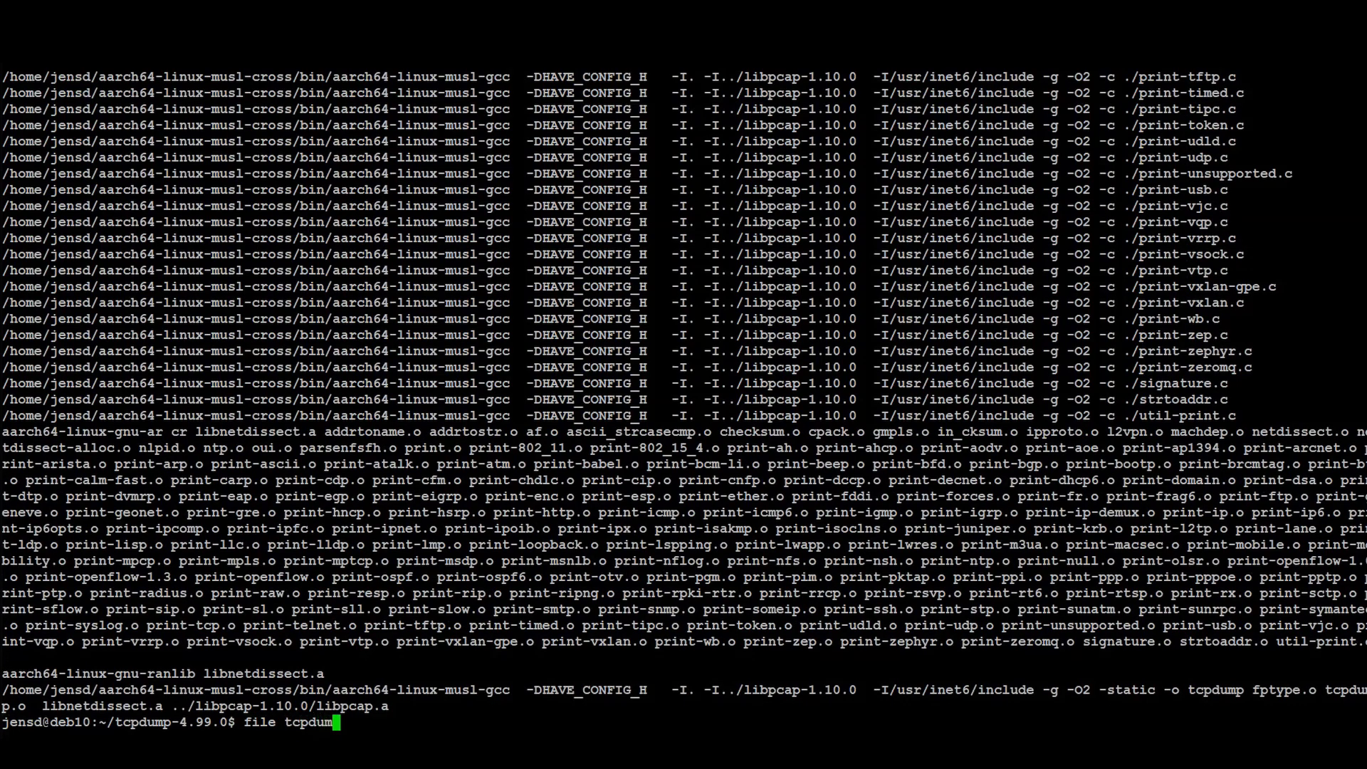
key(Return)
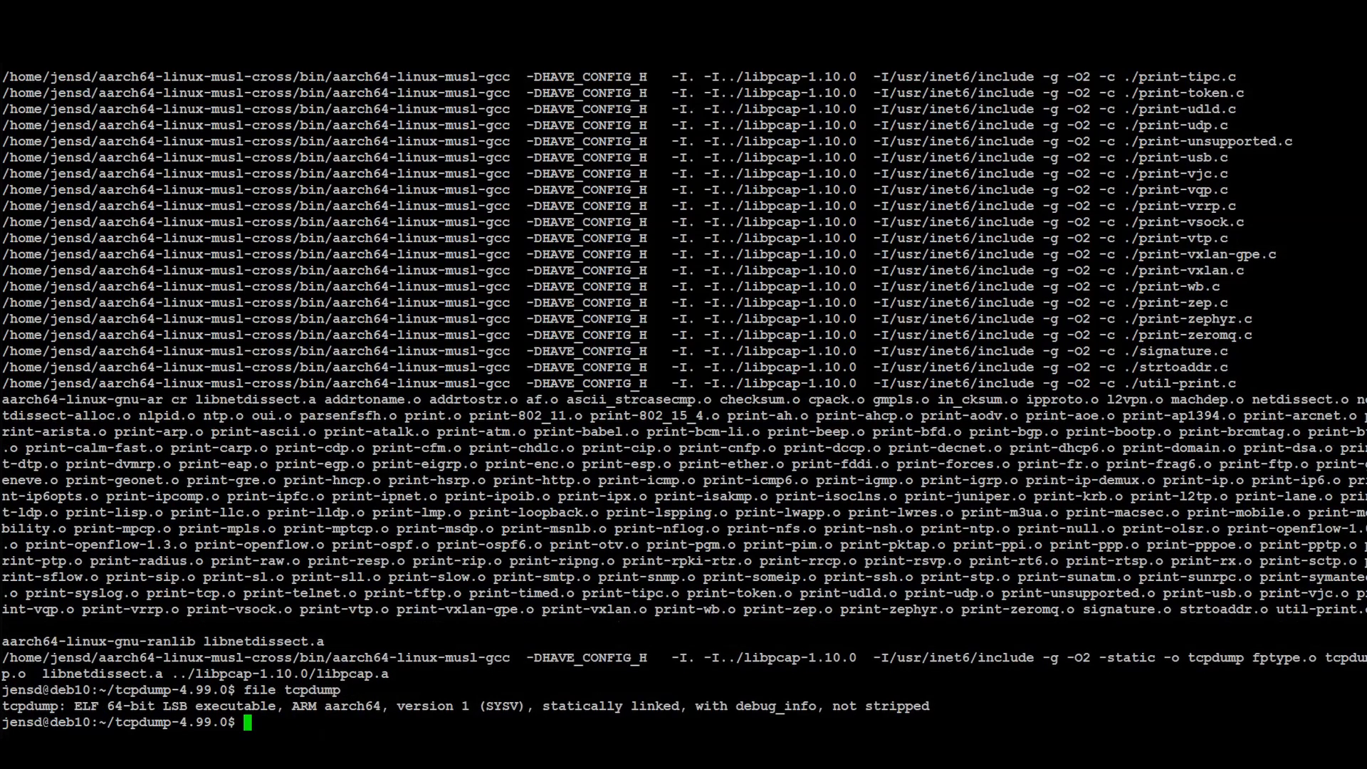
key(ctrl+r)
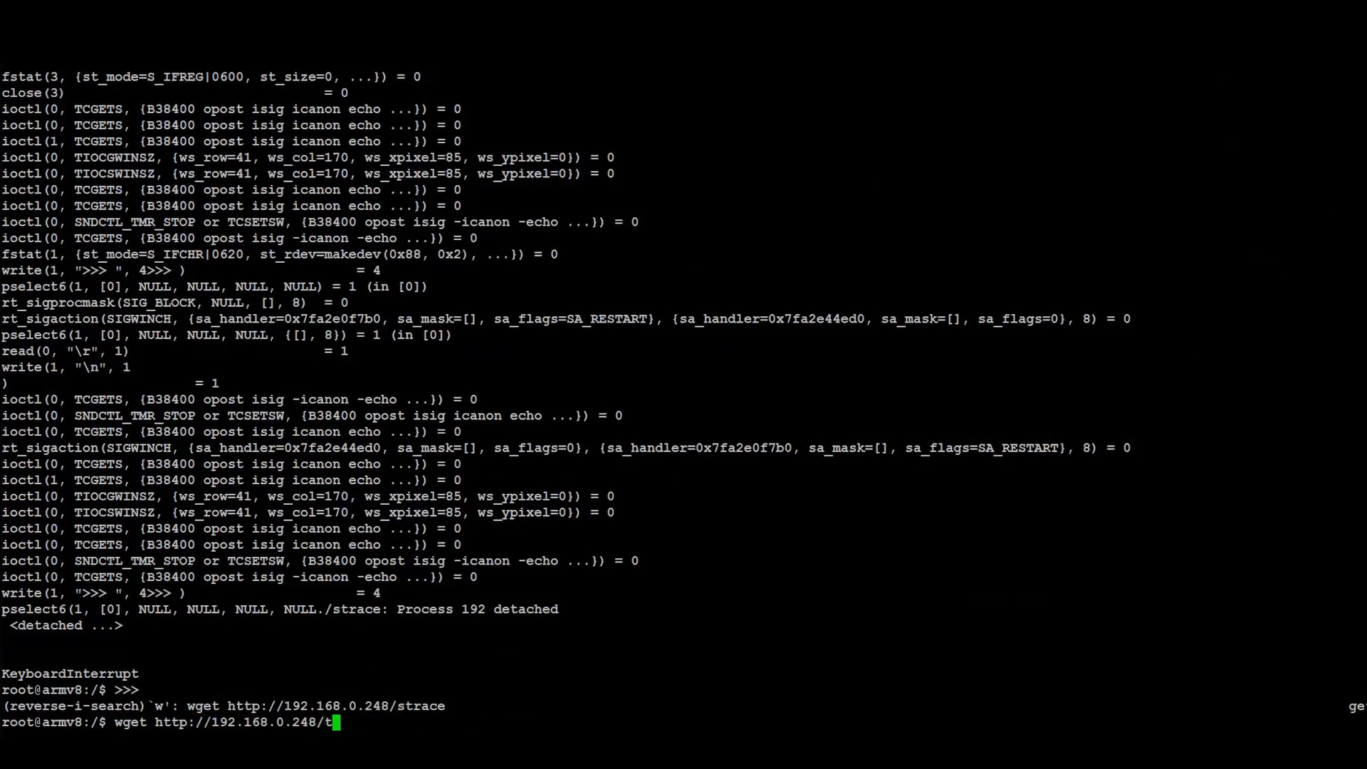
key(Return)
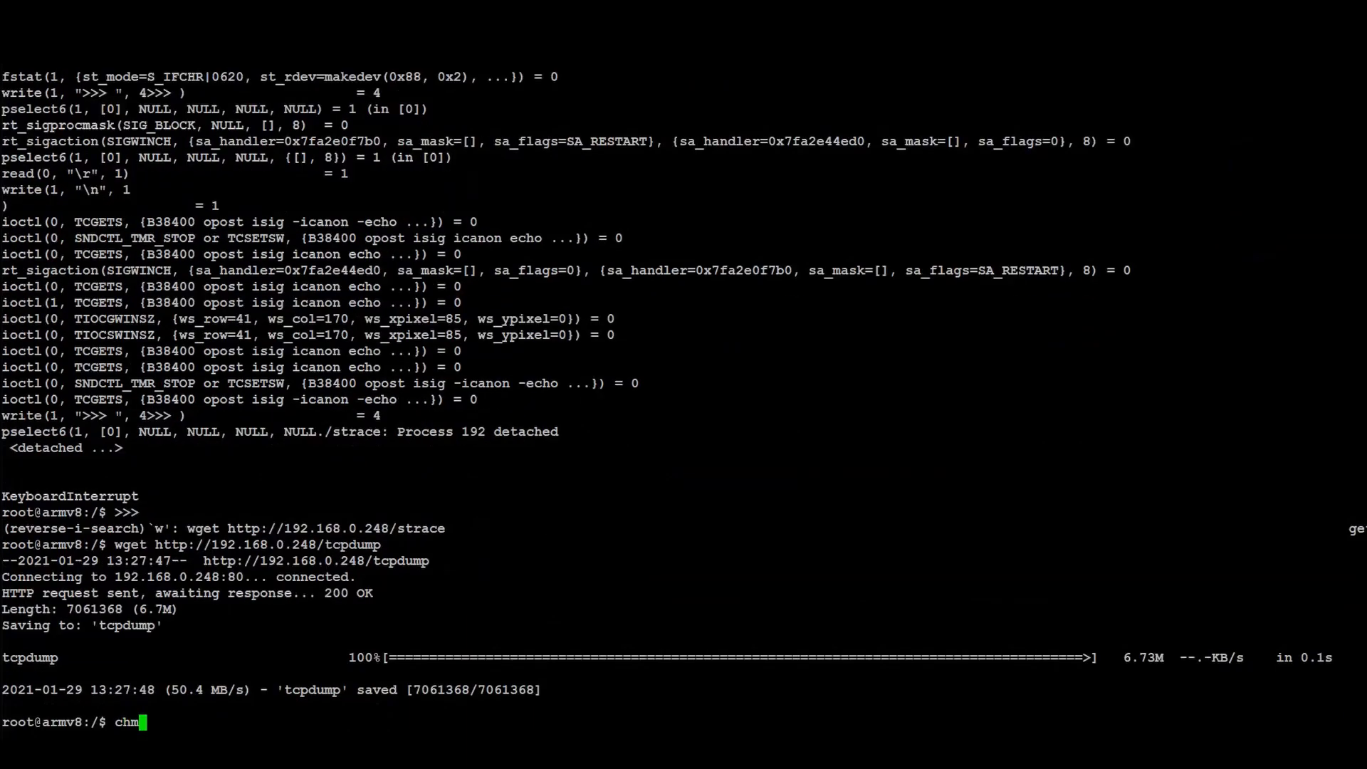
text(od +x tcpdump)
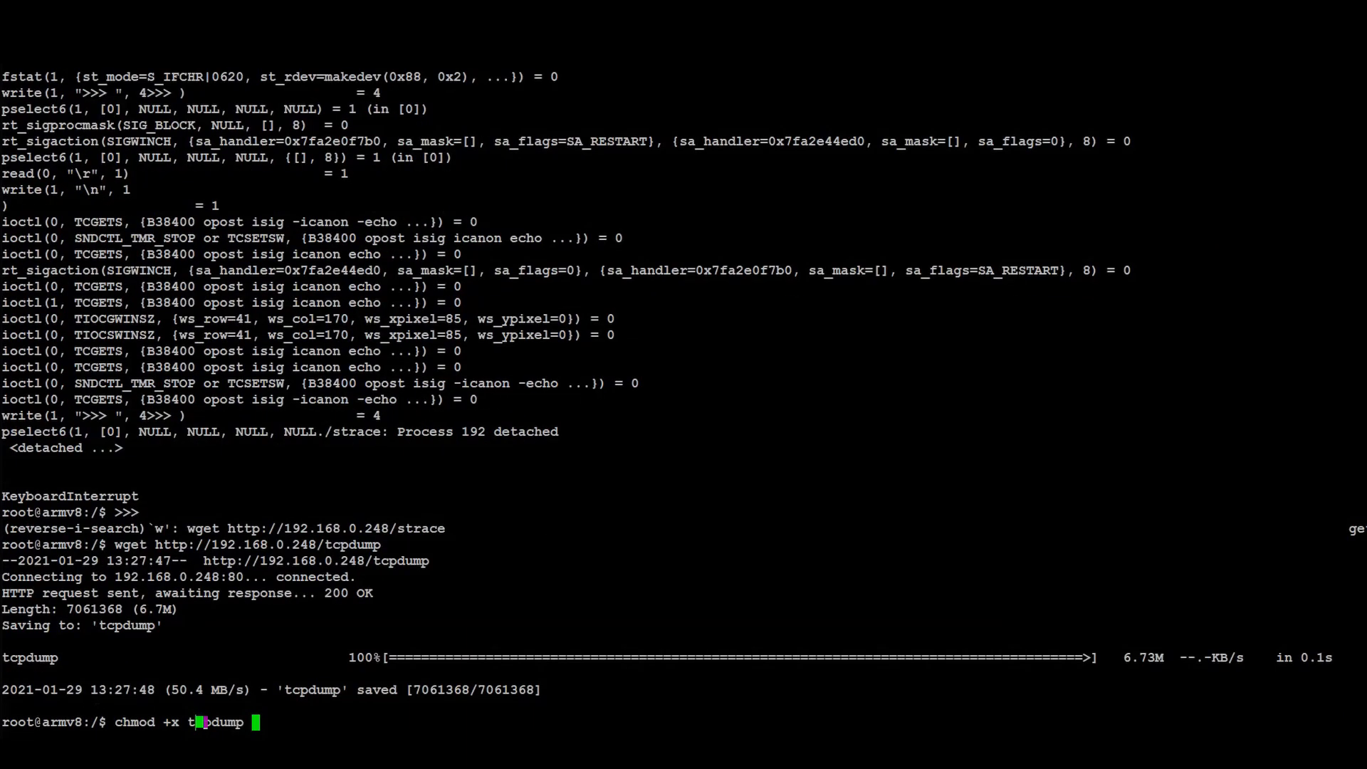
key(Return)
text(./tcpdump -i eth0)
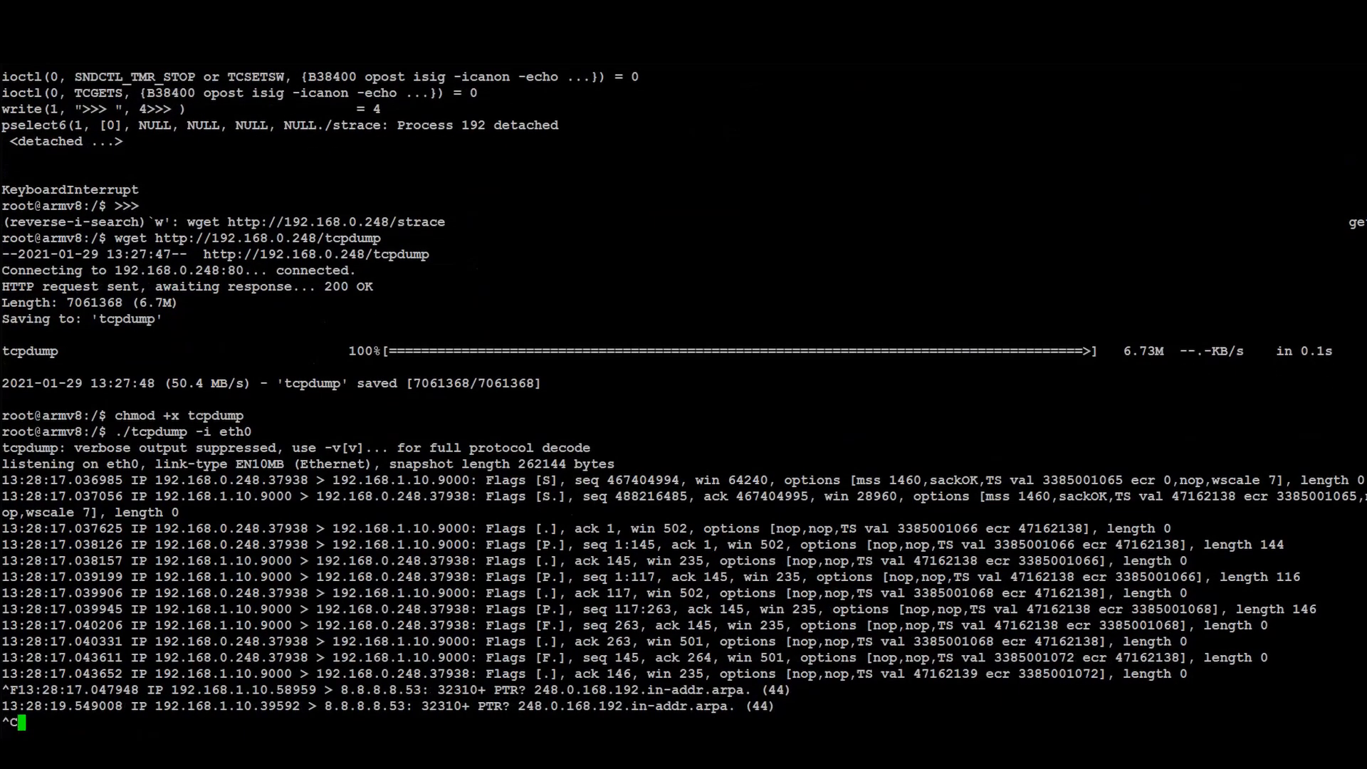
Capture packets on eth0 with ./tcpdump -i eth0 and stop it with Ctrl+C after 15 packets
key(ctrl+c)
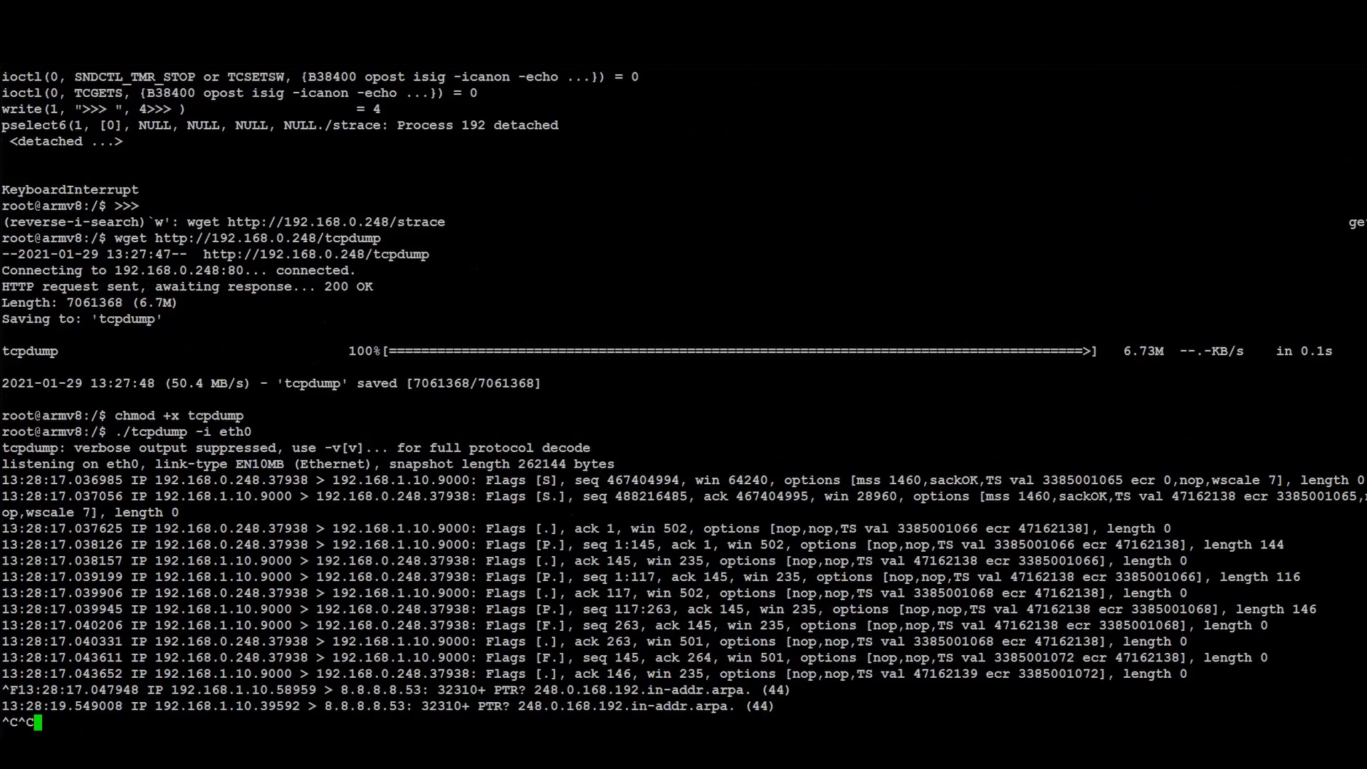
key(ctrl+c)
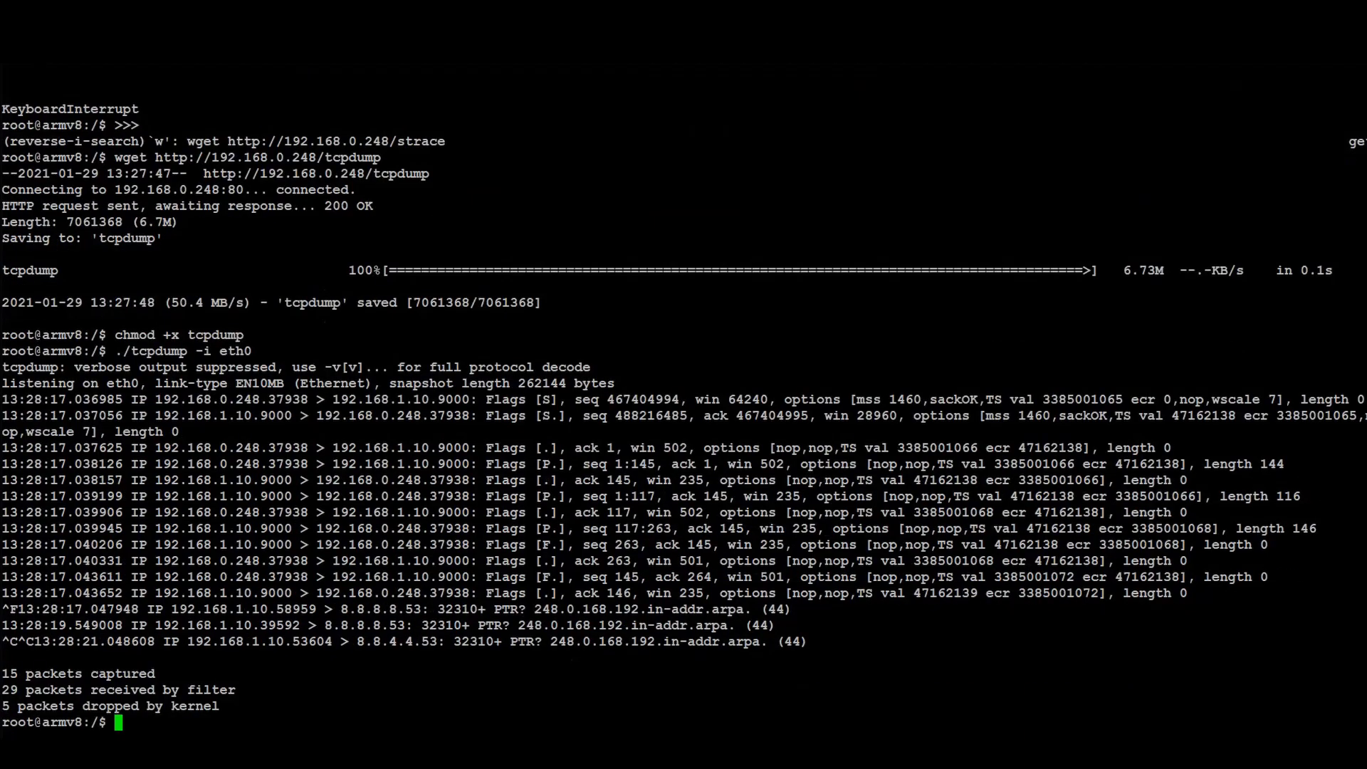